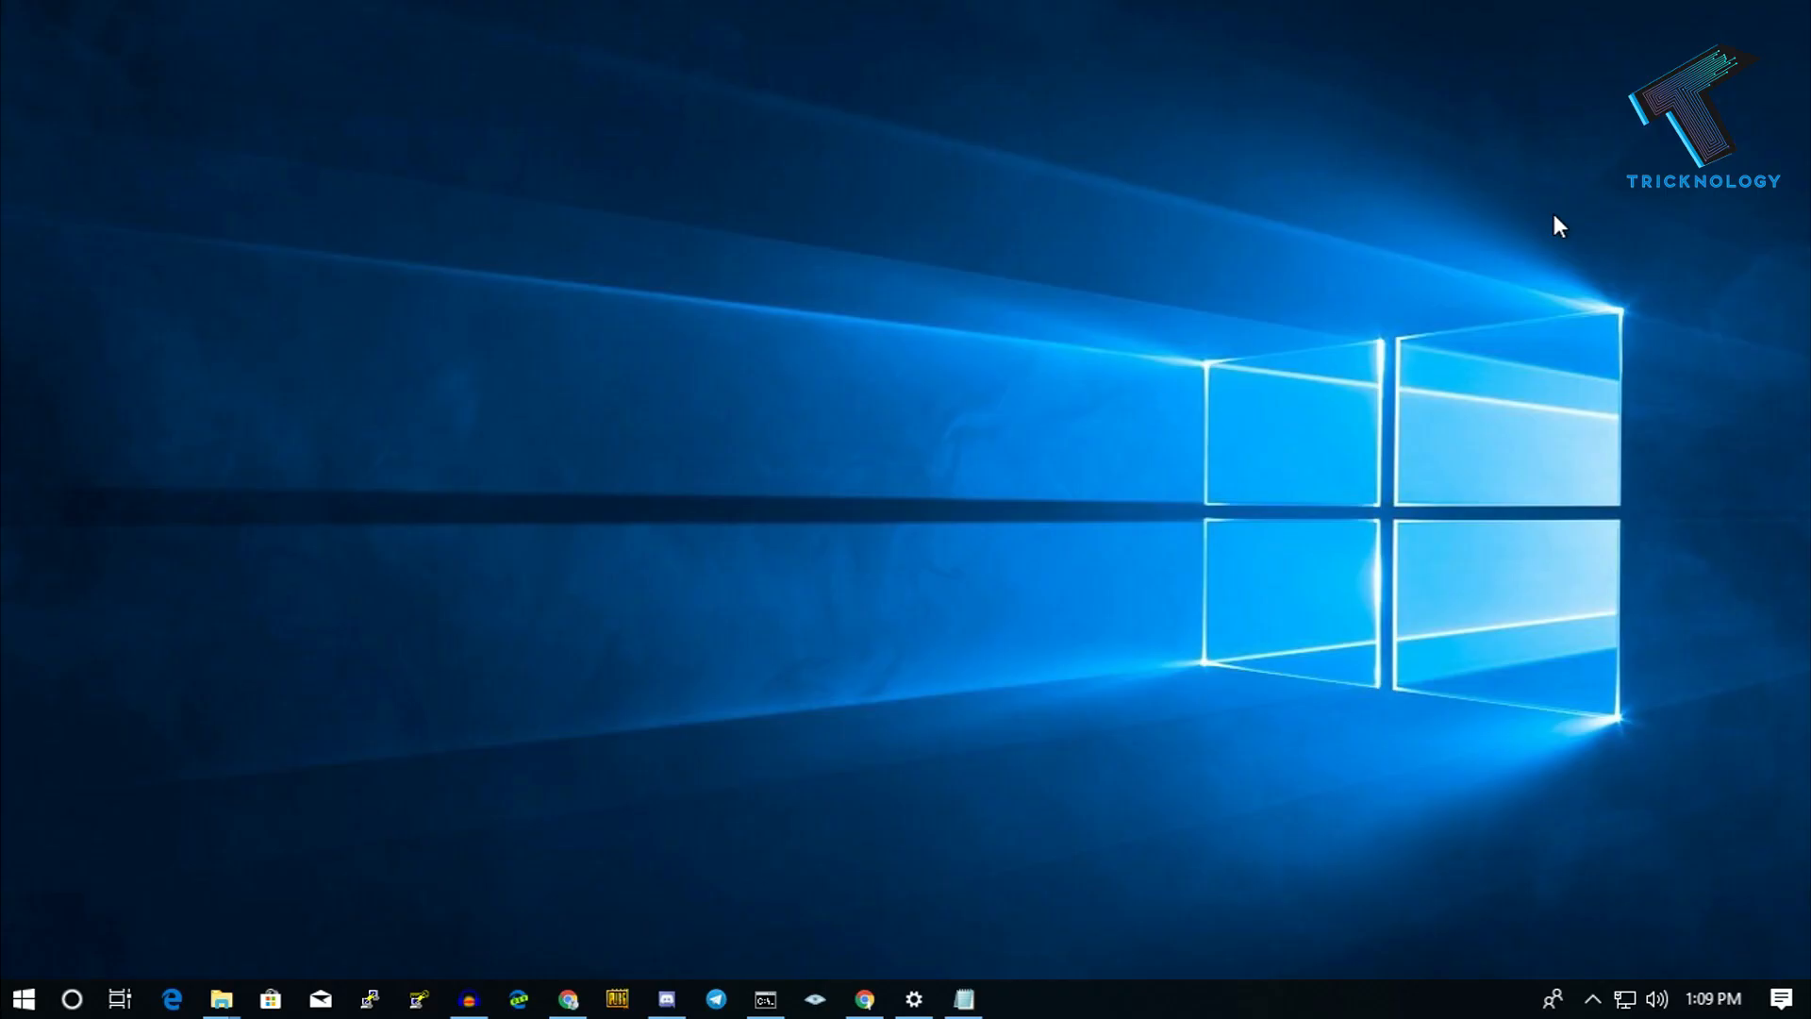
pyautogui.moveTo(964, 999)
pyautogui.write('nm')
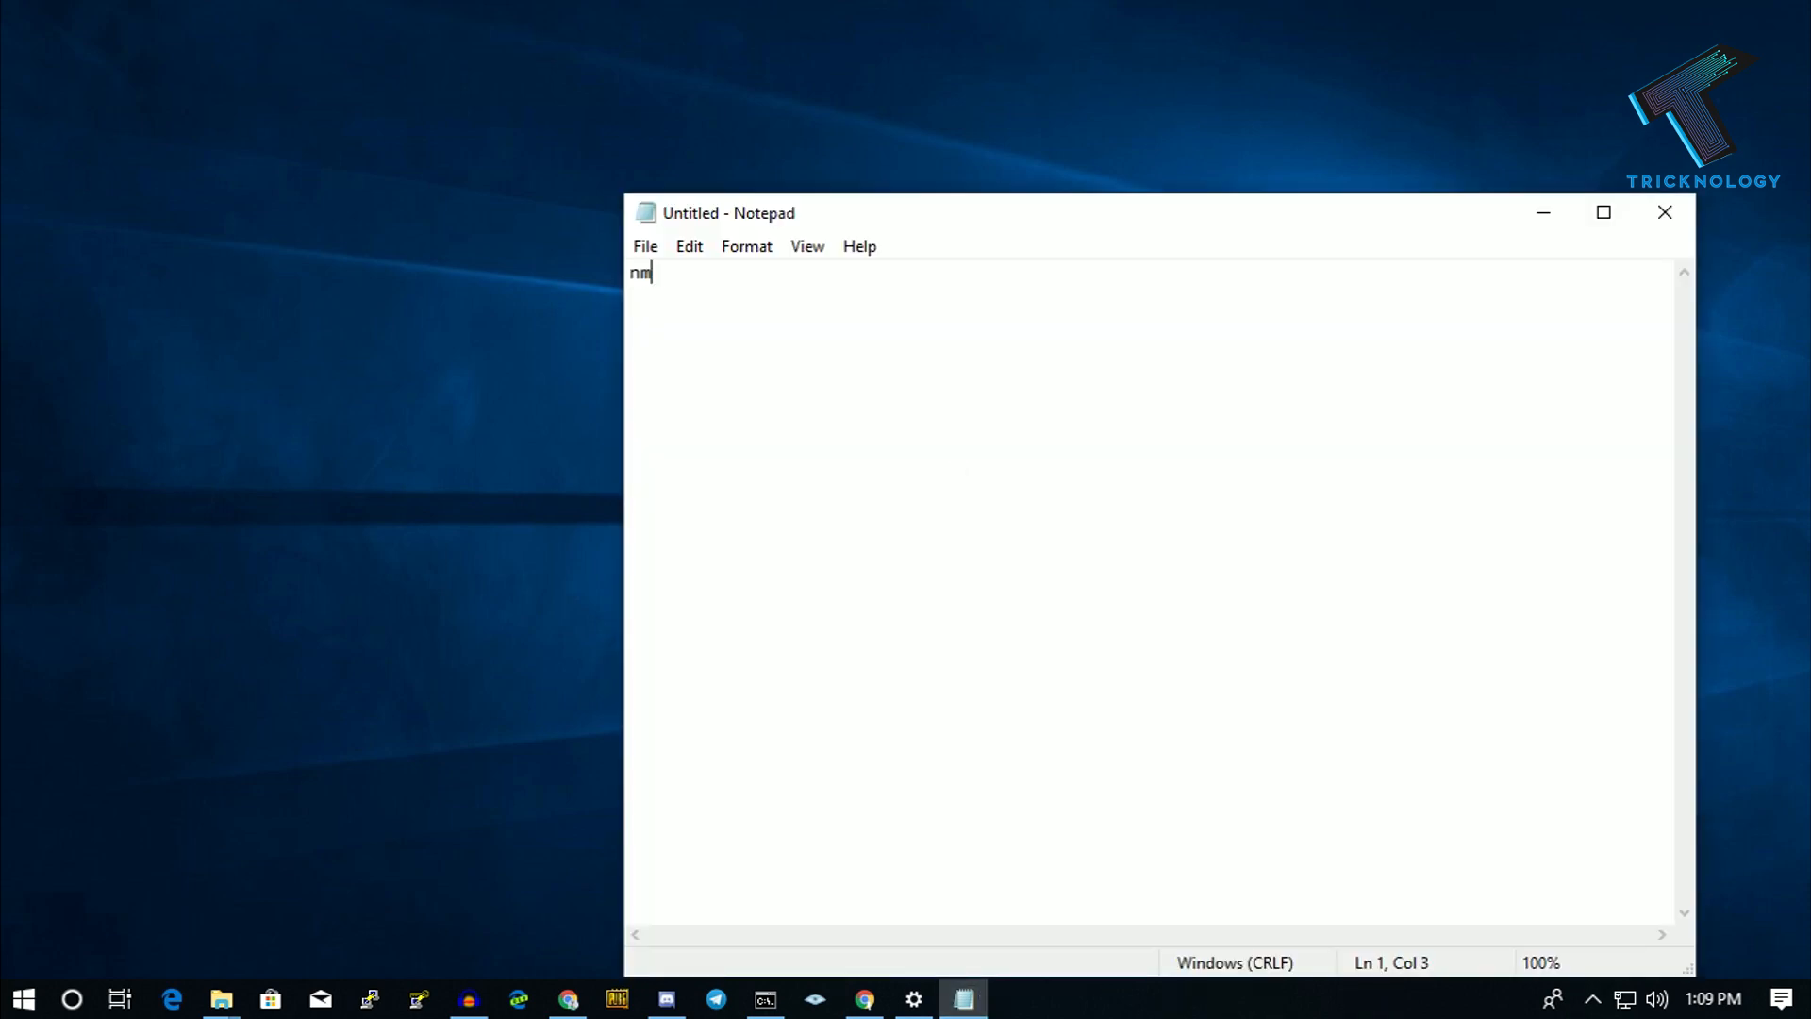
# Type 'nmap' and 'npcap' on two lines of a new Notepad note
pyautogui.write('ap')
pyautogui.write('npcap')
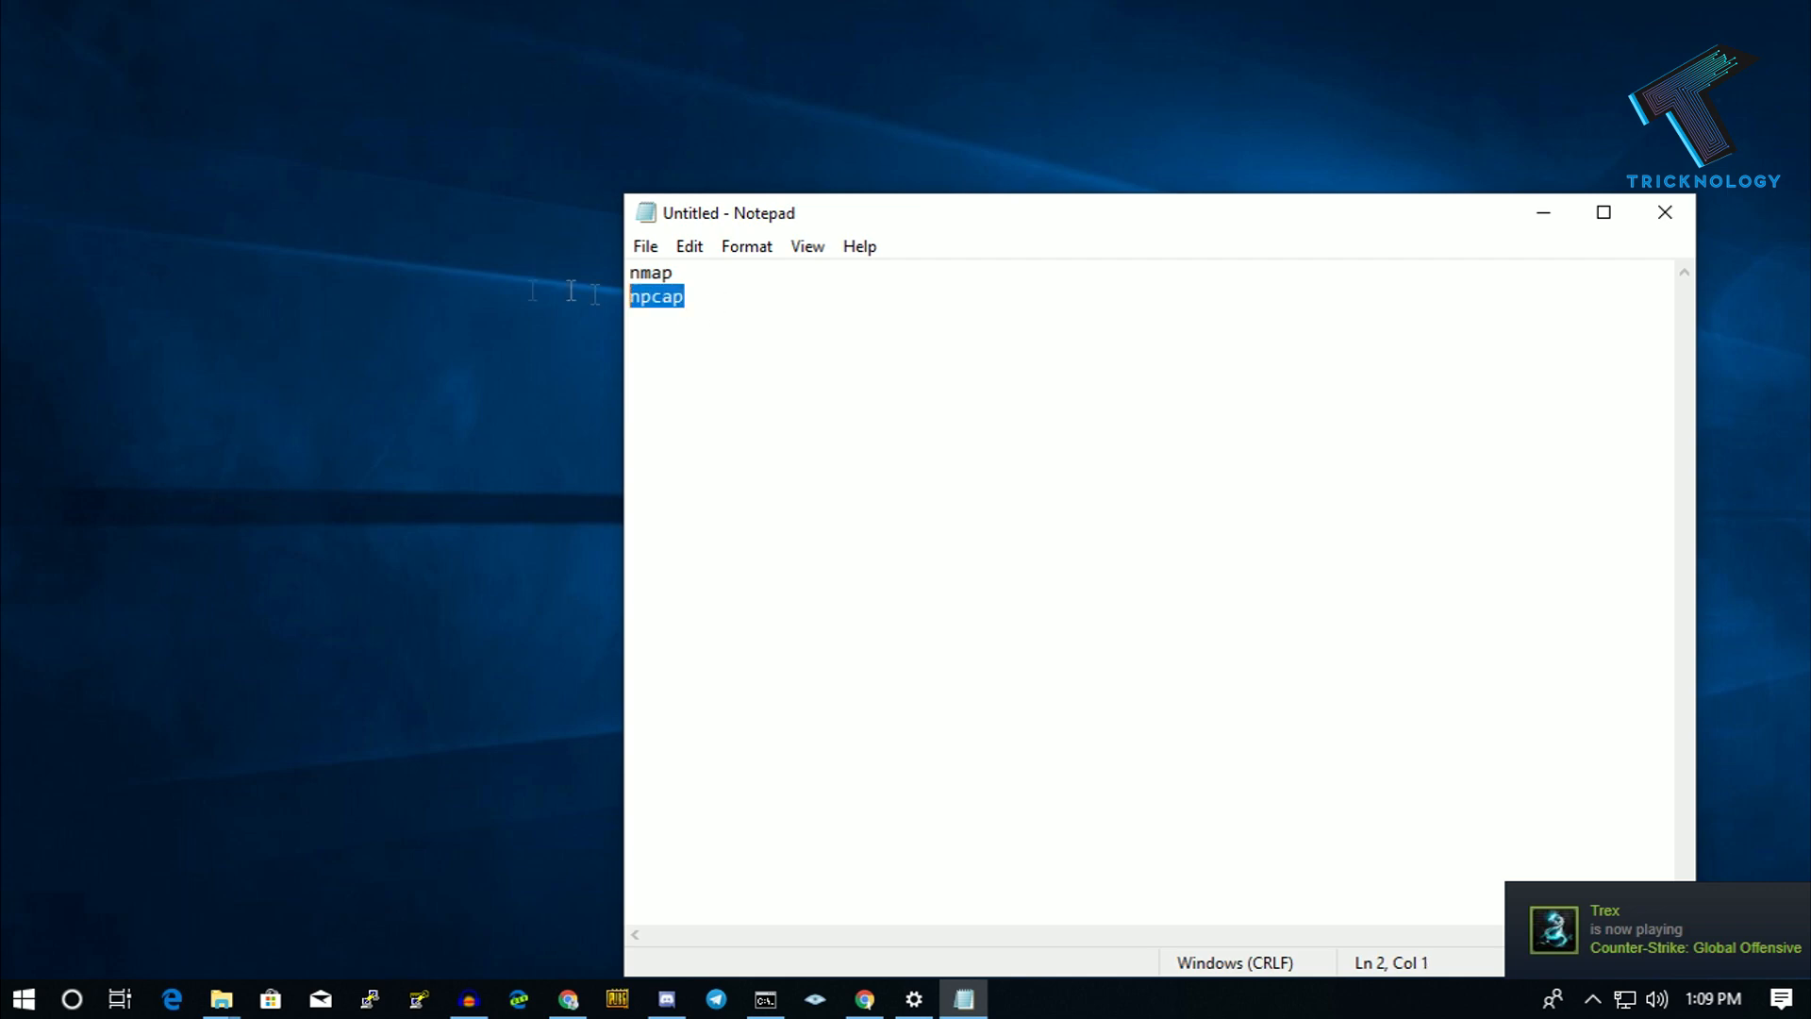
pyautogui.moveTo(725, 359)
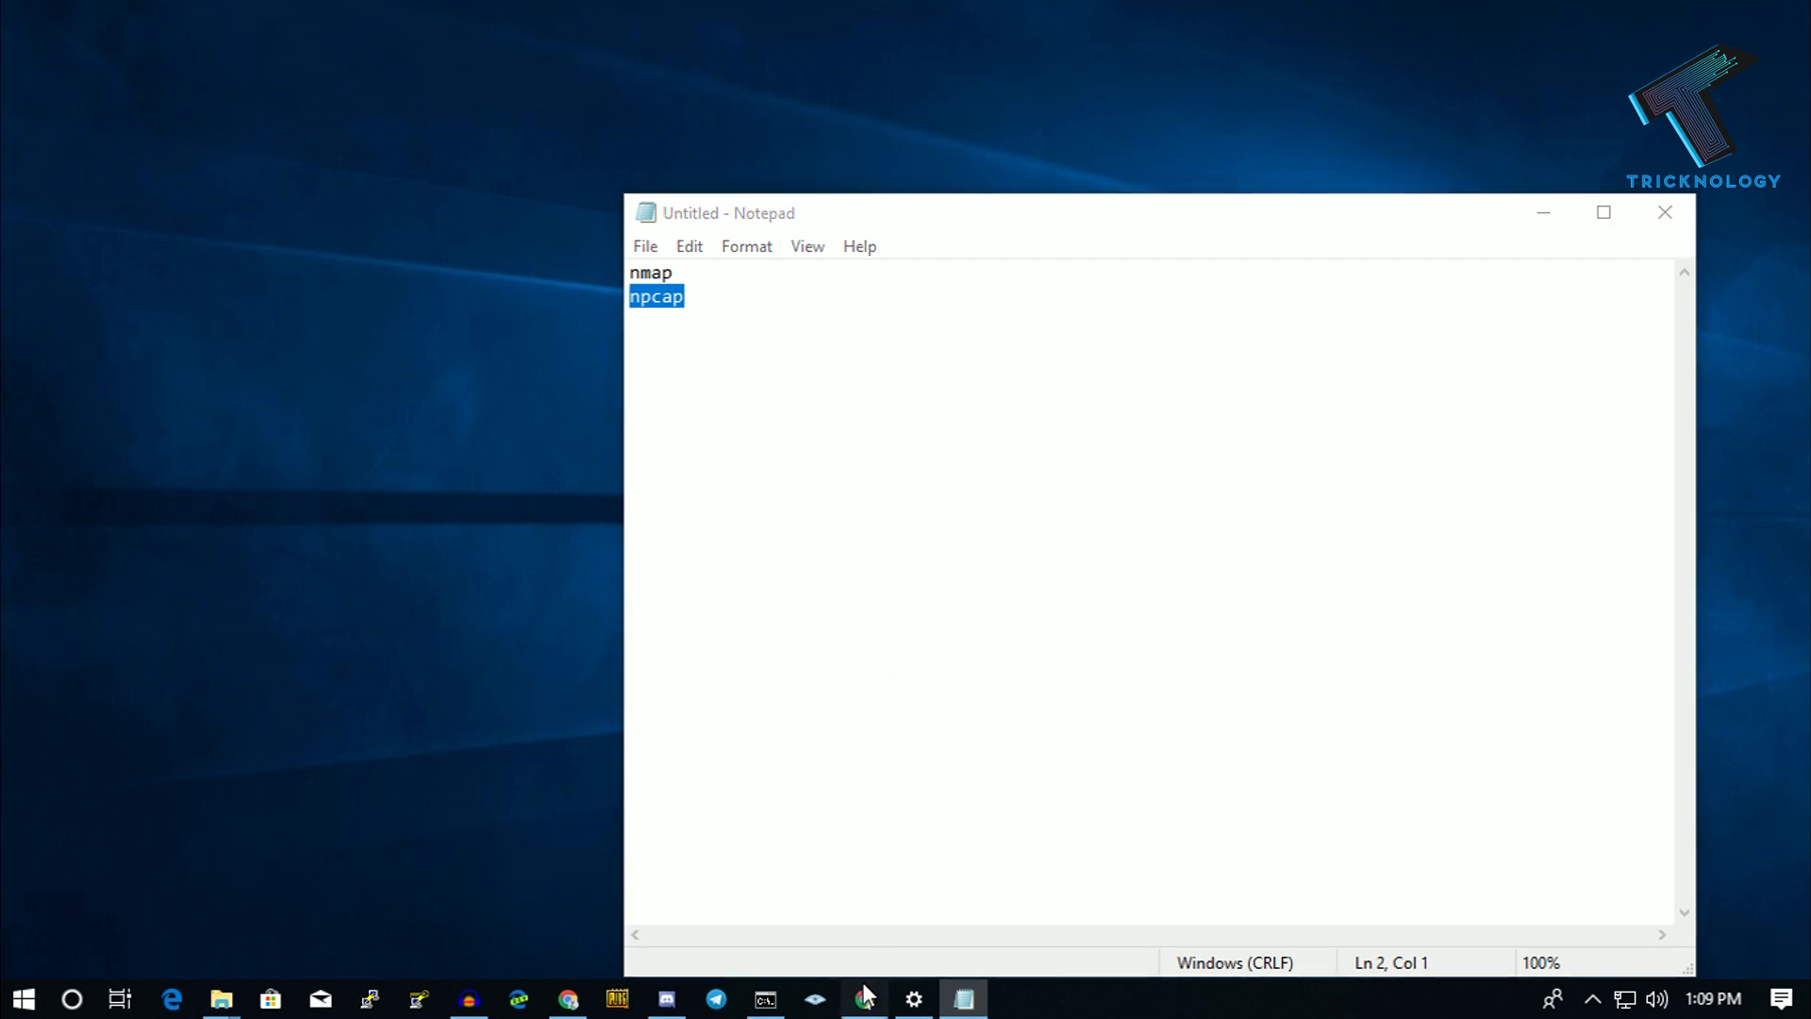
# Bring up Chrome and go to the Nmap.org download page
pyautogui.click(864, 998)
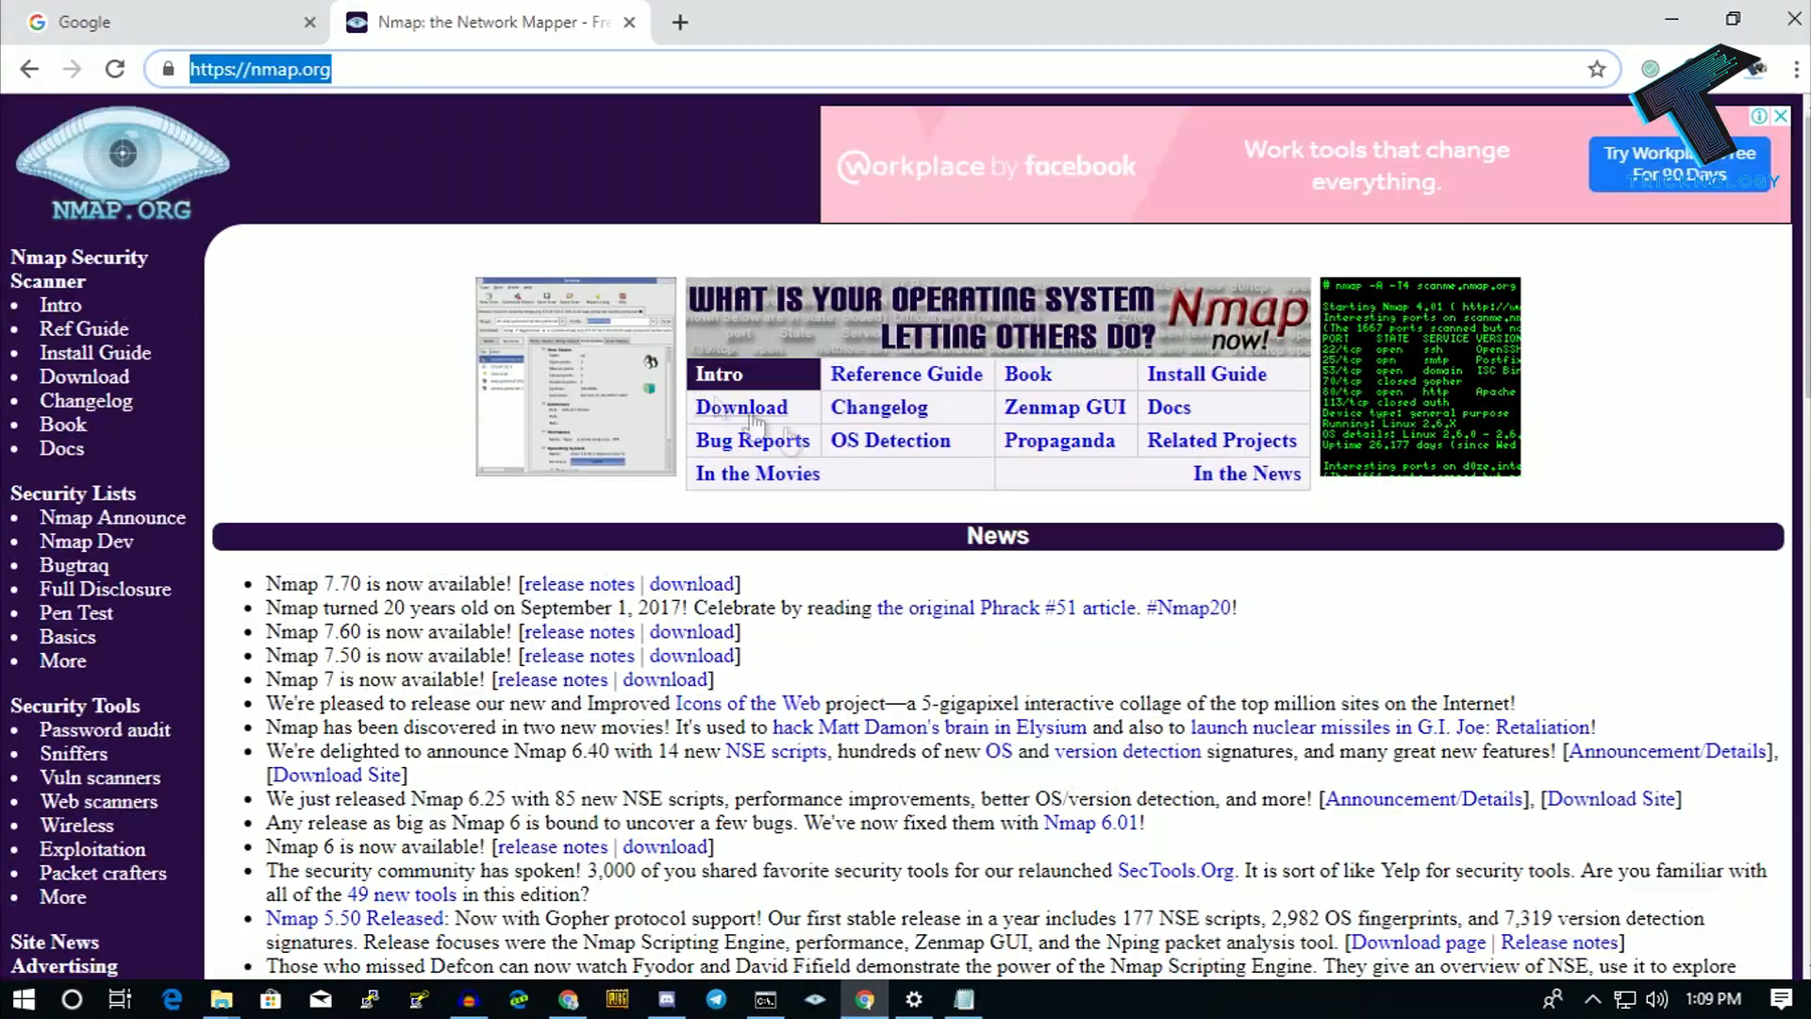
pyautogui.click(741, 406)
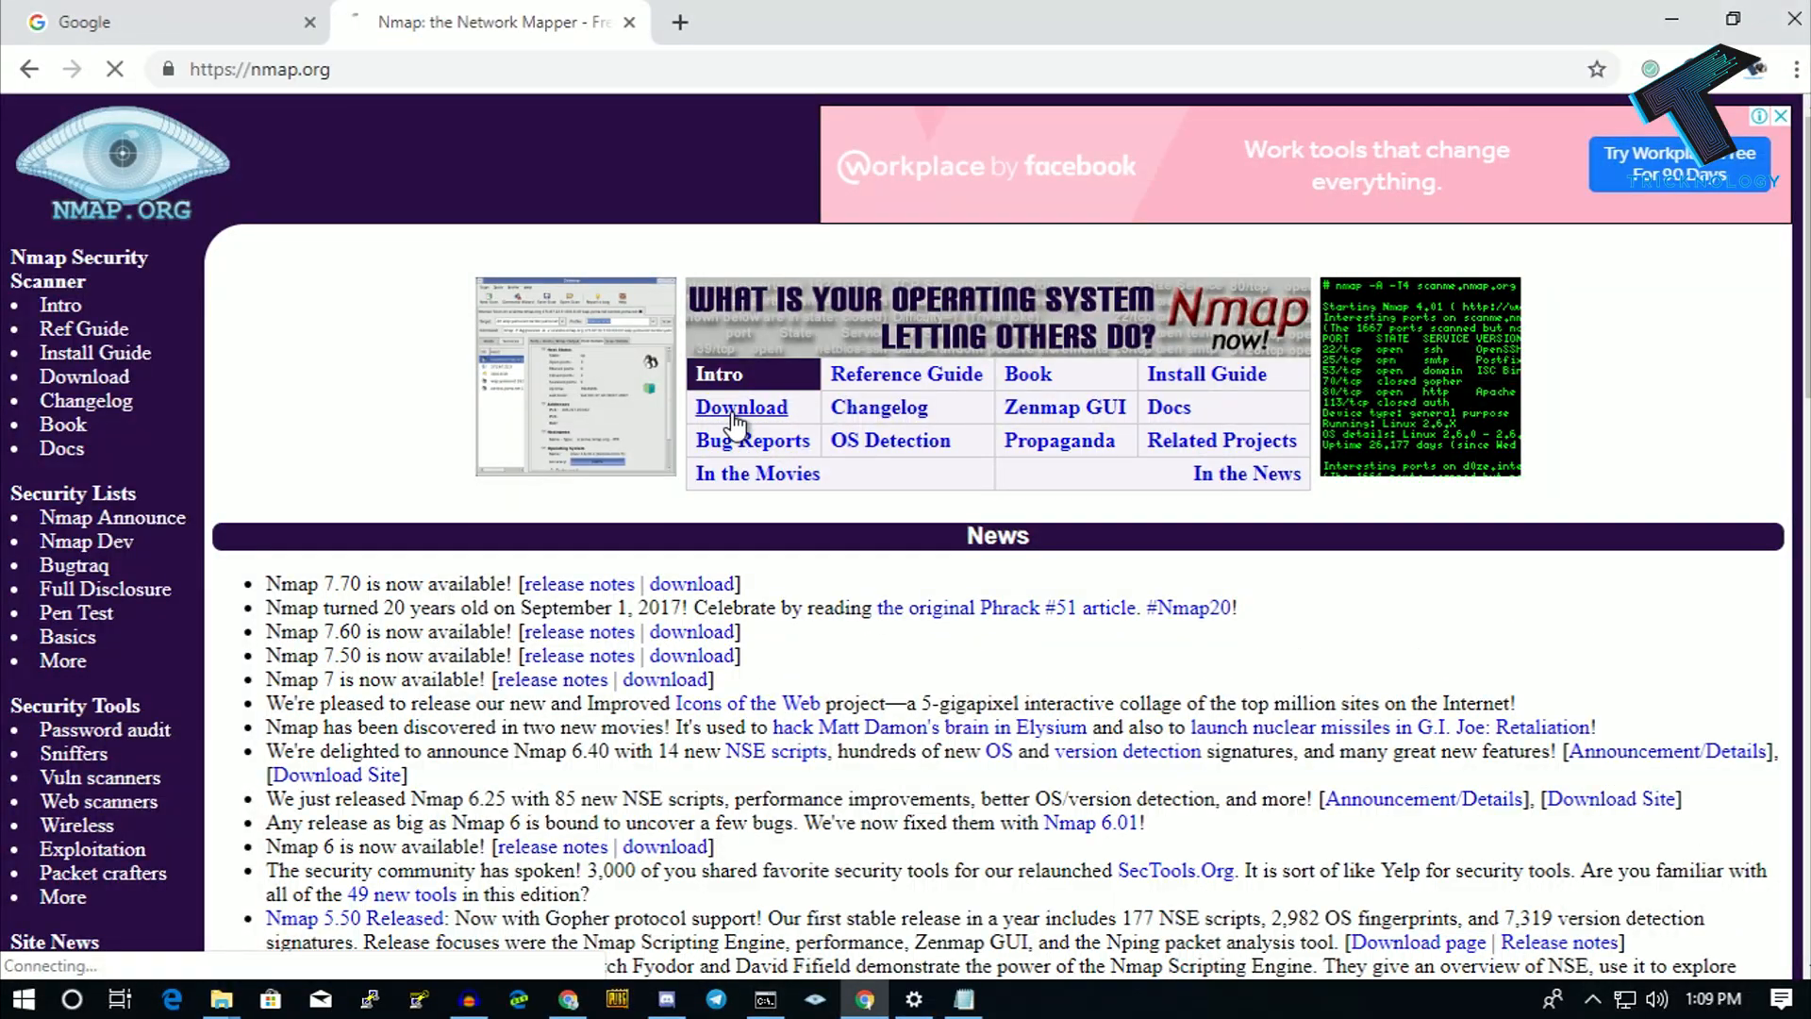
pyautogui.click(740, 406)
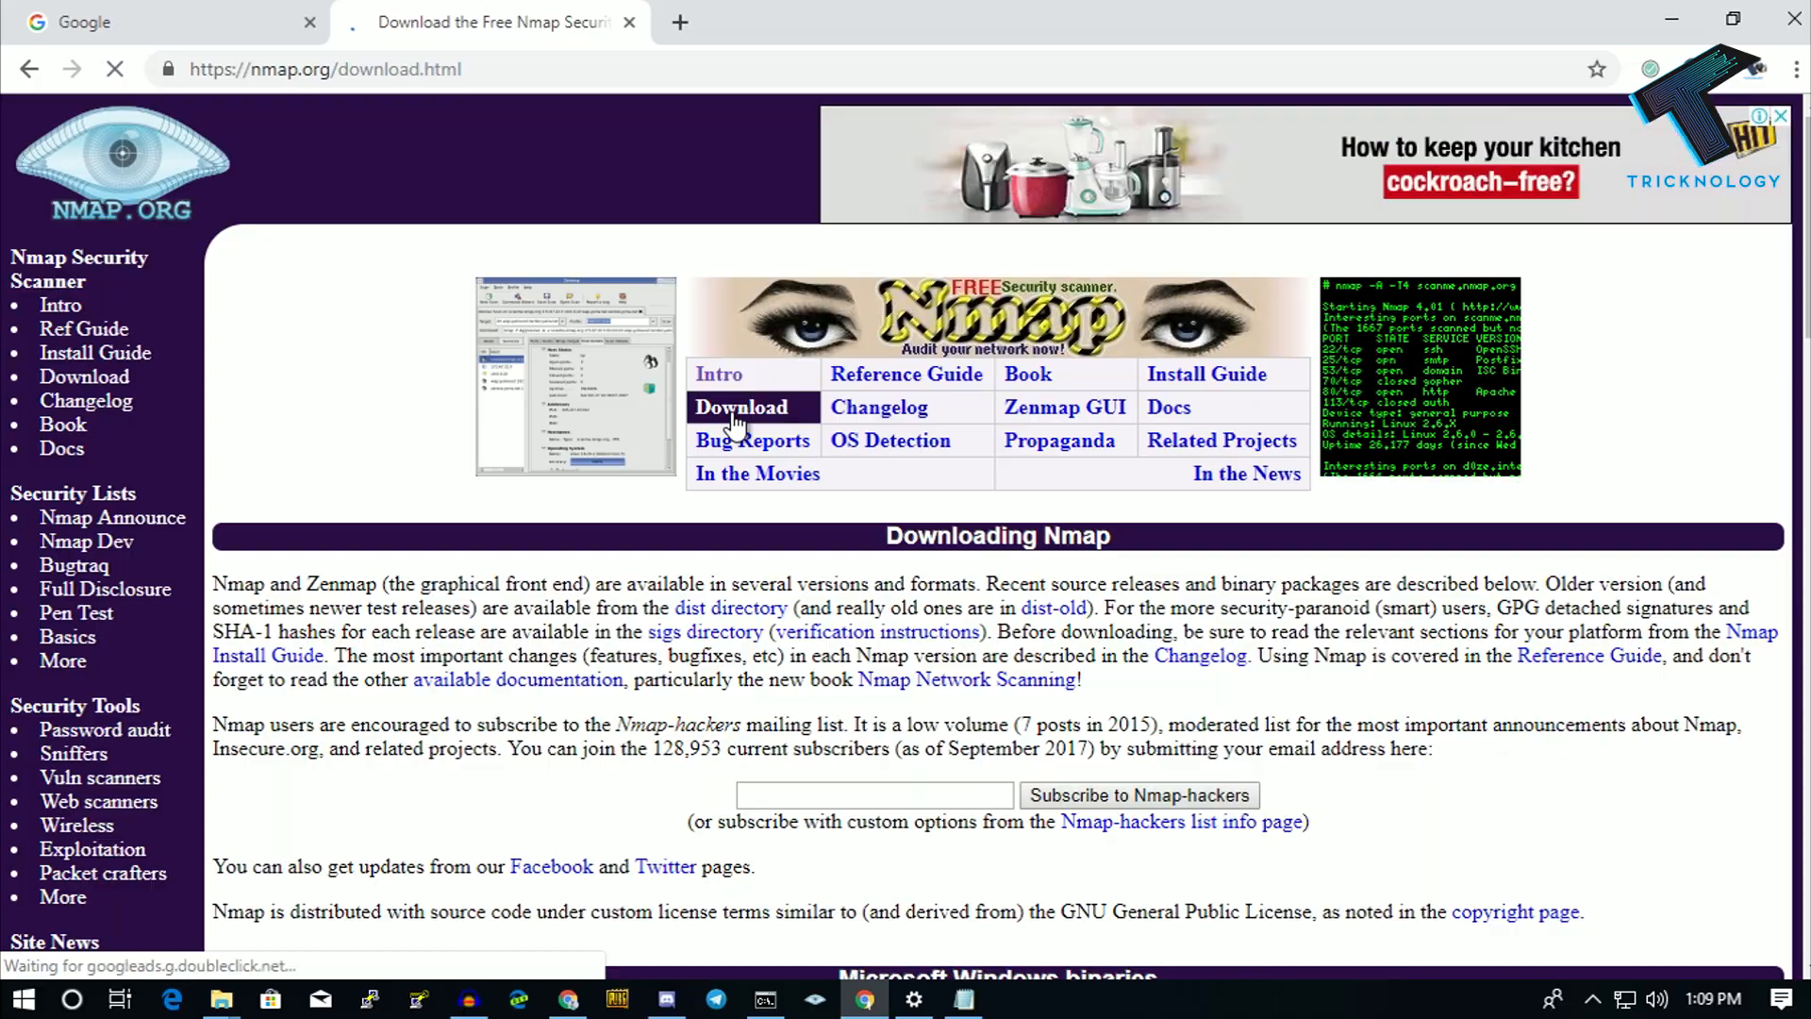
# Download nmap-7.70-setup.exe from the Windows binaries section, then minimize the browser
pyautogui.scroll(-3)
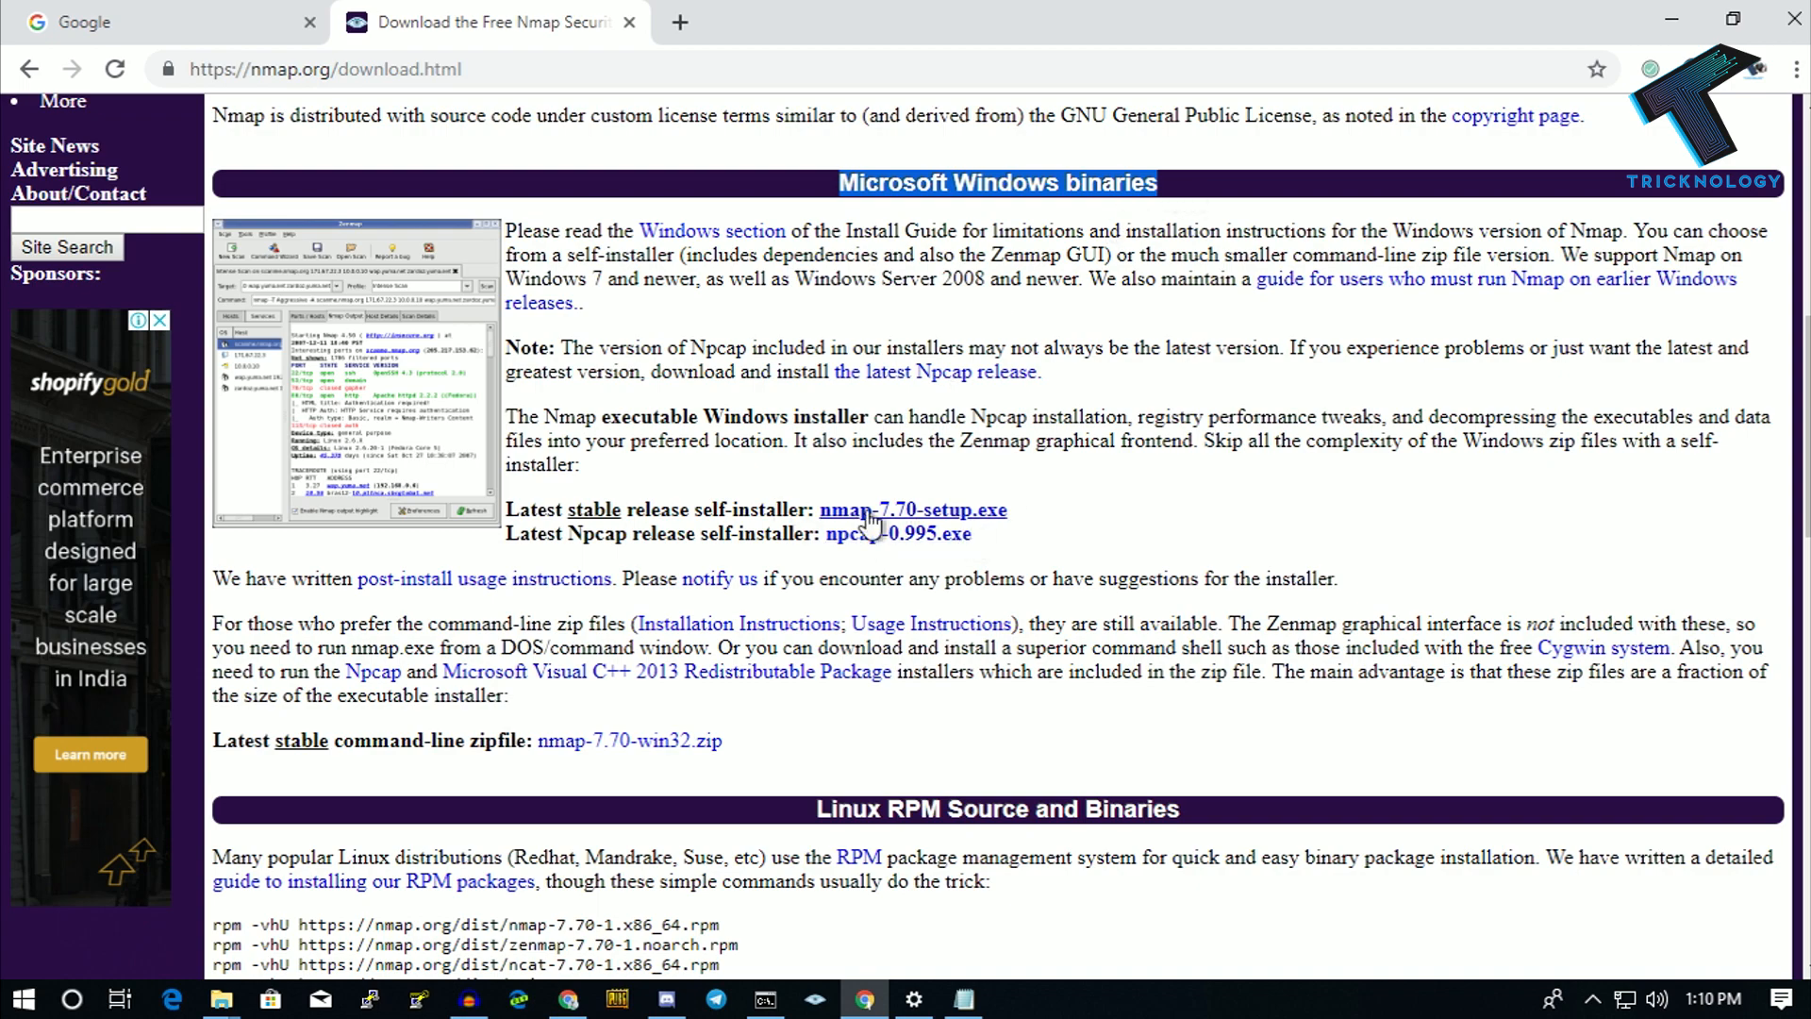
pyautogui.scroll(-3)
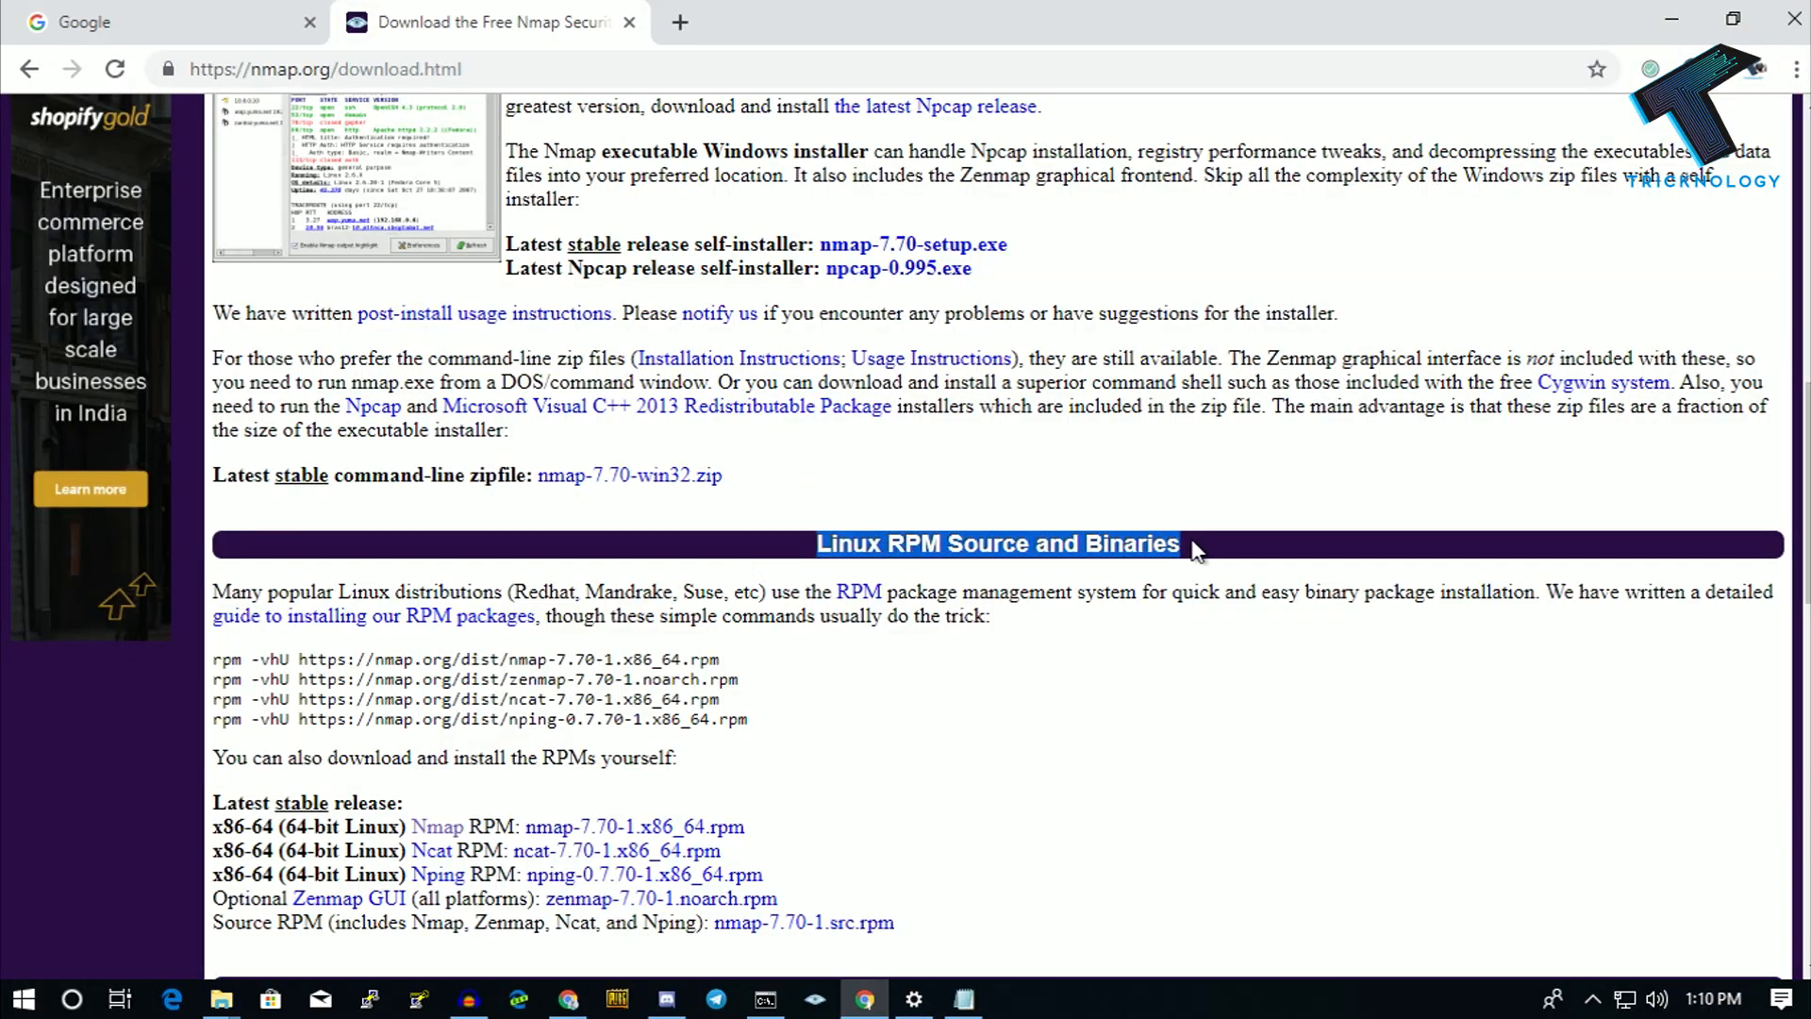
pyautogui.scroll(-3)
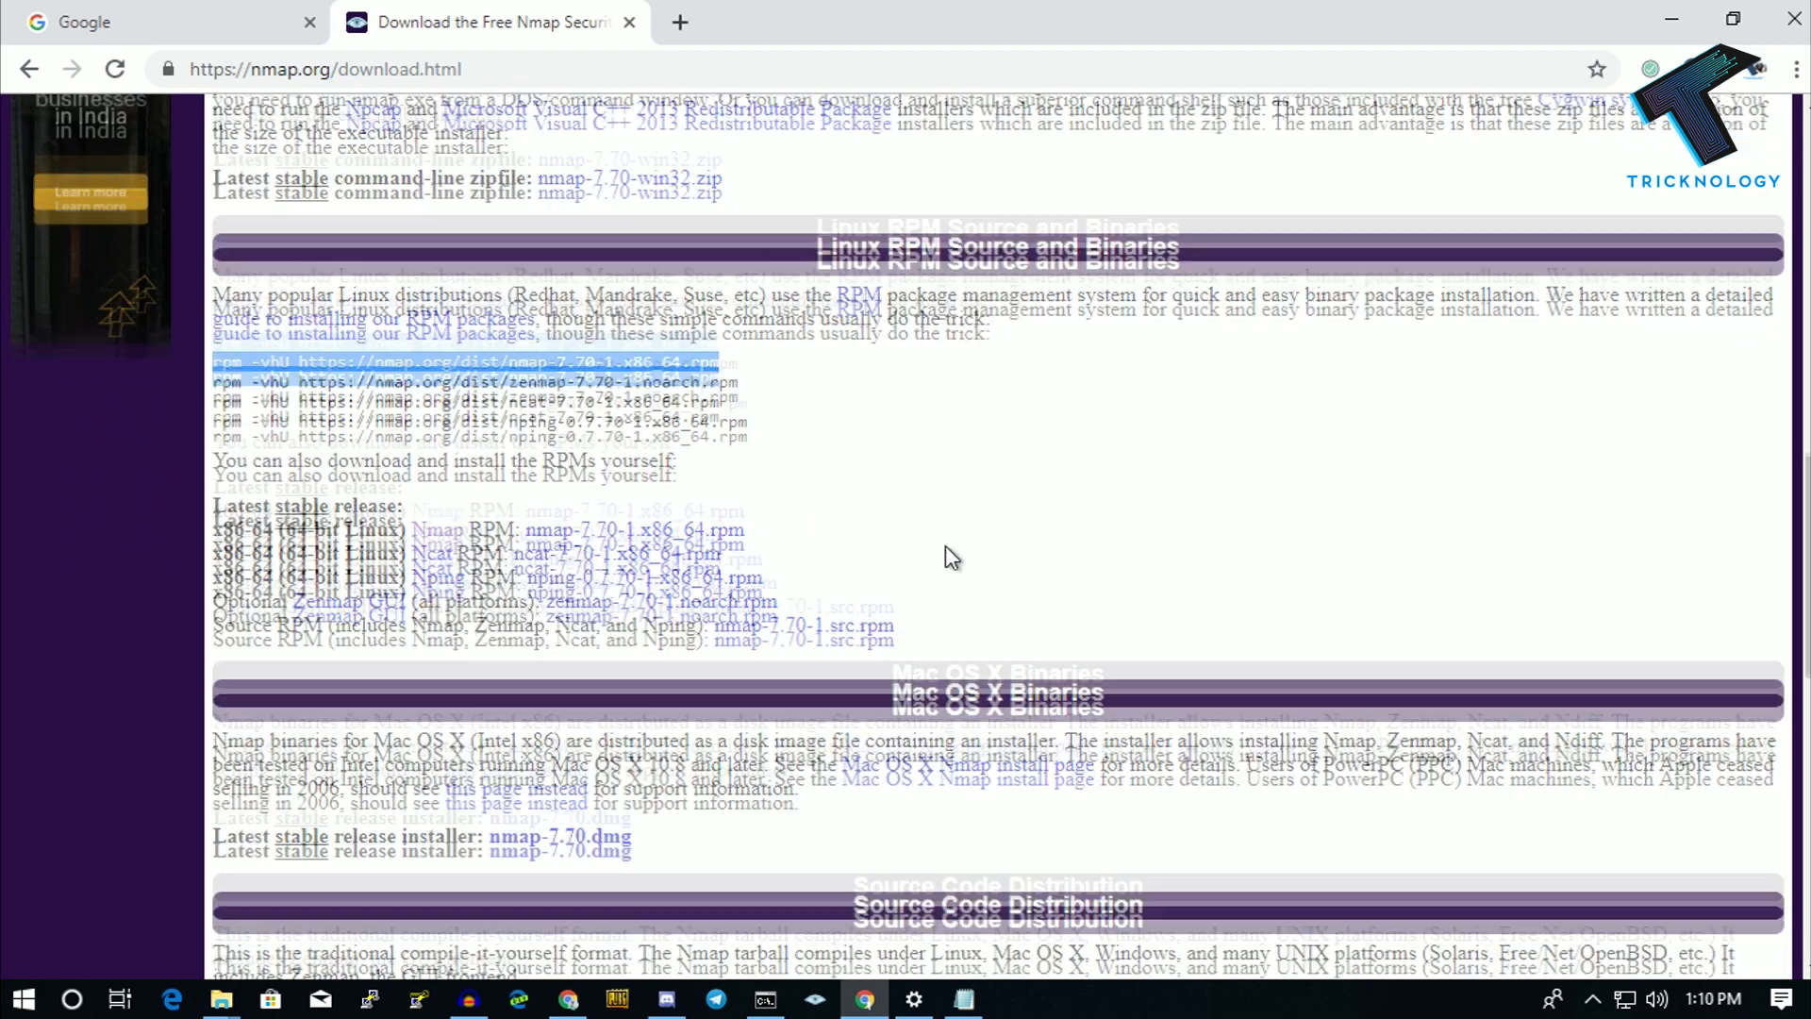
pyautogui.scroll(-3)
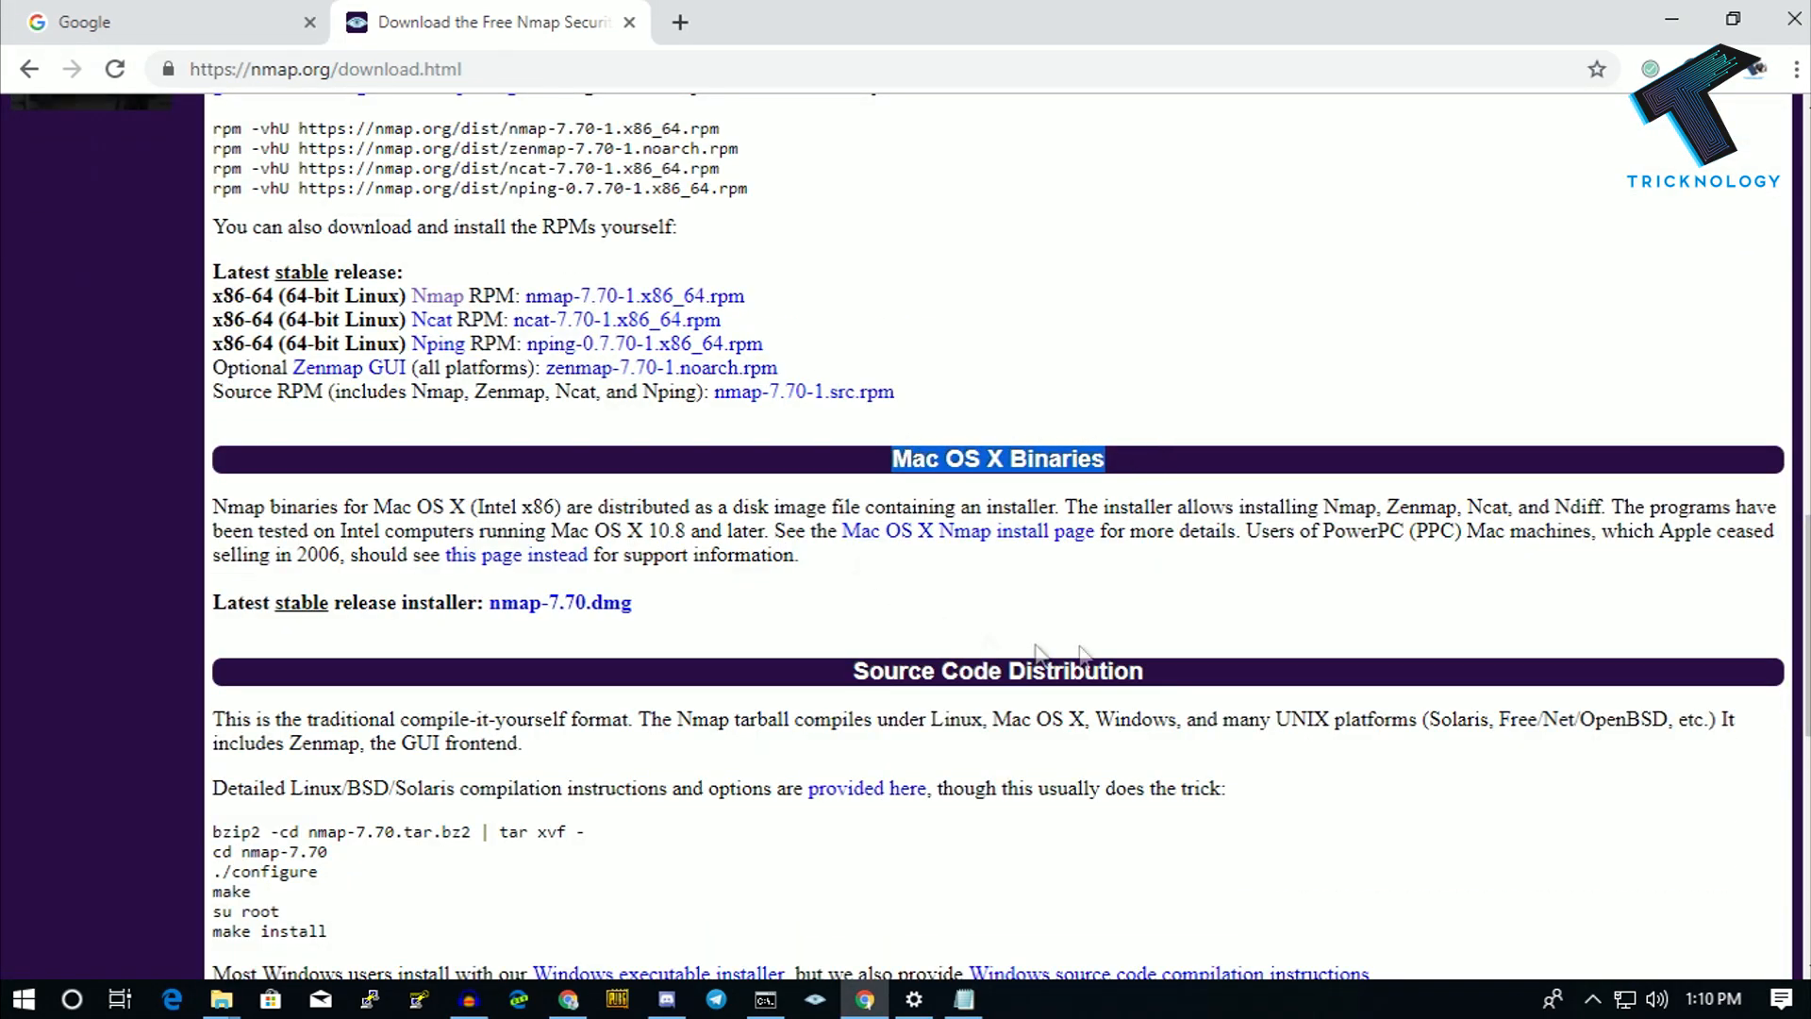
pyautogui.scroll(3)
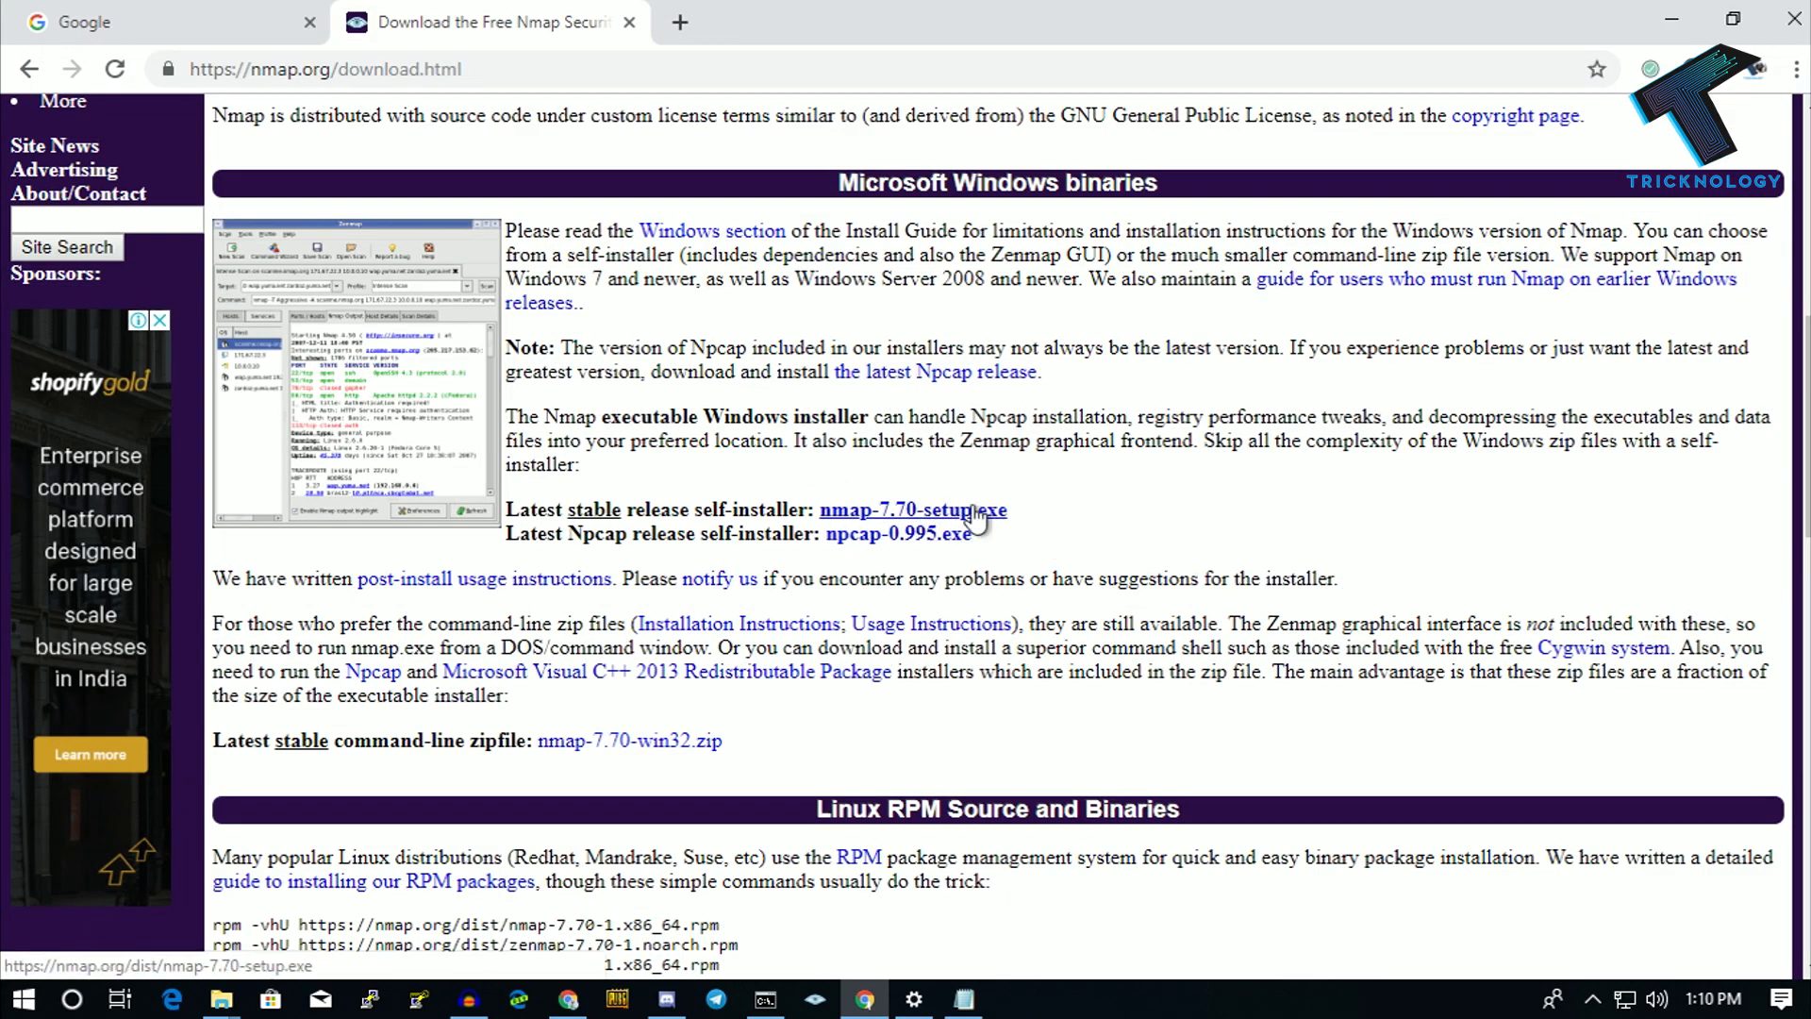
pyautogui.click(912, 509)
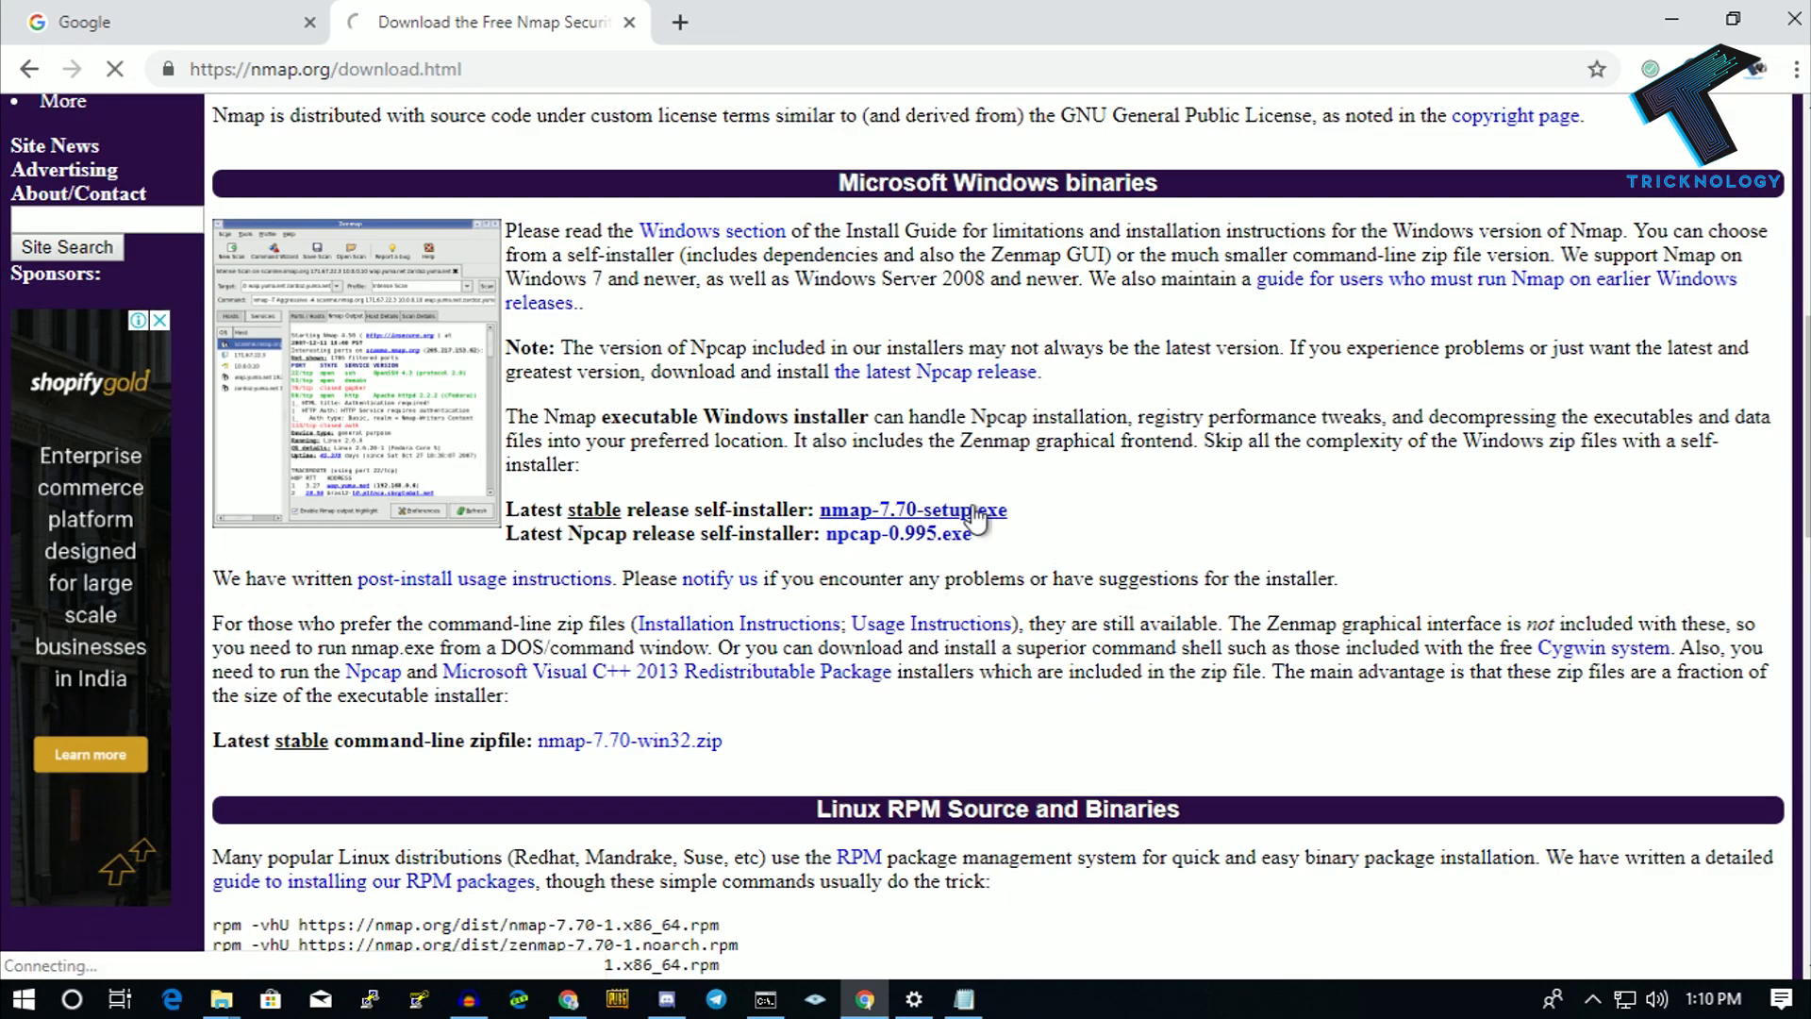
pyautogui.click(912, 509)
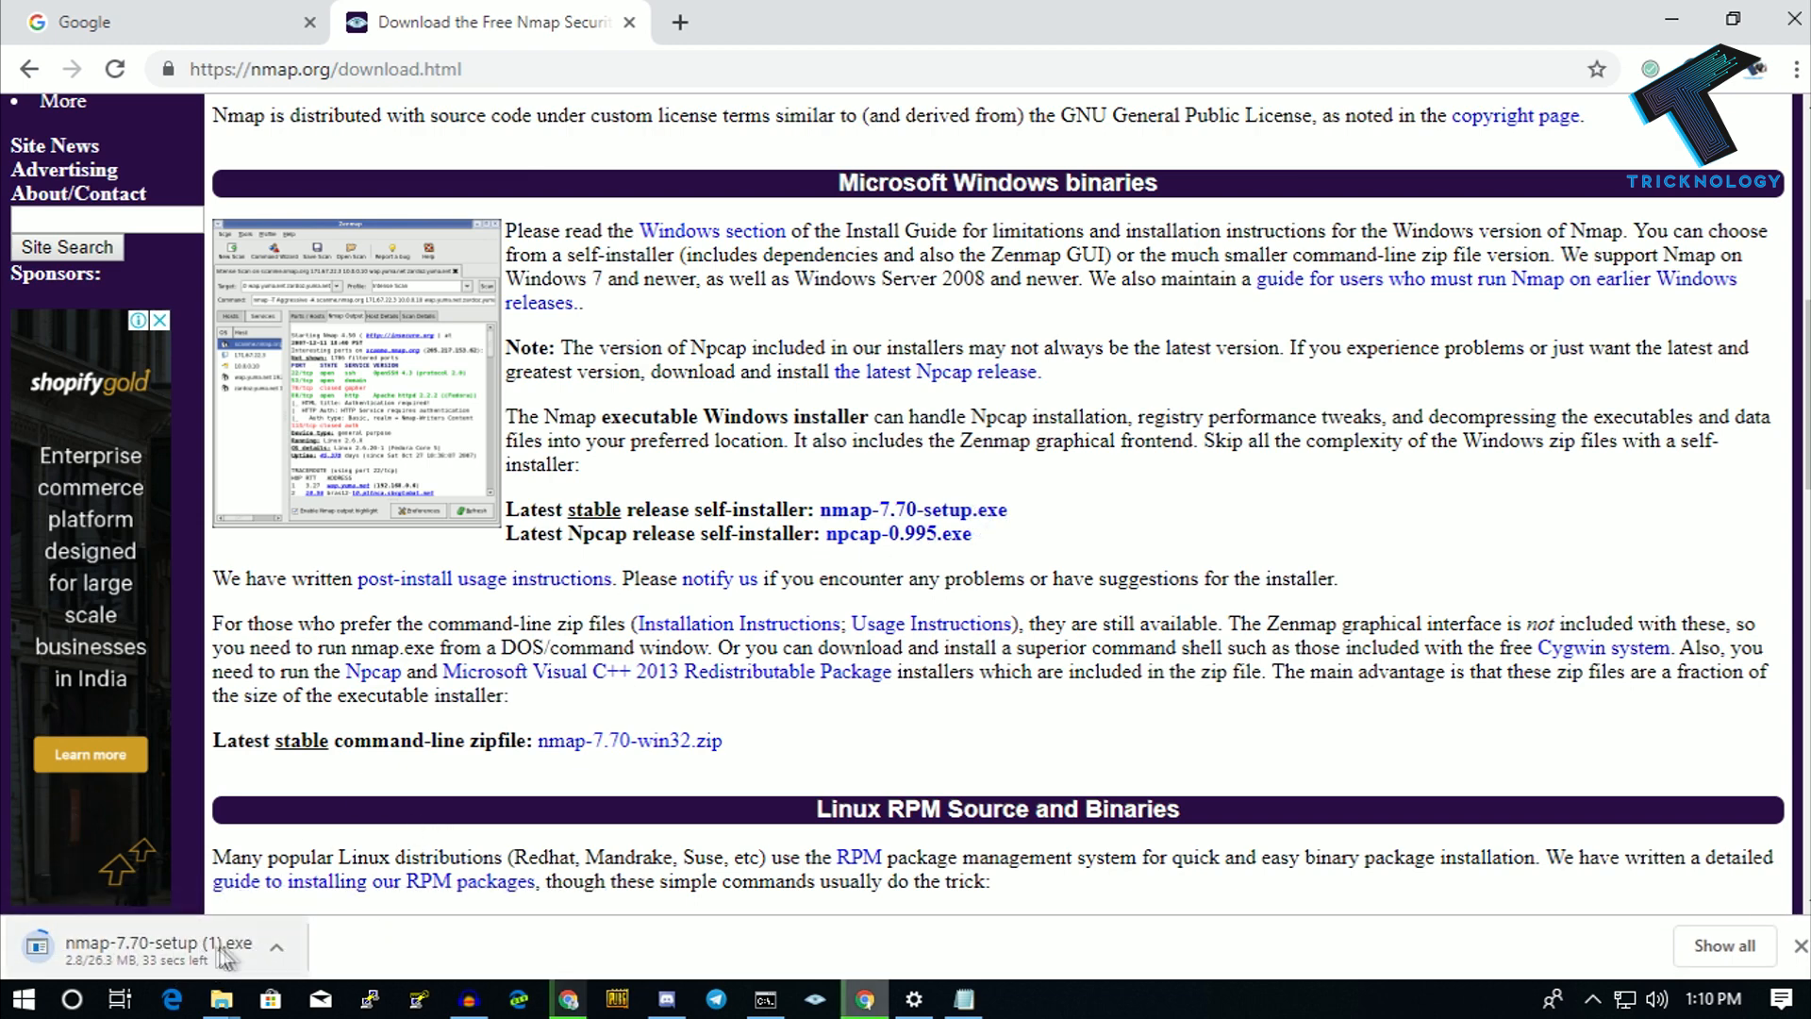
pyautogui.moveTo(1672, 21)
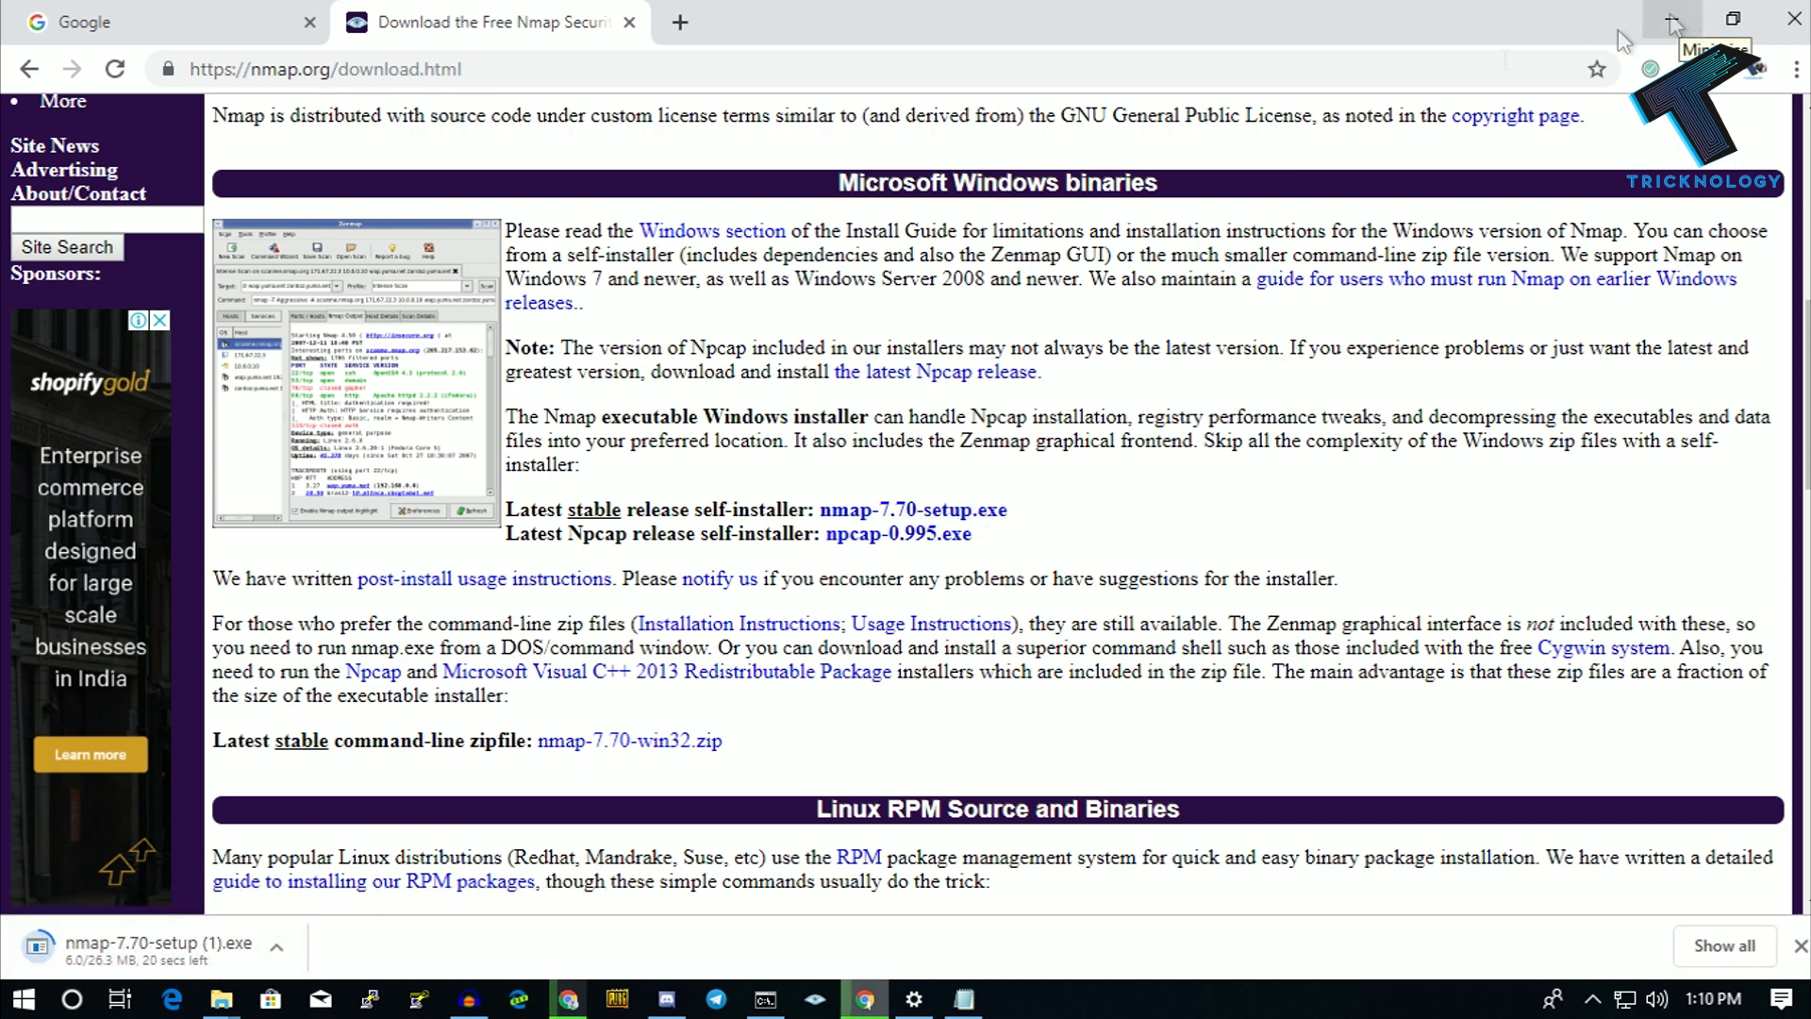
pyautogui.click(276, 946)
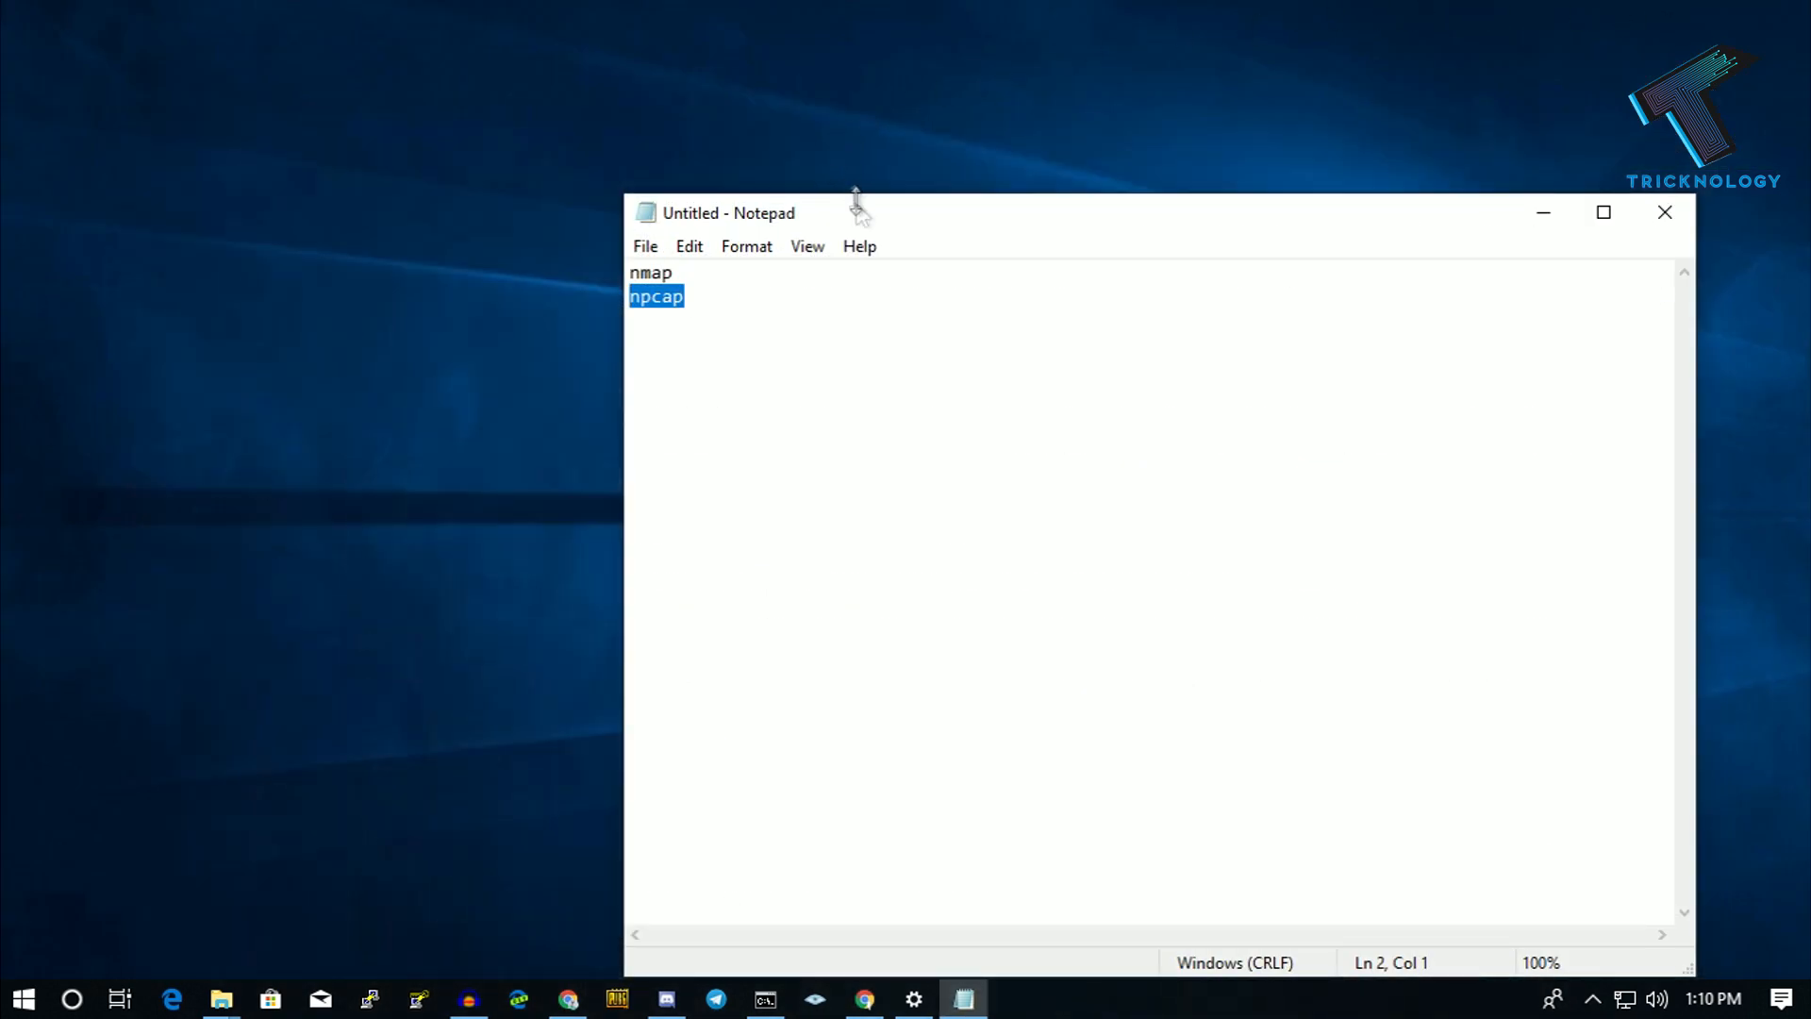
# Search the Start menu for 'nmap' and launch Nmap - Zenmap GUI
pyautogui.click(21, 998)
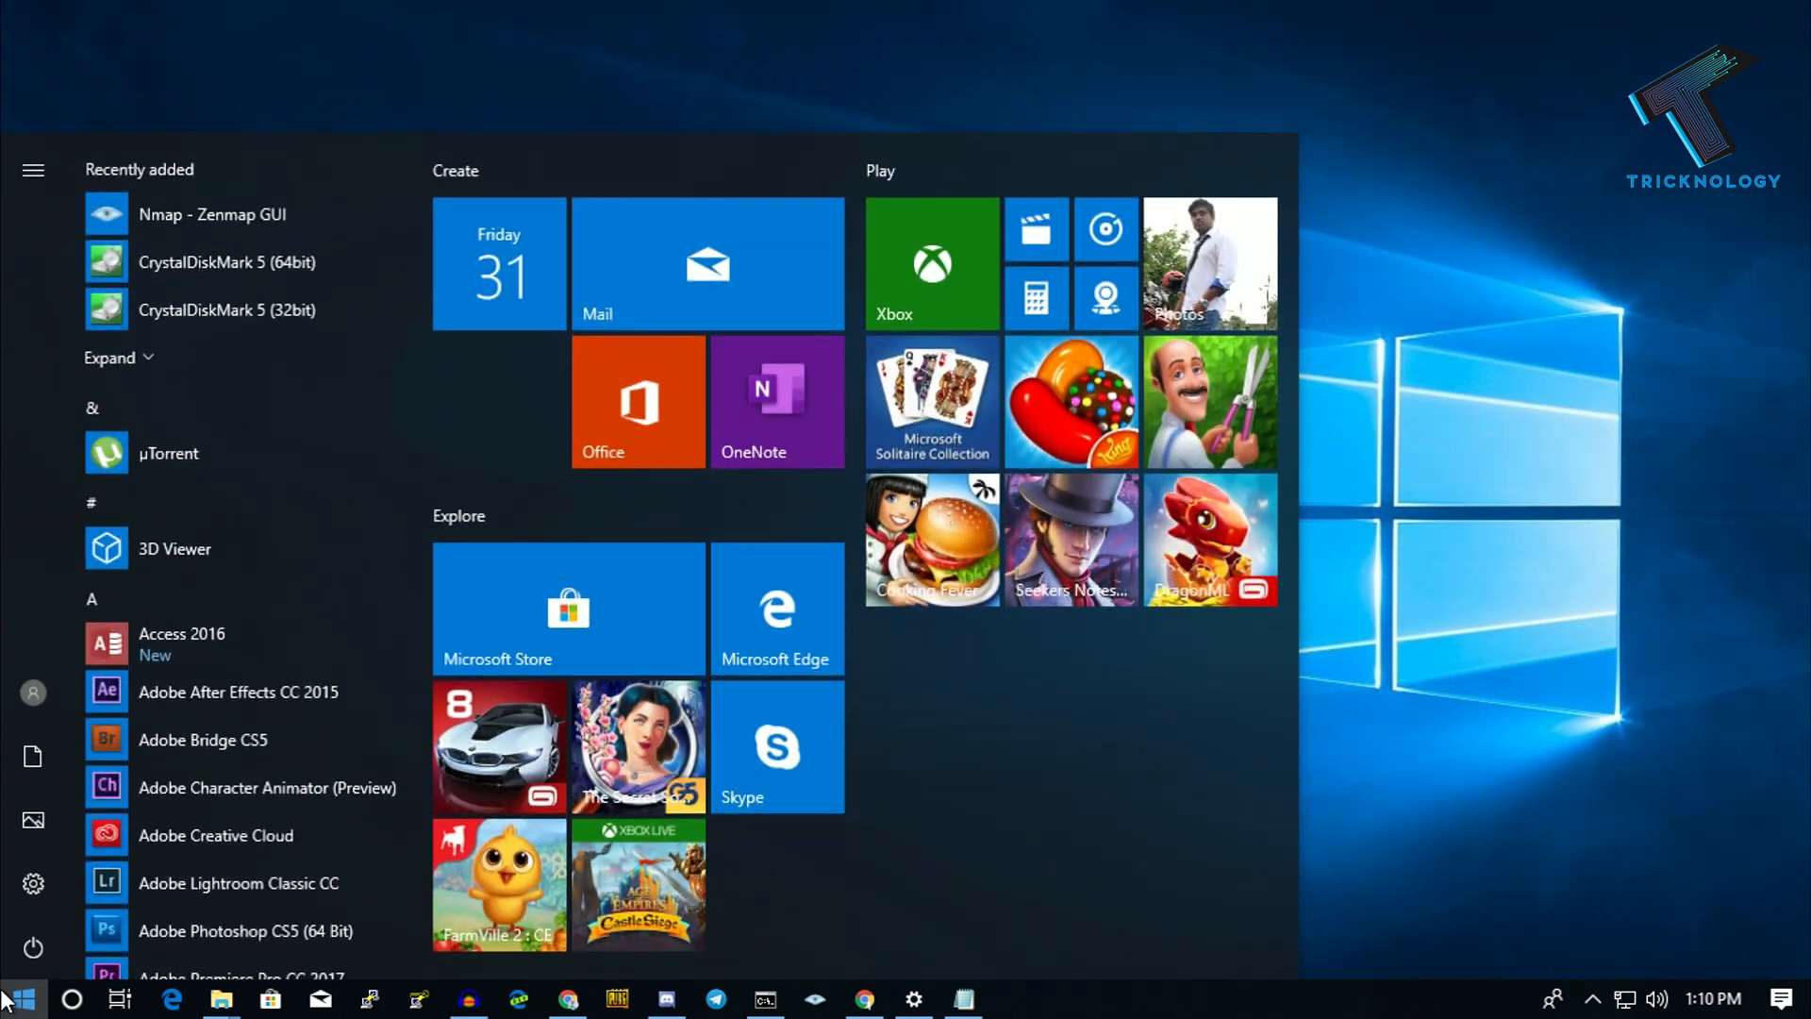
pyautogui.write('nmap')
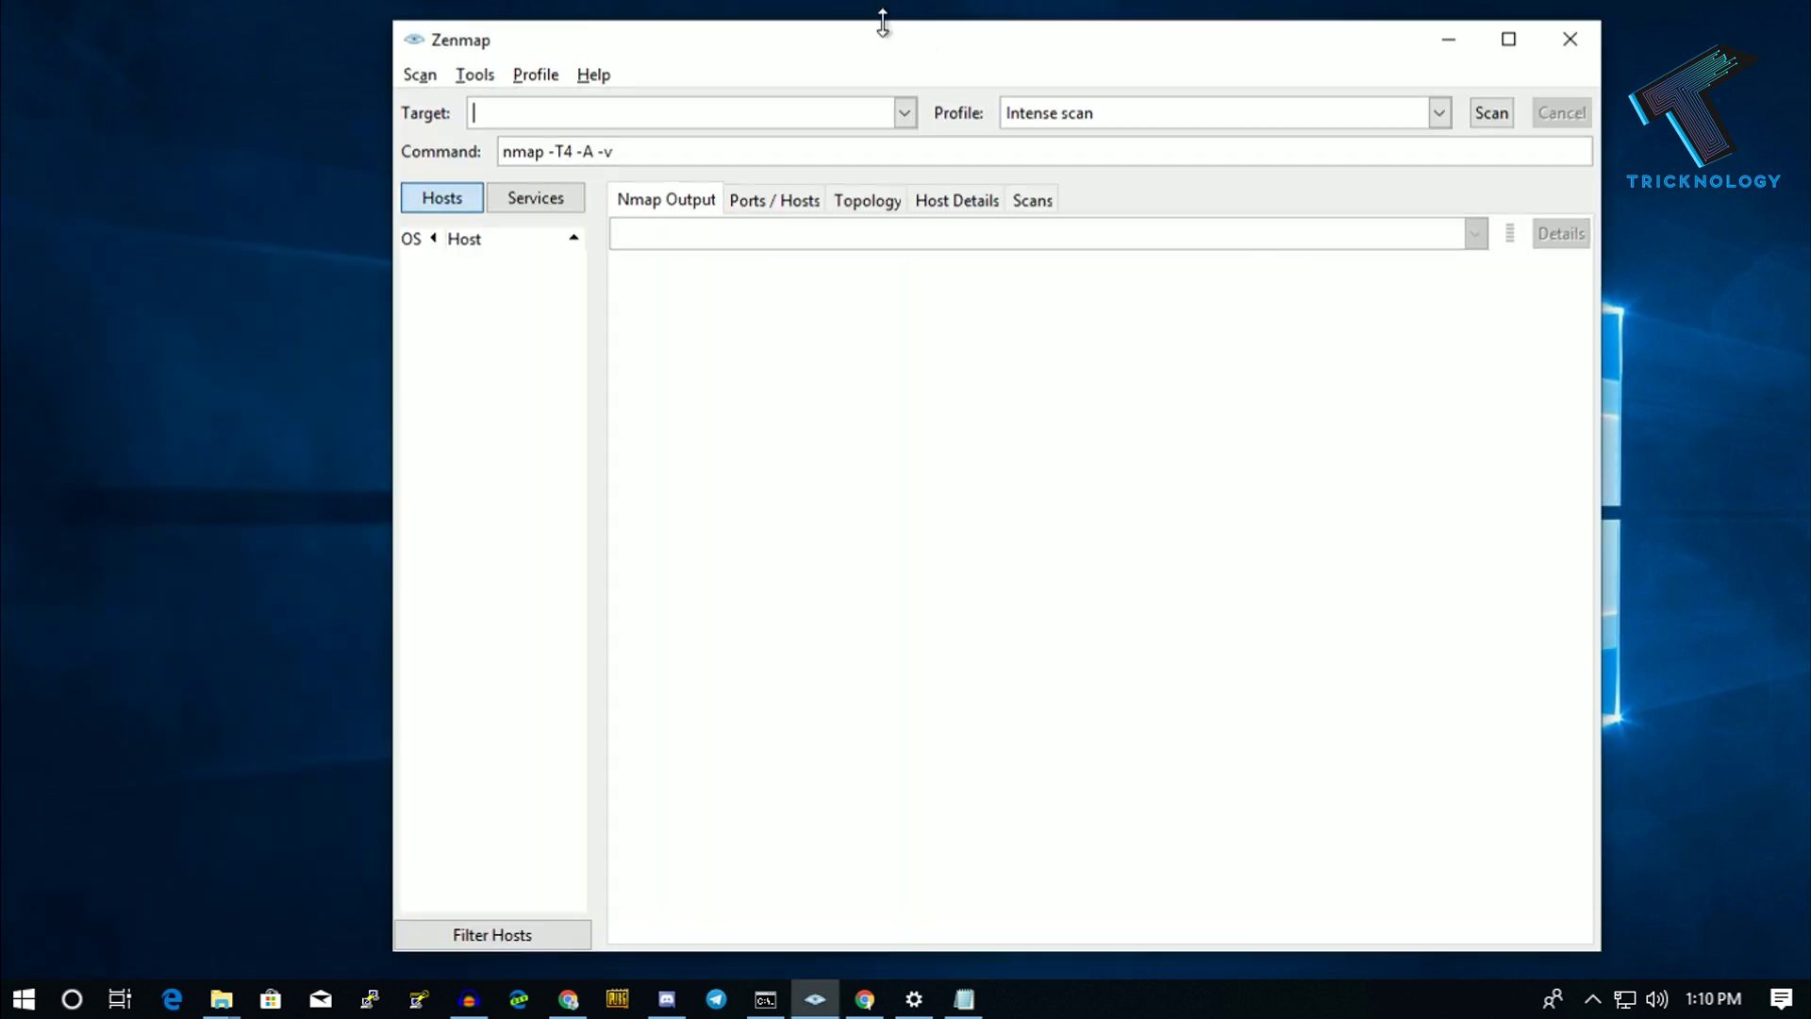
# Run ipconfig in Command Prompt to find Ethernet IPv4 192.168.0.105, then return to Zenmap
pyautogui.moveTo(881, 40); pyautogui.dragTo(1038, 105)
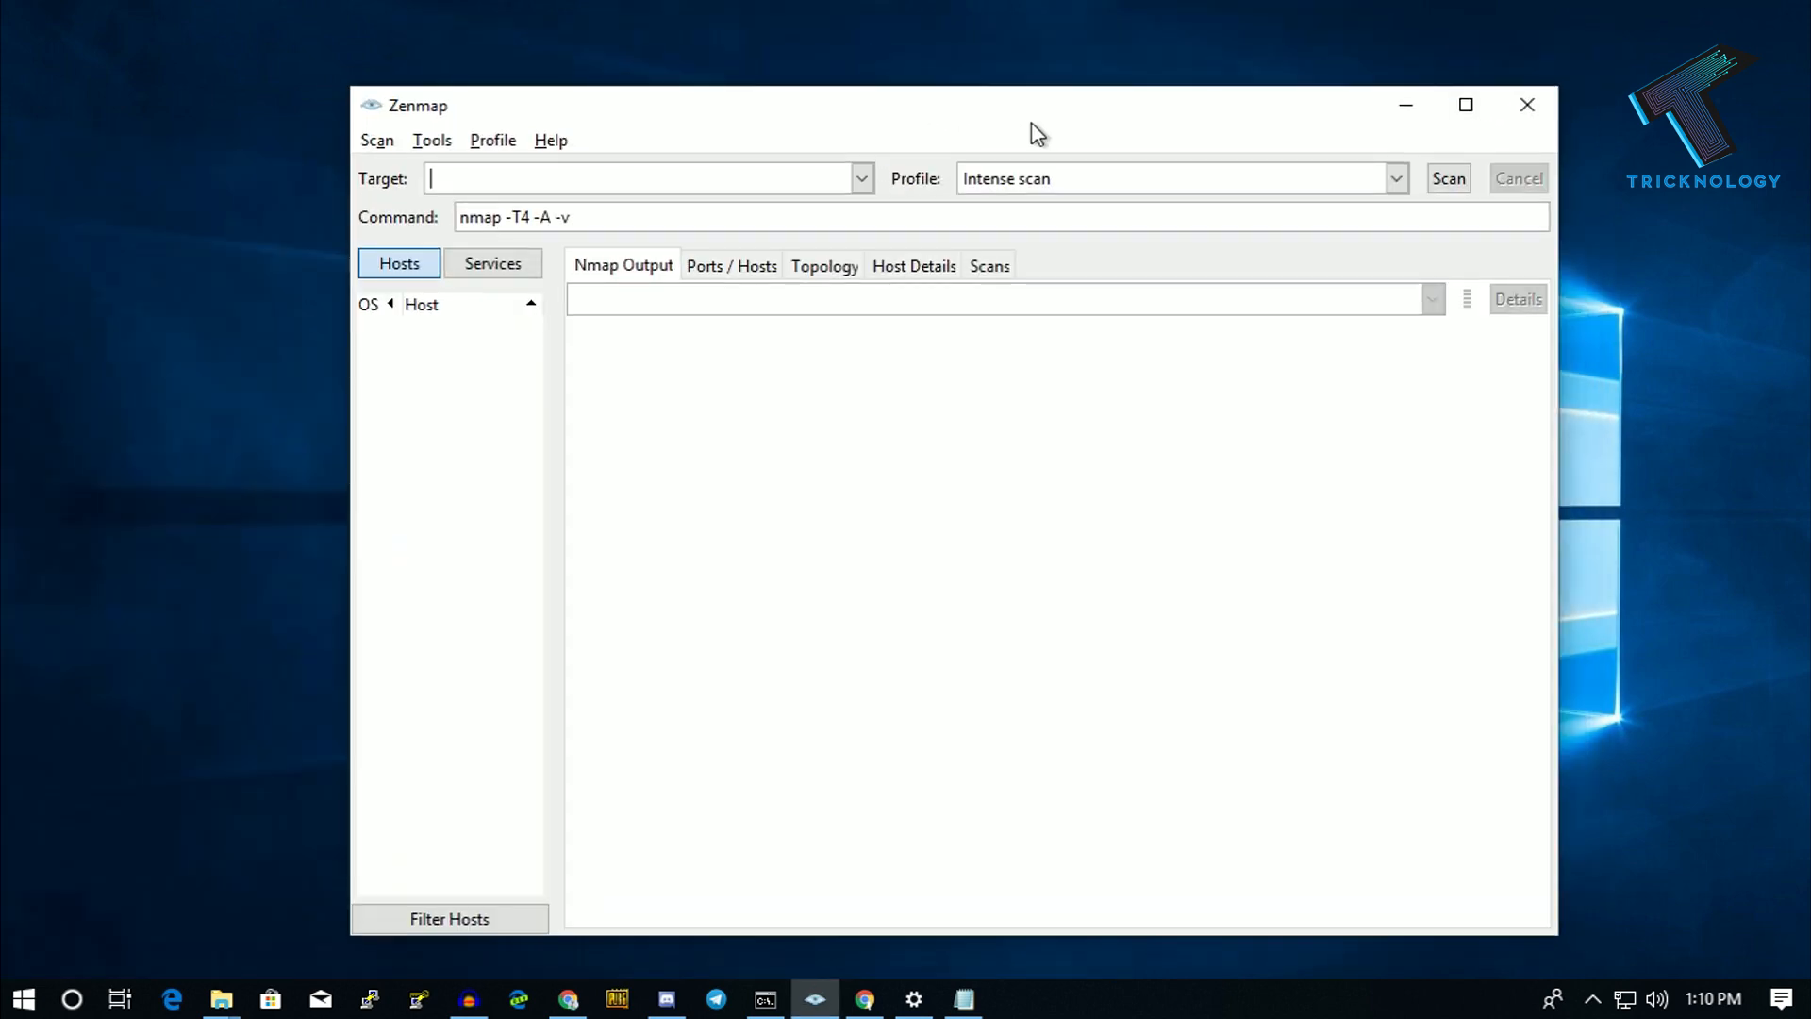
pyautogui.write('cm')
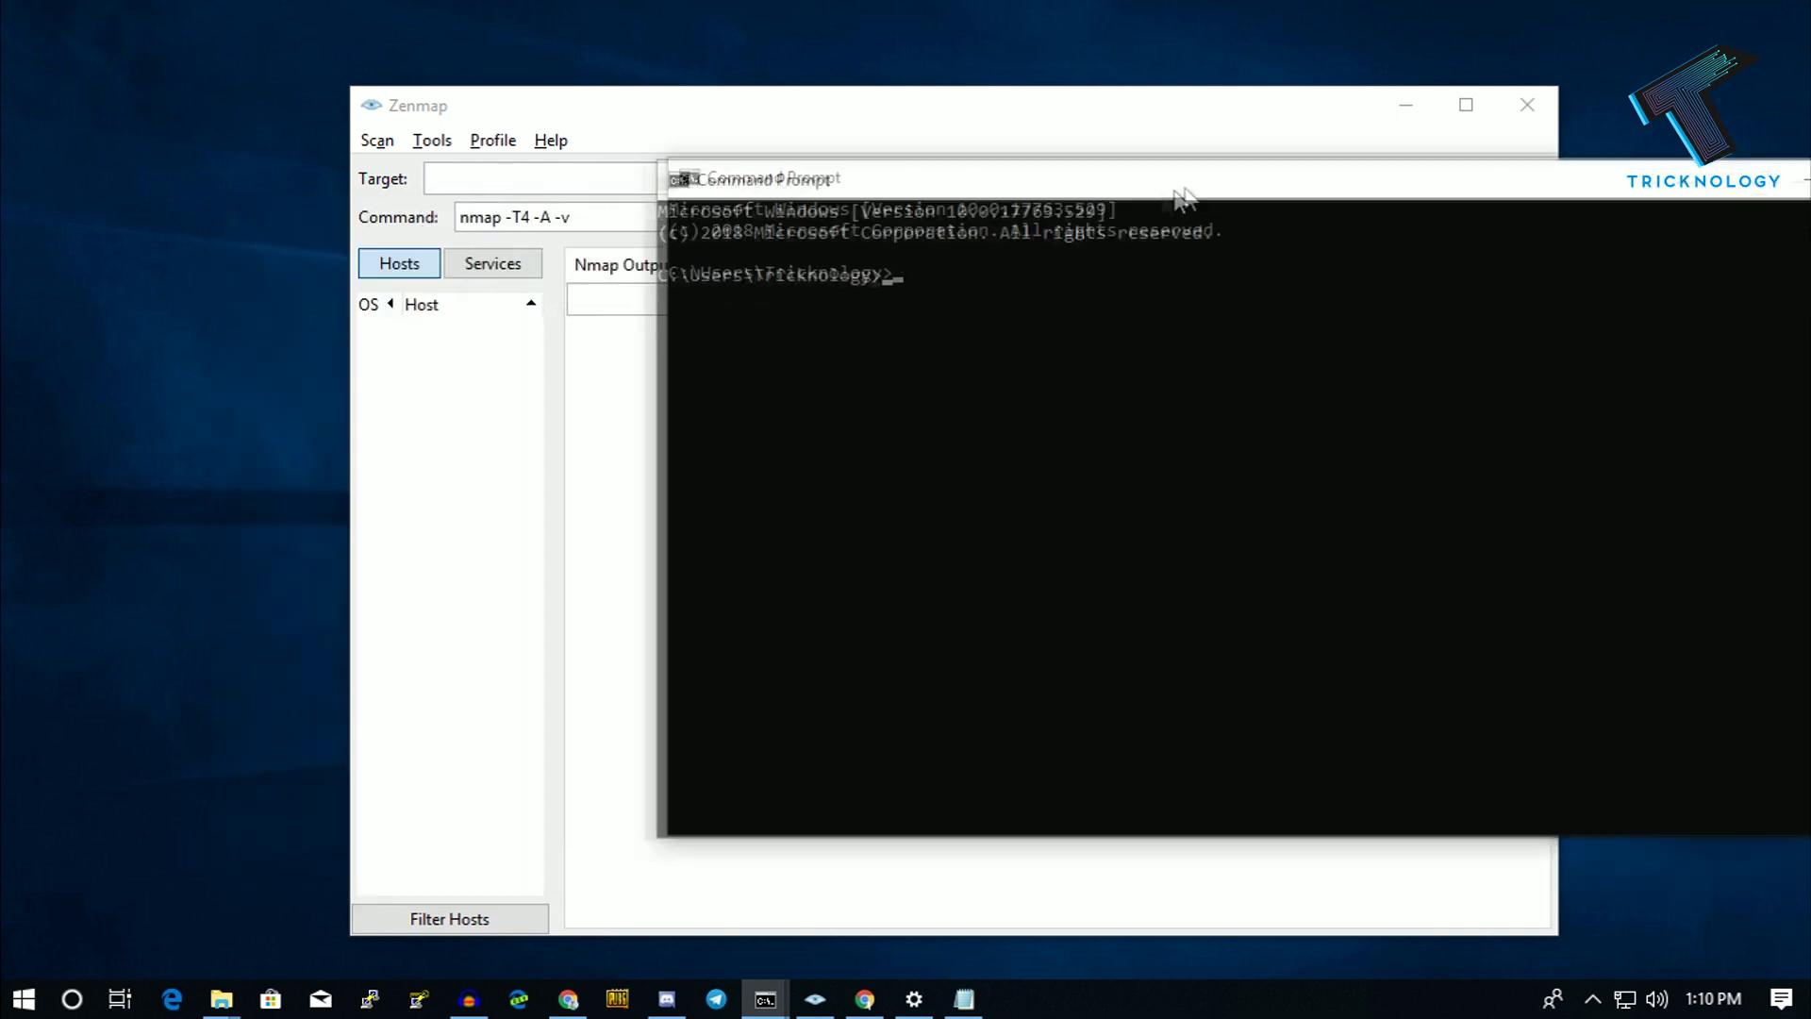
pyautogui.write('ipci')
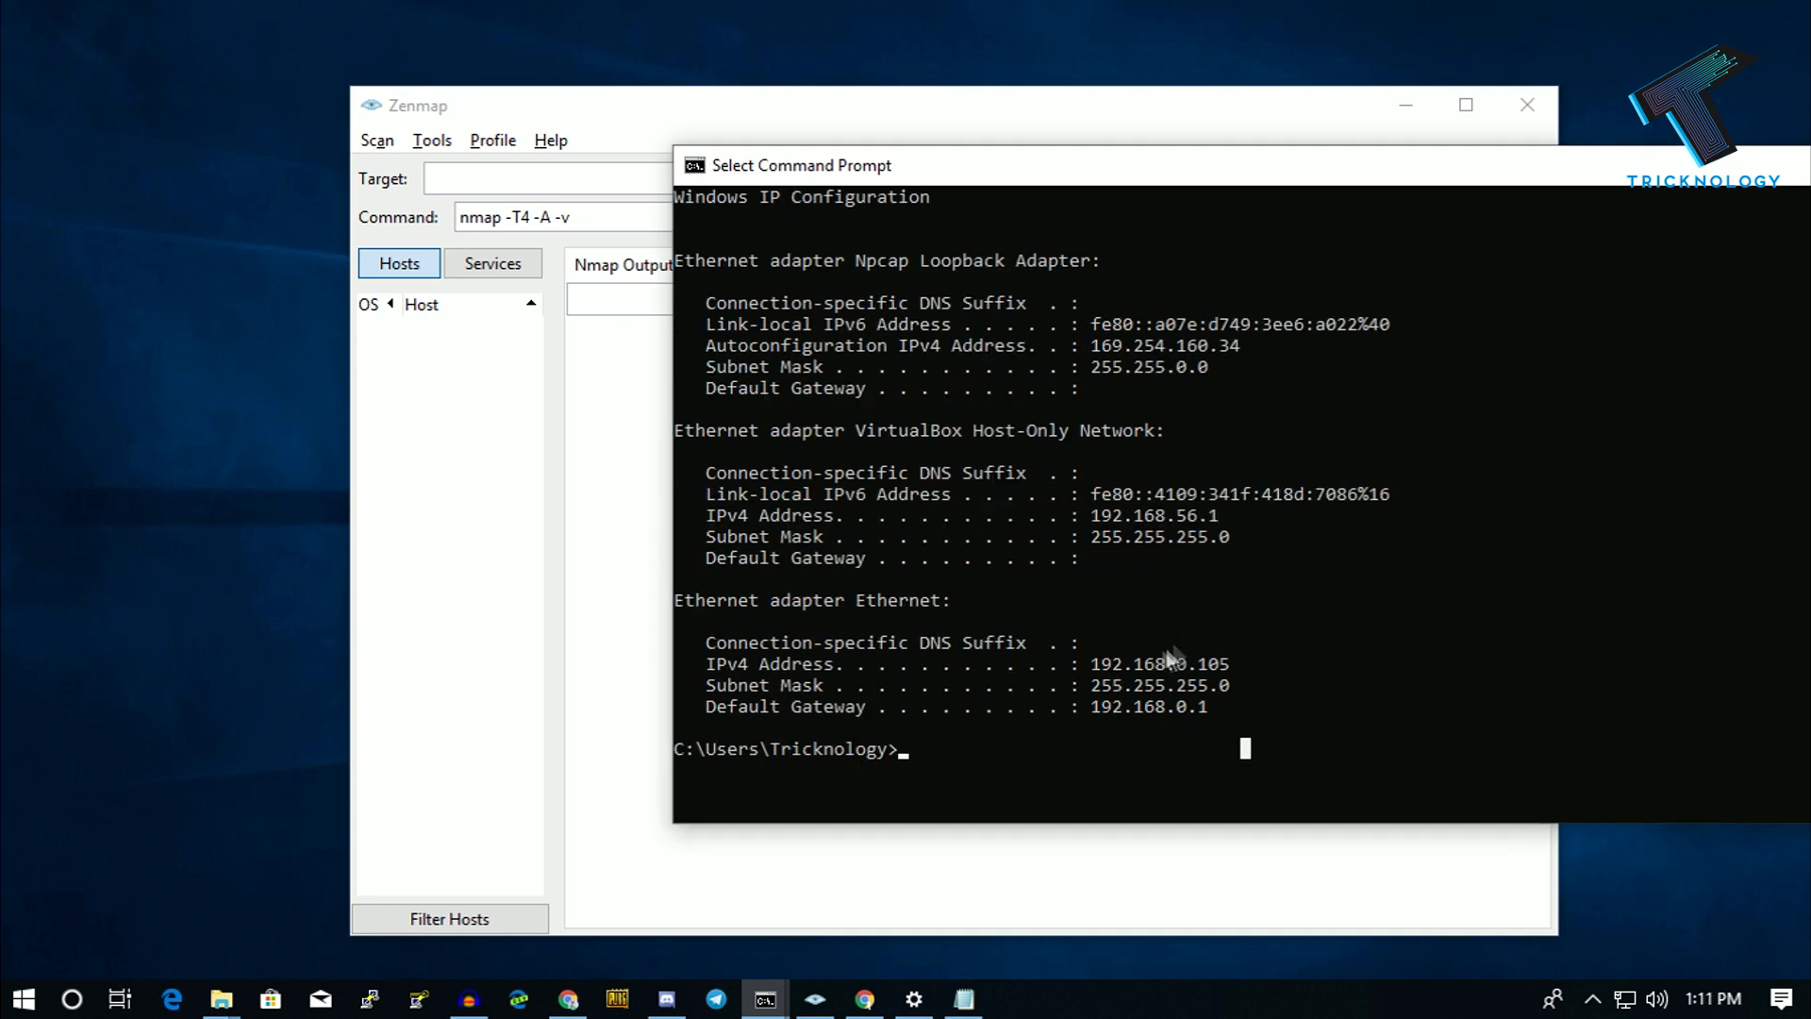
pyautogui.scroll(-3)
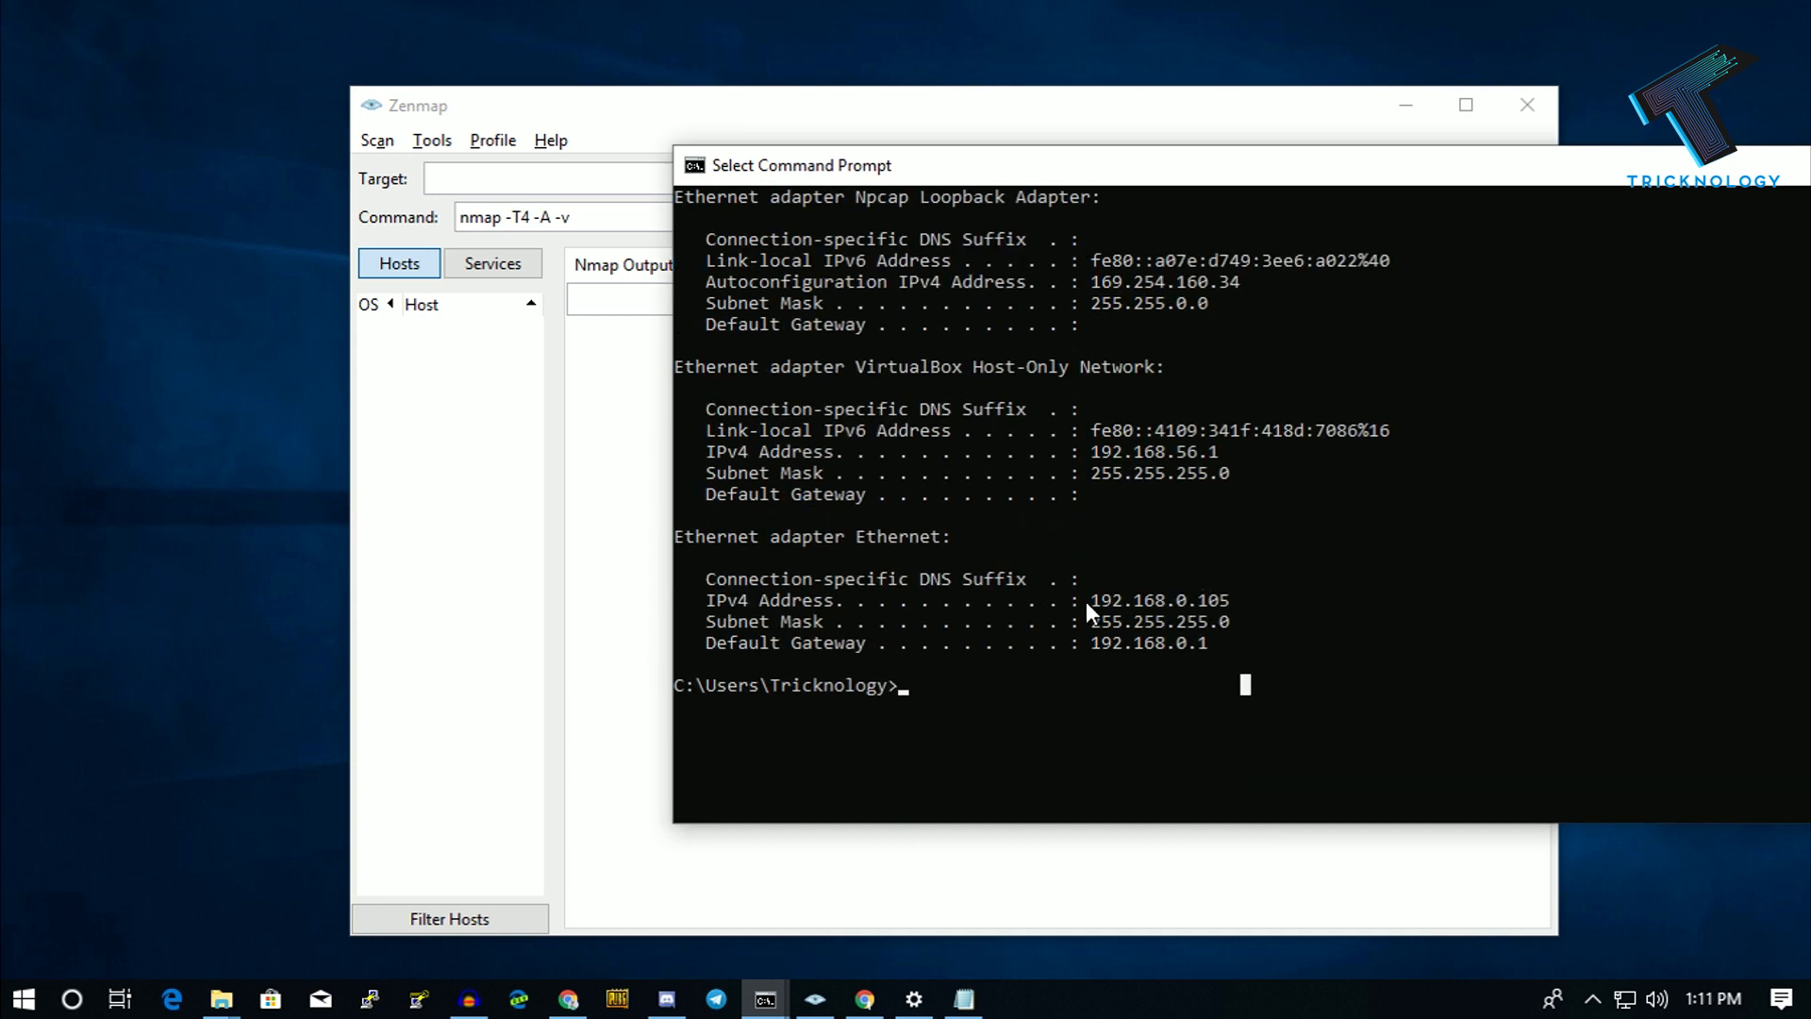
pyautogui.moveTo(1085, 600); pyautogui.dragTo(1247, 600)
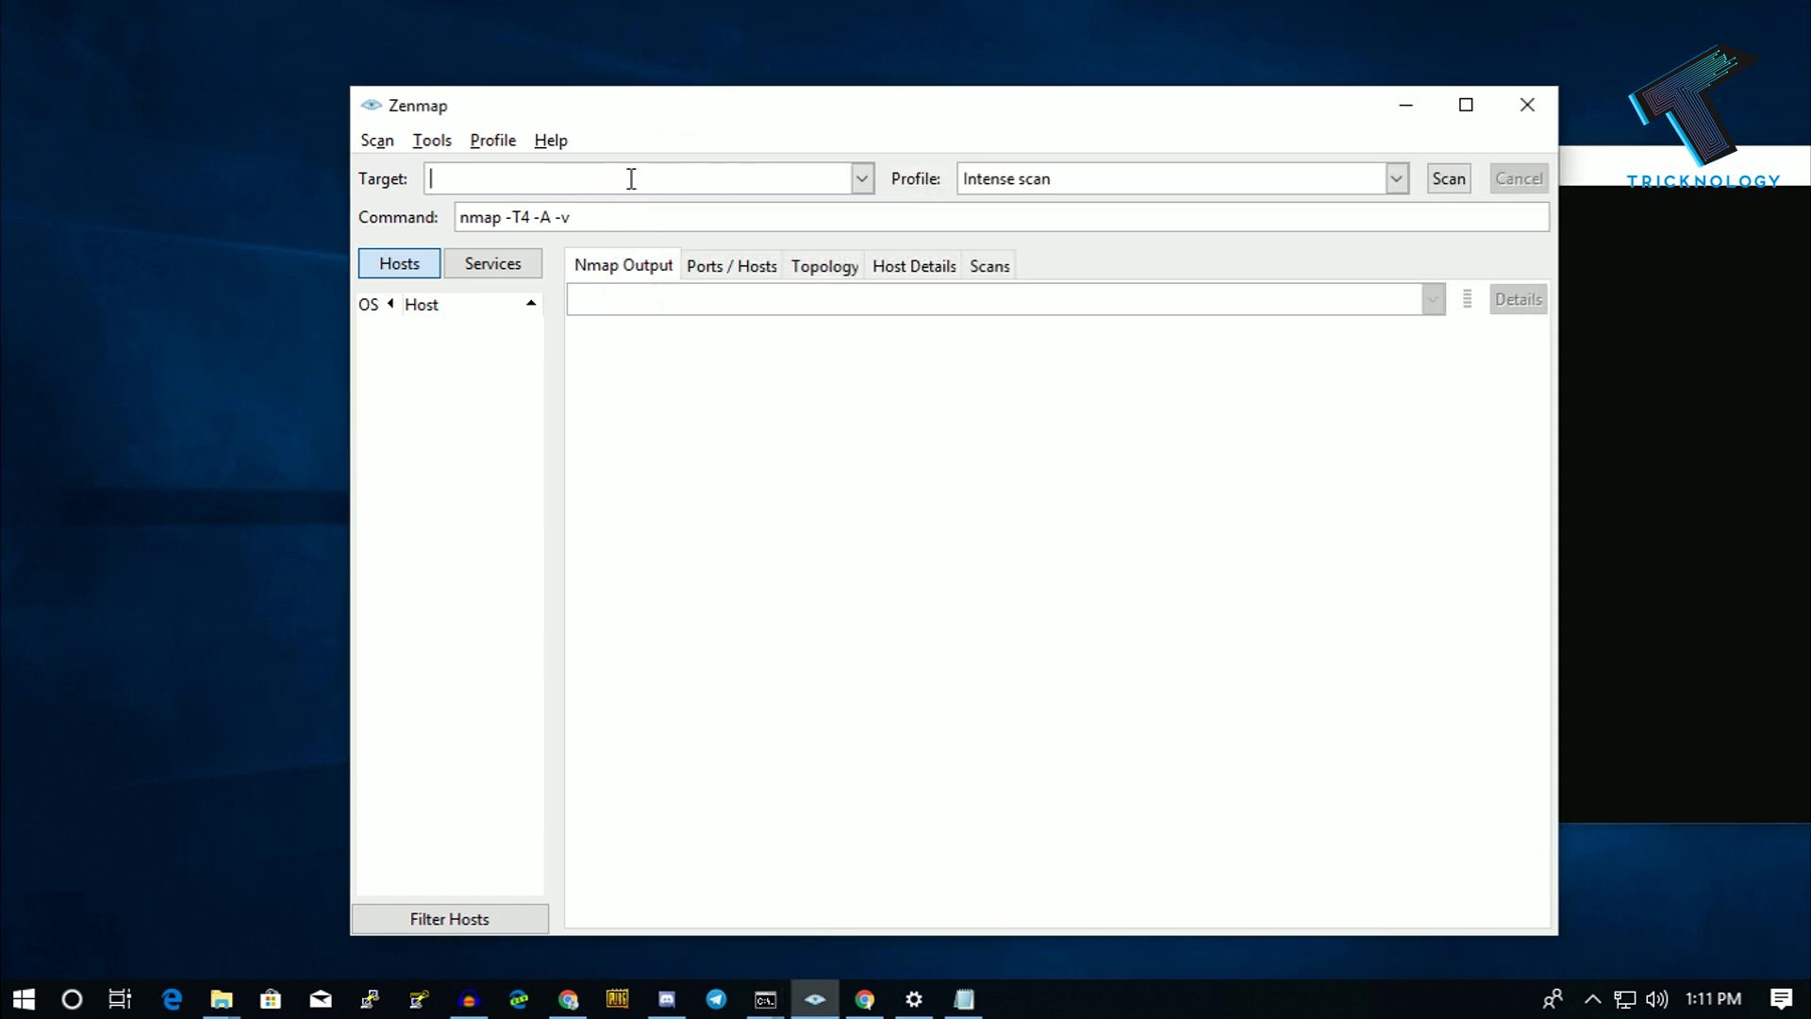
# Enter target 192.168.0.105, making the command nmap -T4 -A -v 192.168.0.105
pyautogui.write('192.168.0.1')
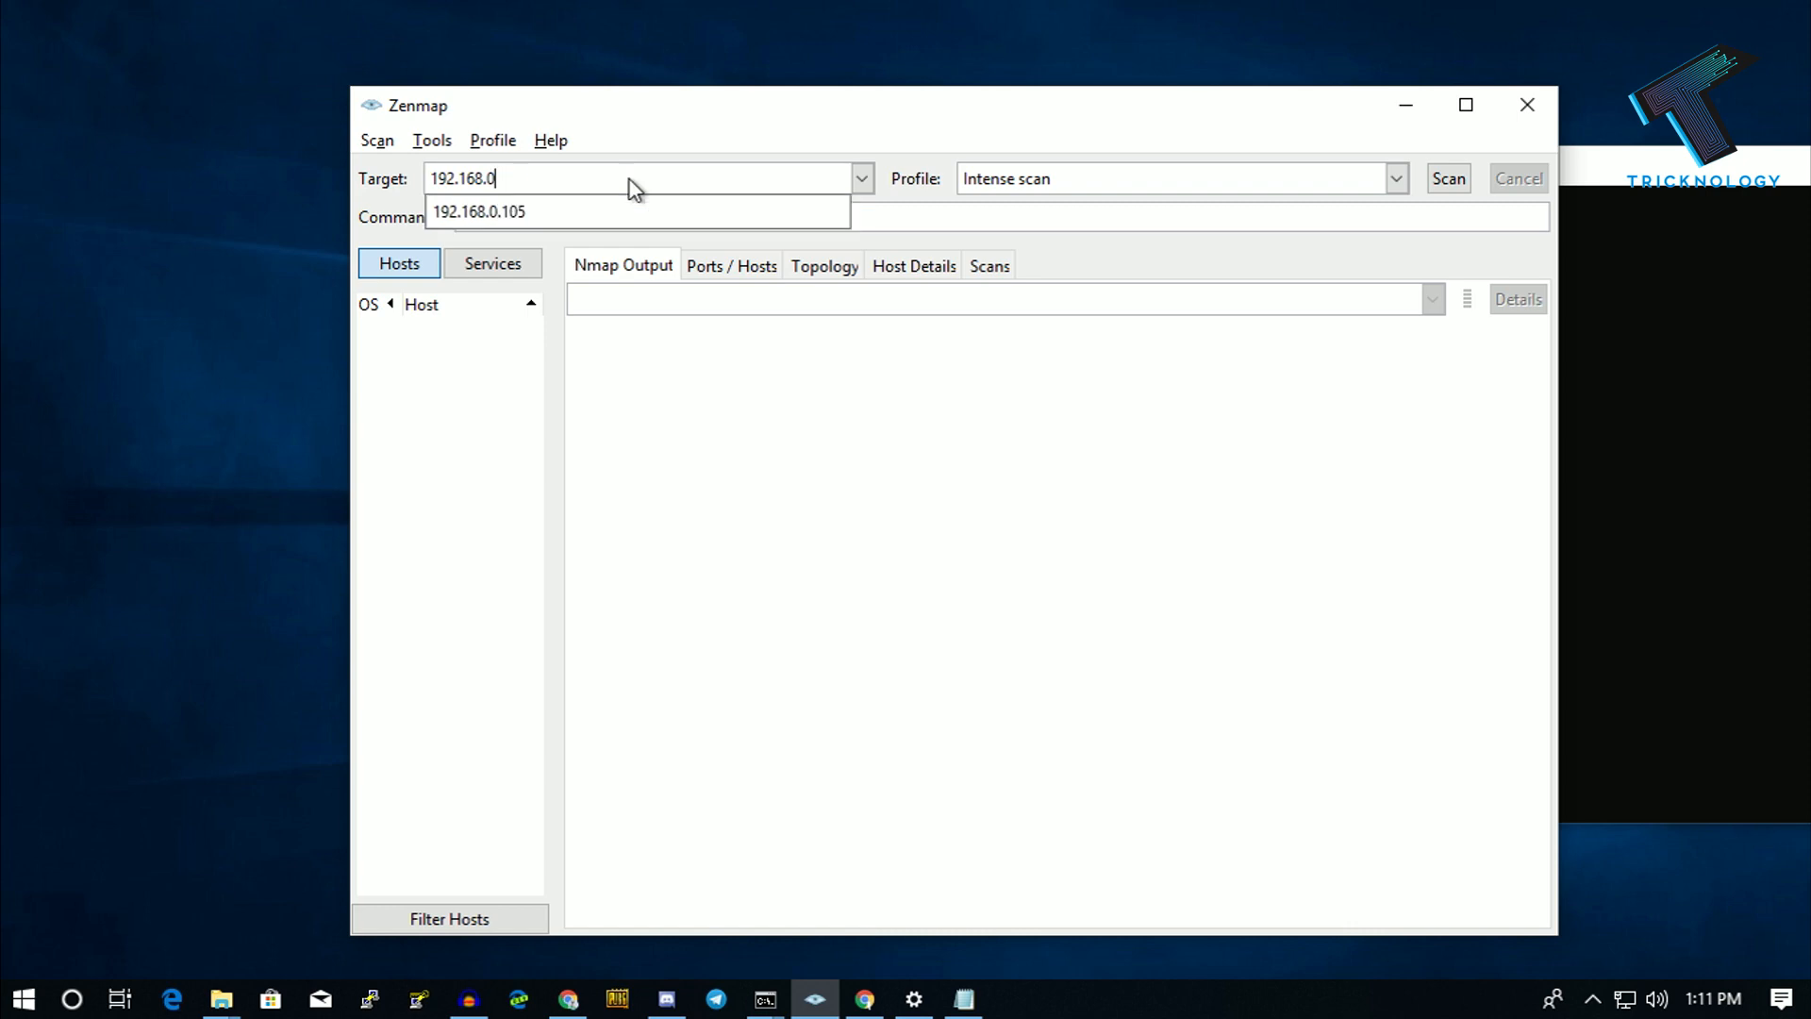
pyautogui.click(629, 178)
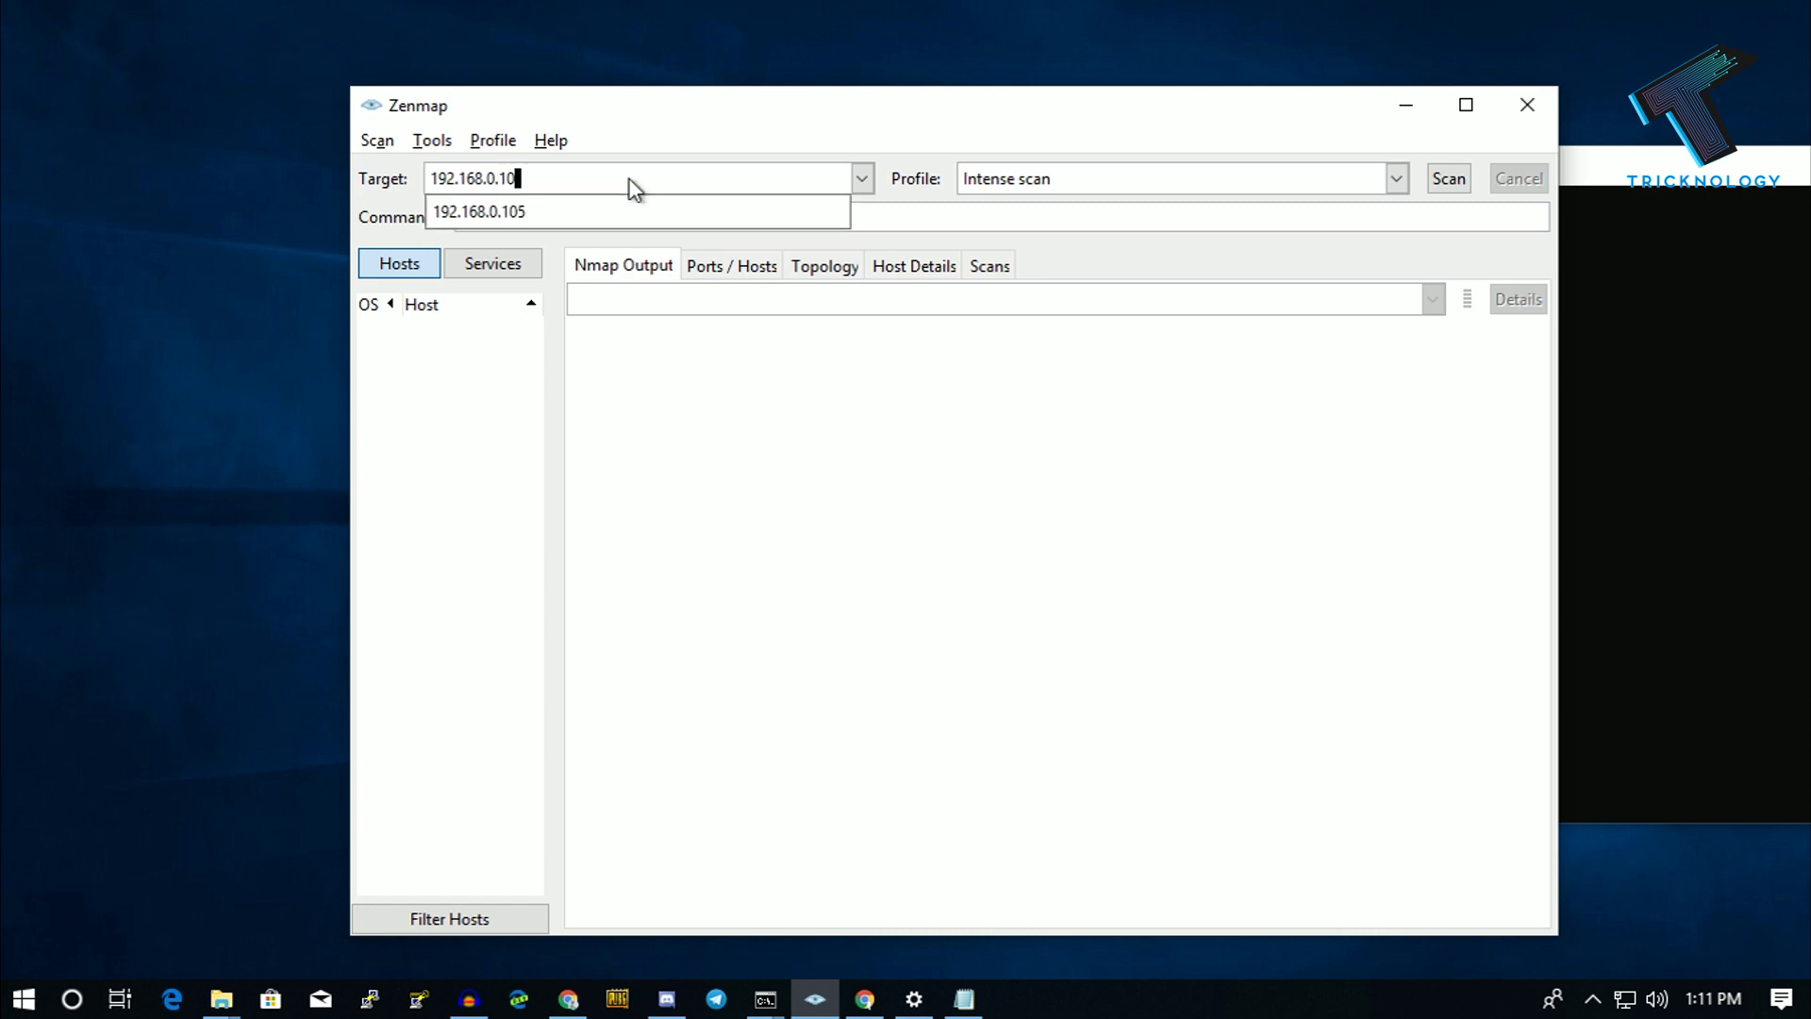
pyautogui.click(478, 211)
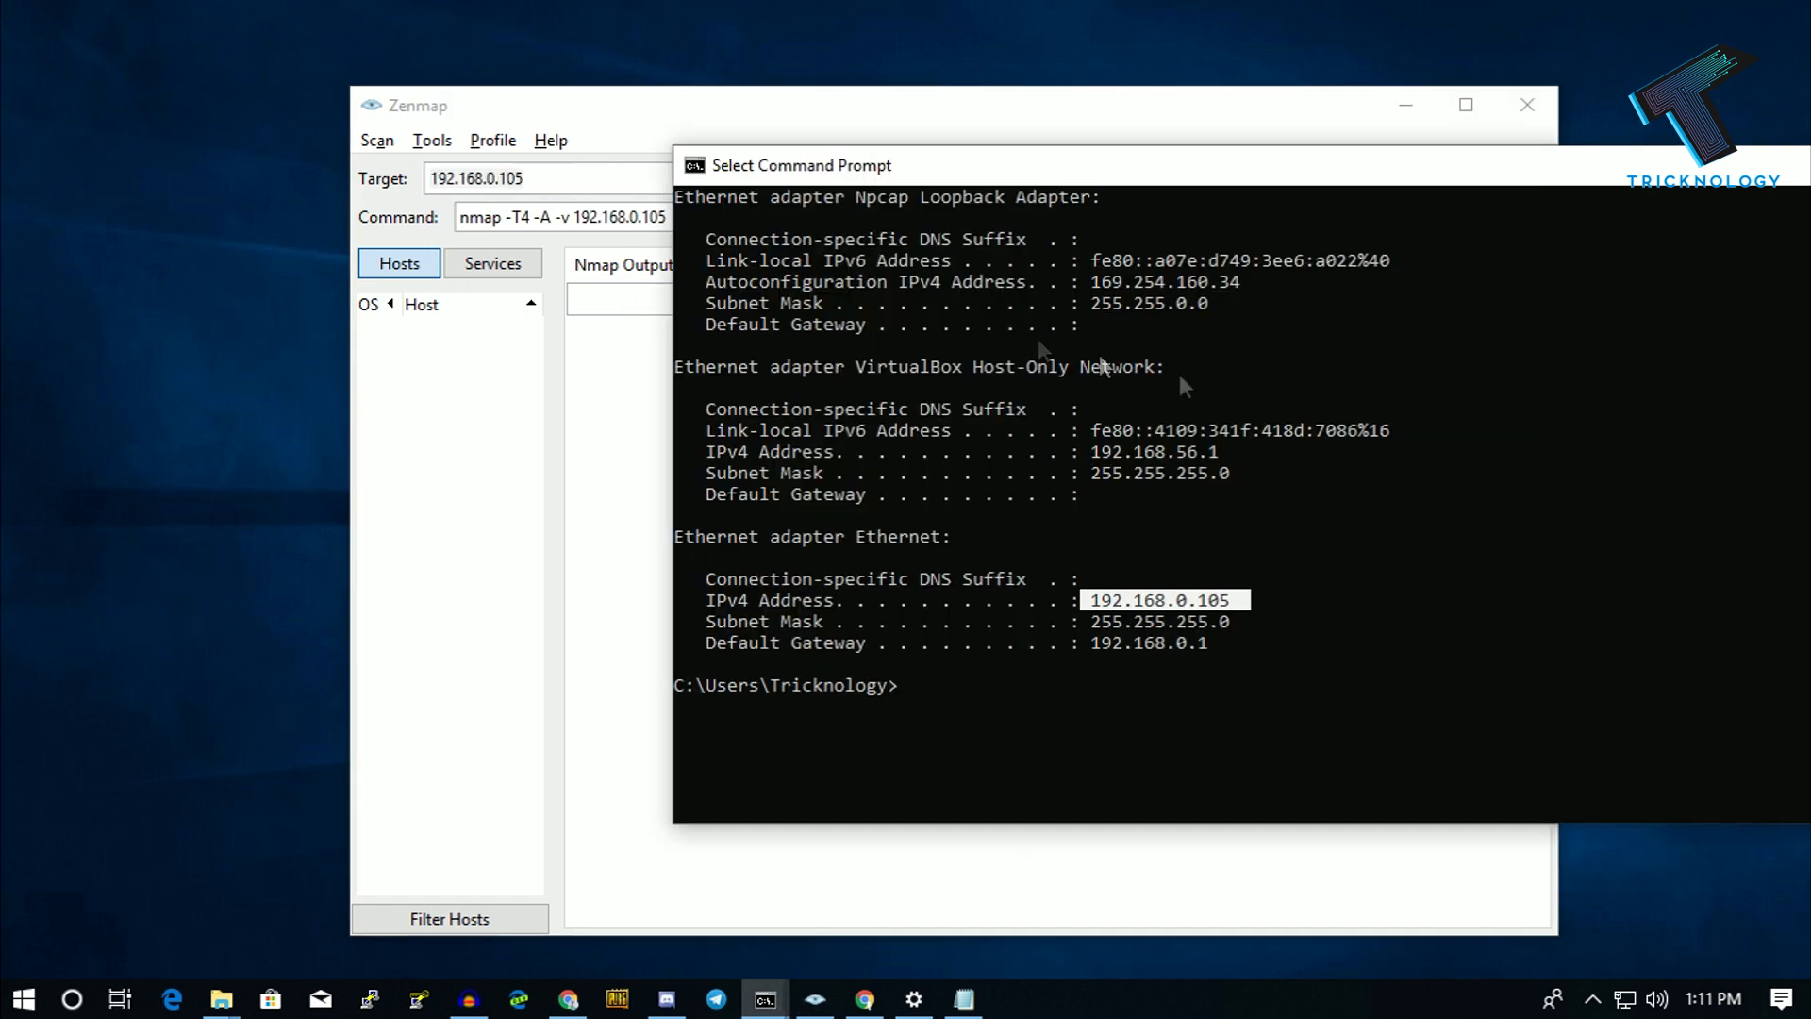
pyautogui.write('p')
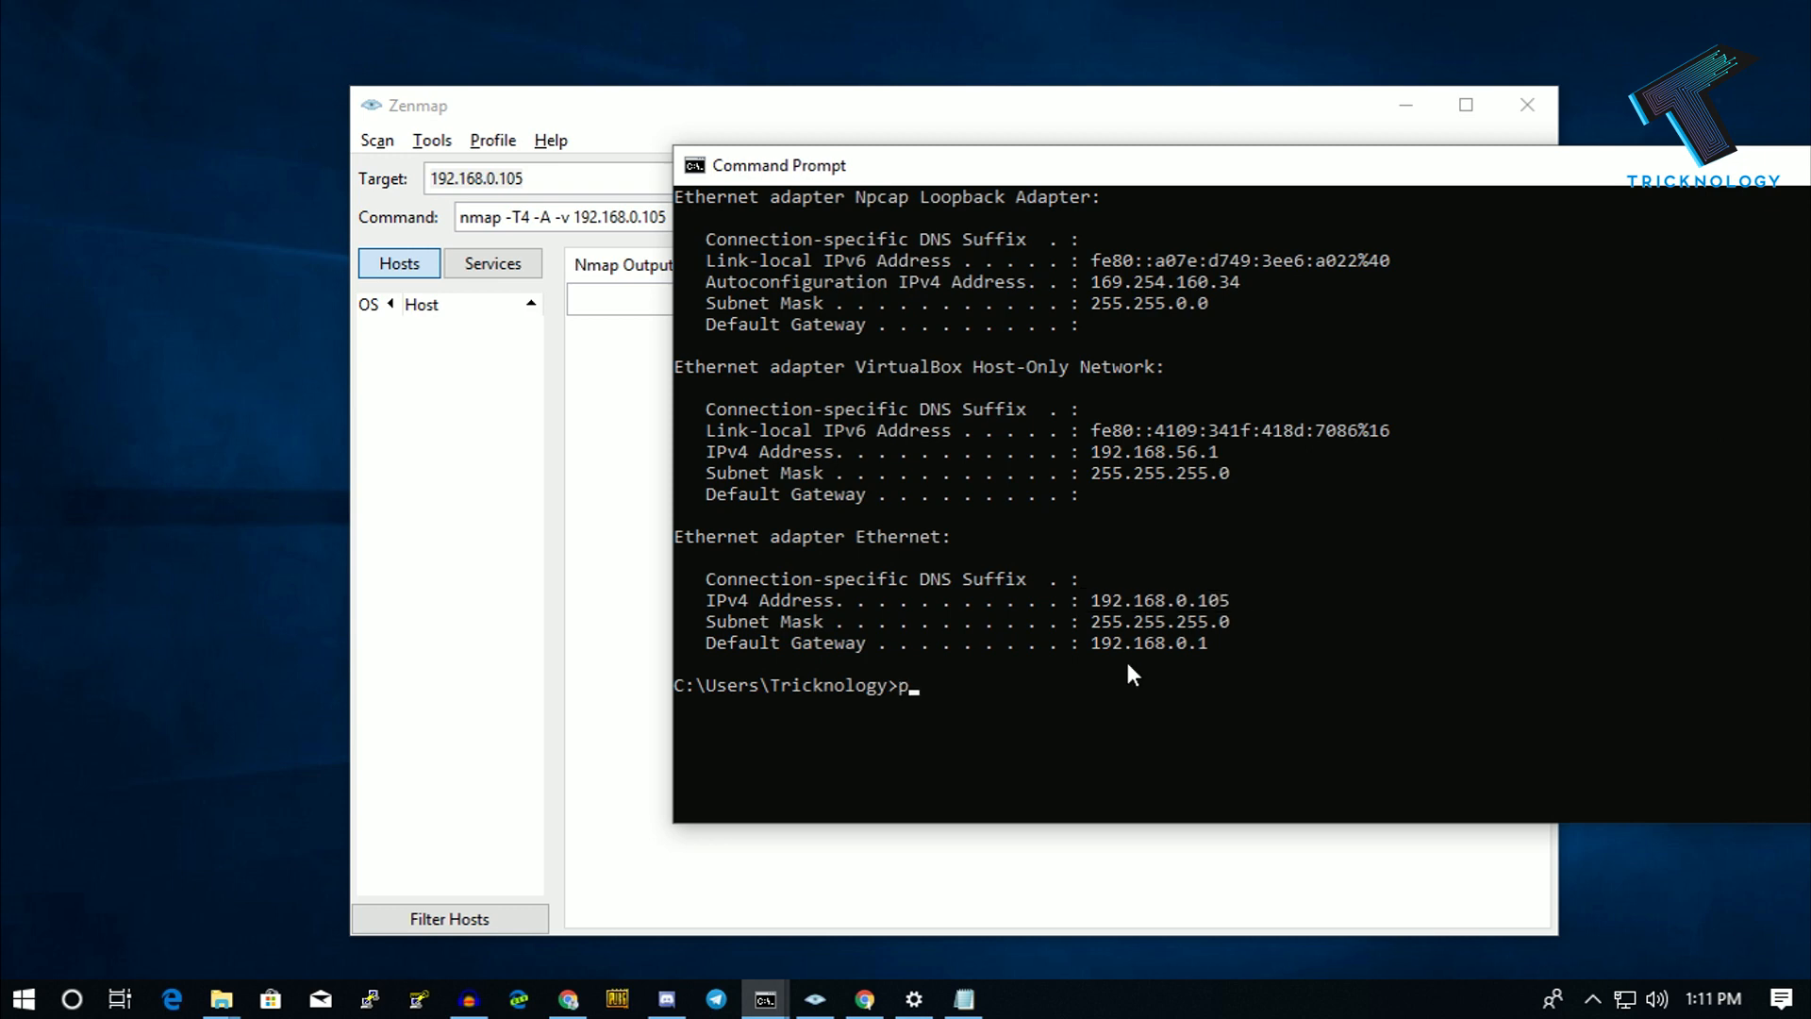
pyautogui.write('ing go')
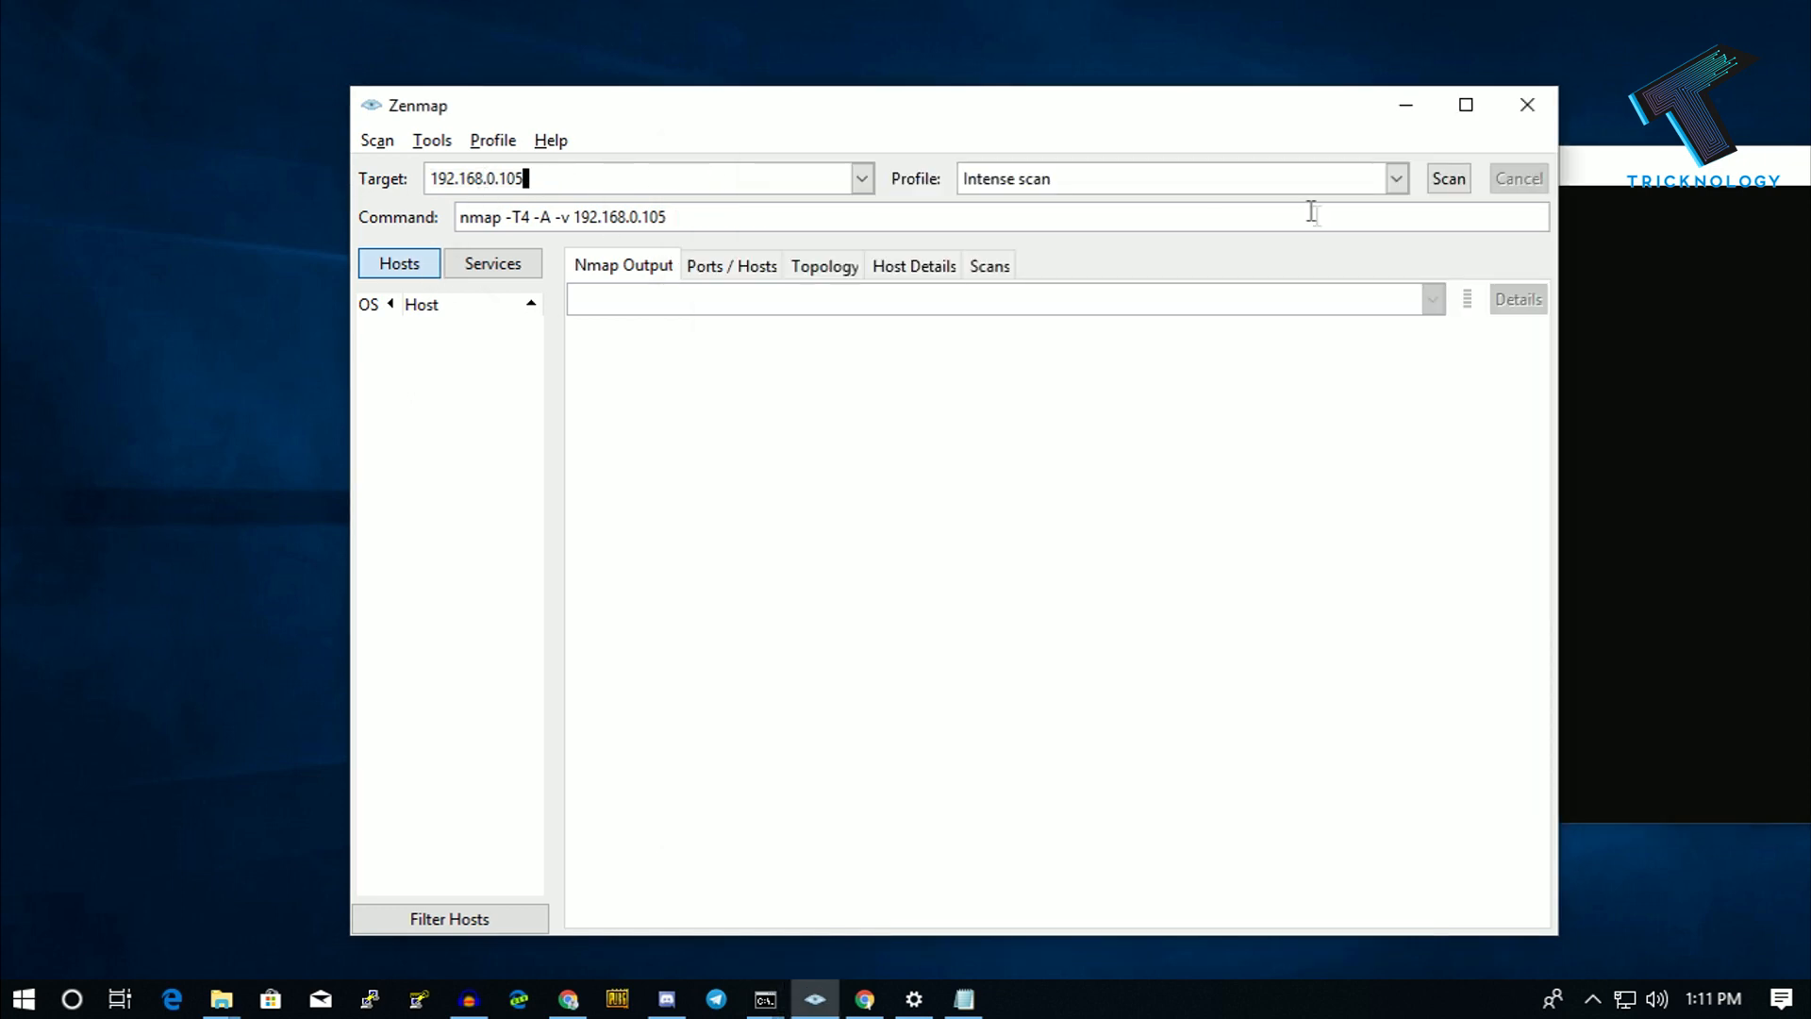
# Keep the Intense scan profile and start scanning 192.168.0.105
pyautogui.click(1395, 179)
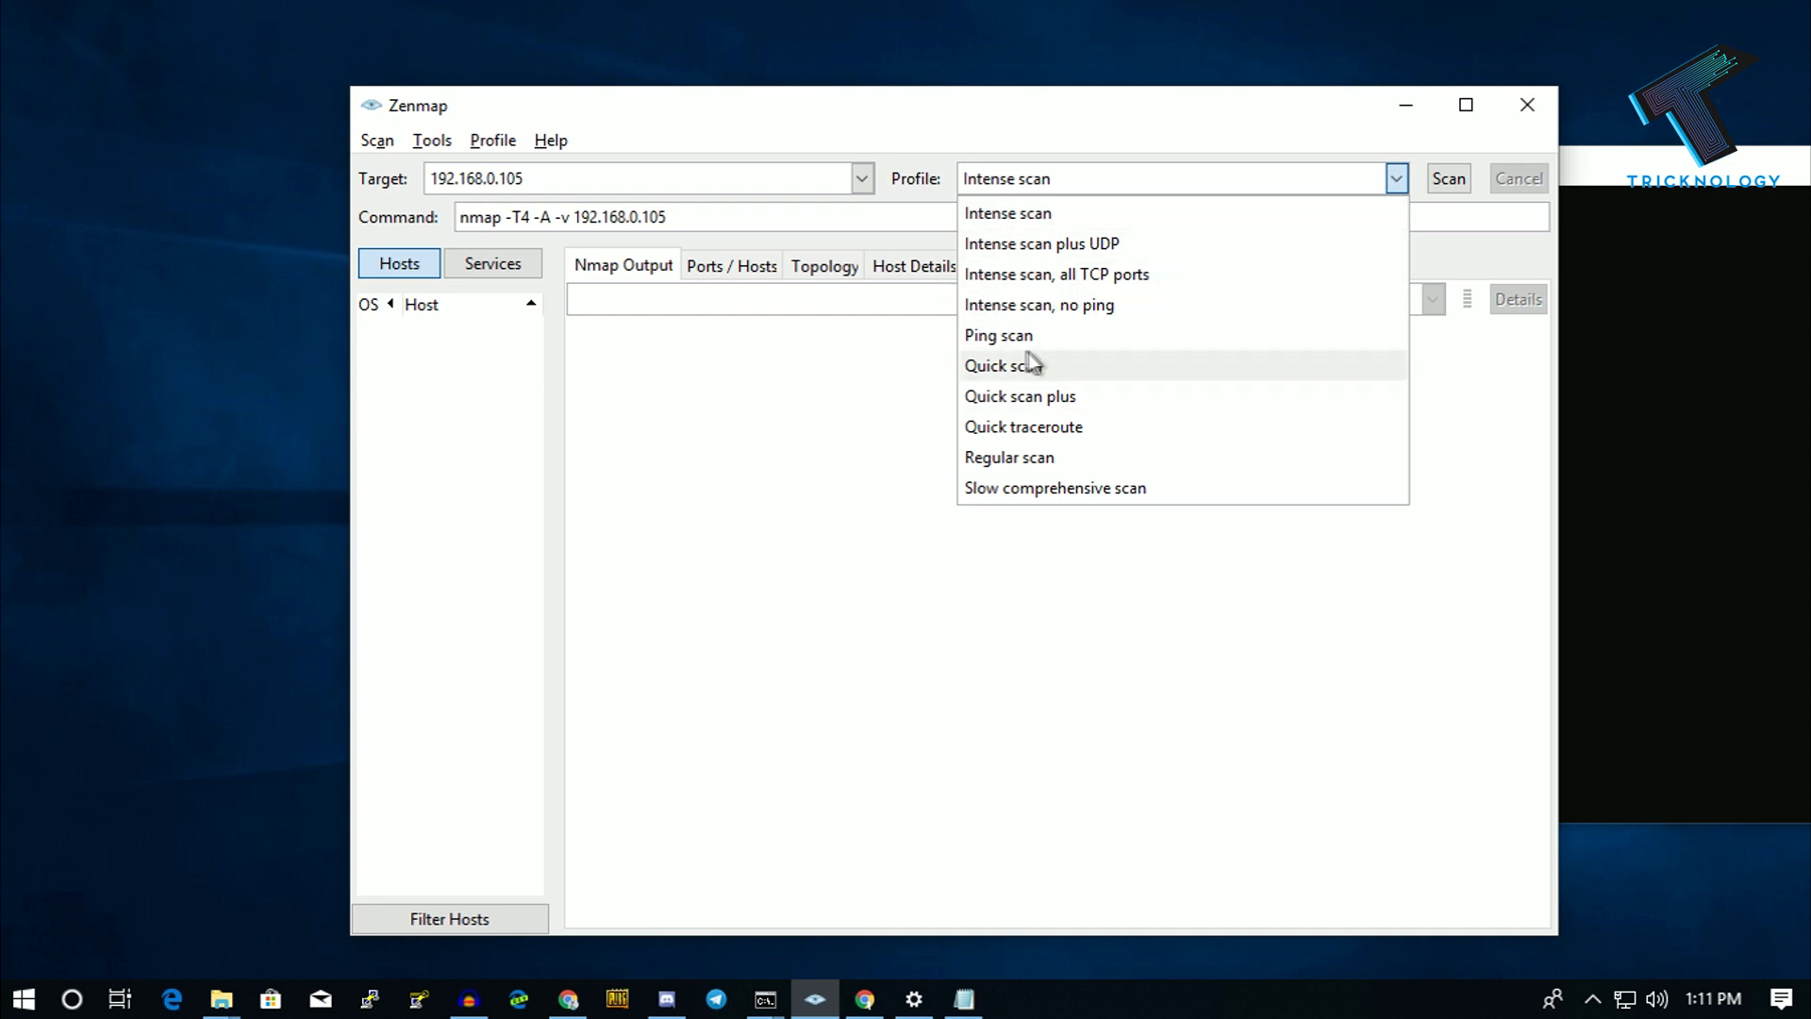
pyautogui.moveTo(1008, 214)
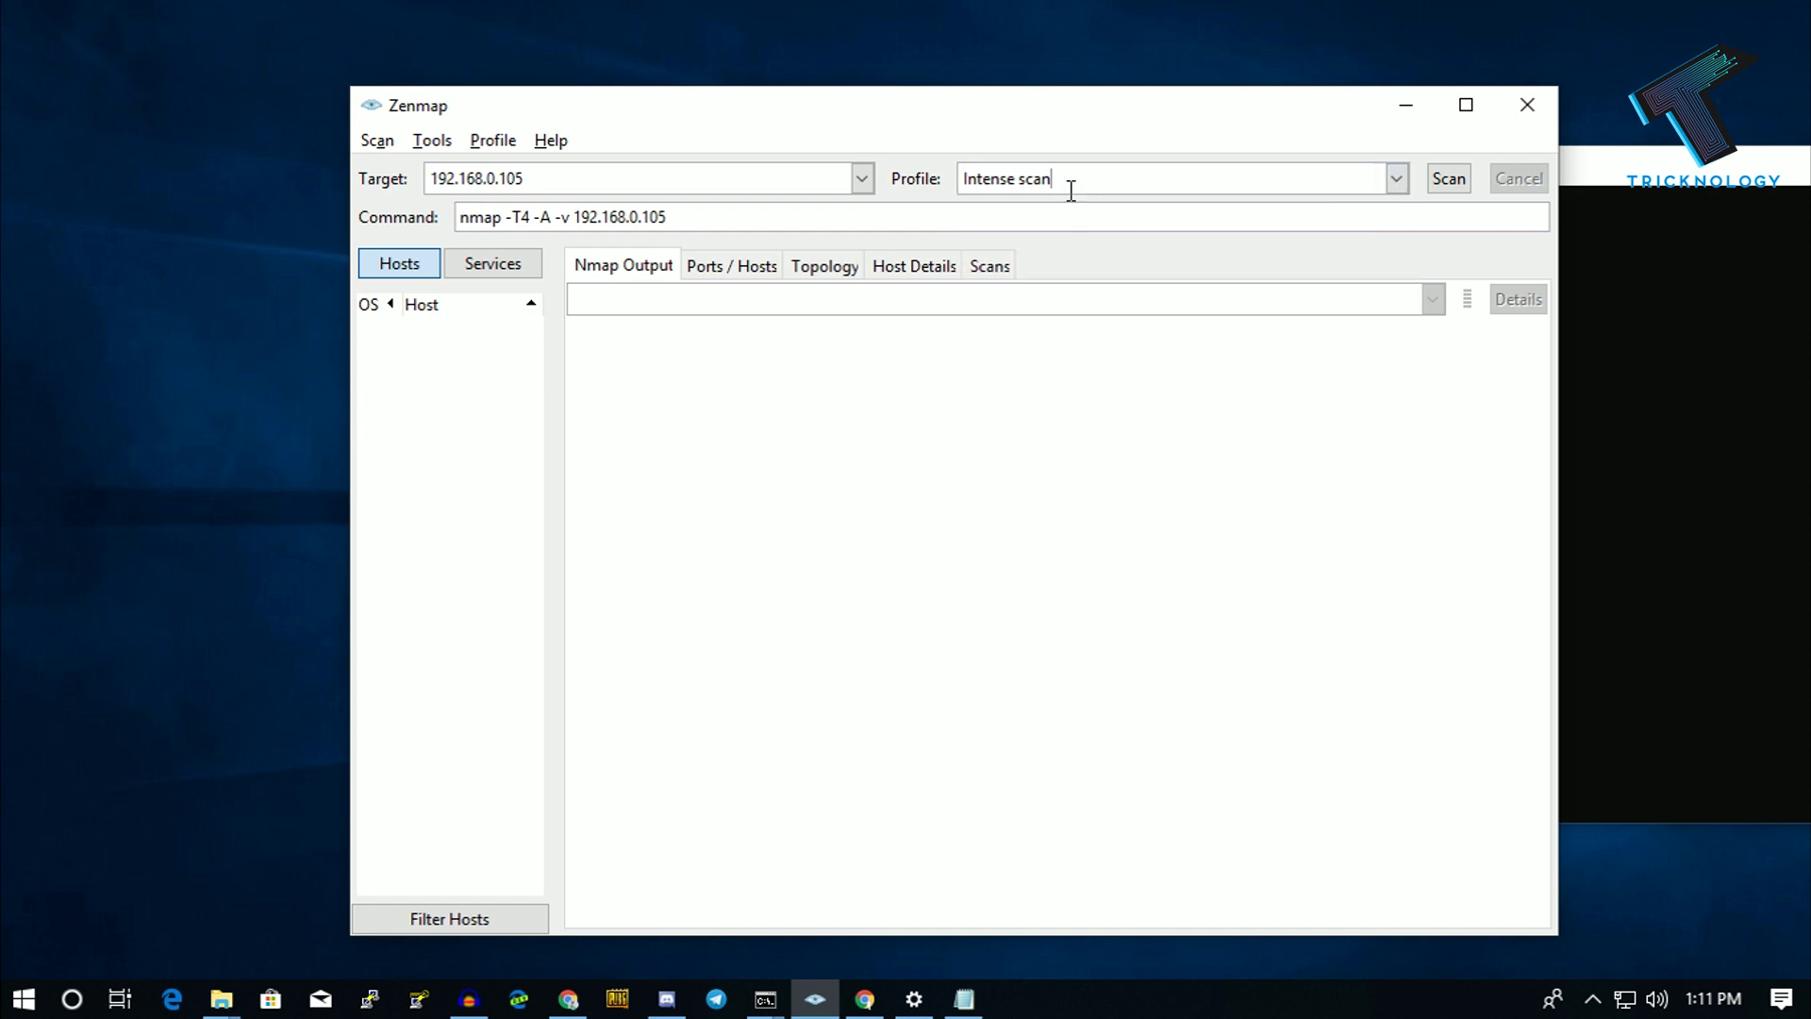
pyautogui.click(1447, 179)
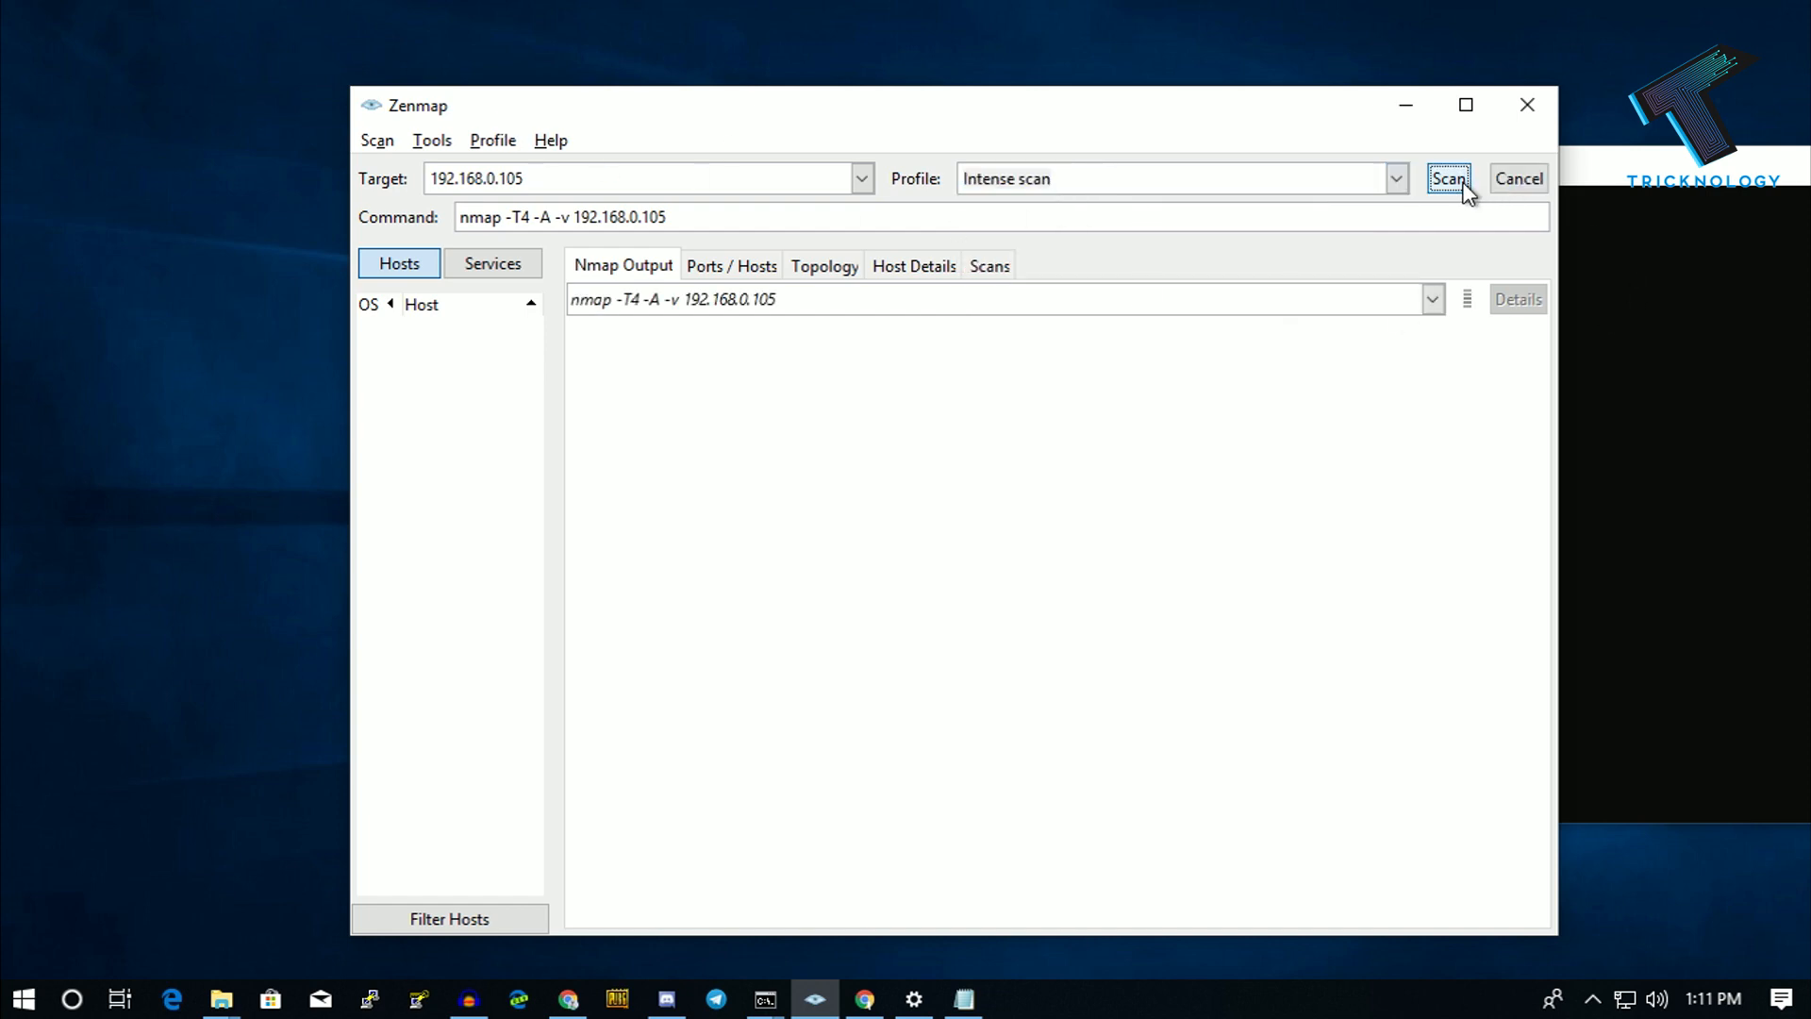
pyautogui.click(1447, 179)
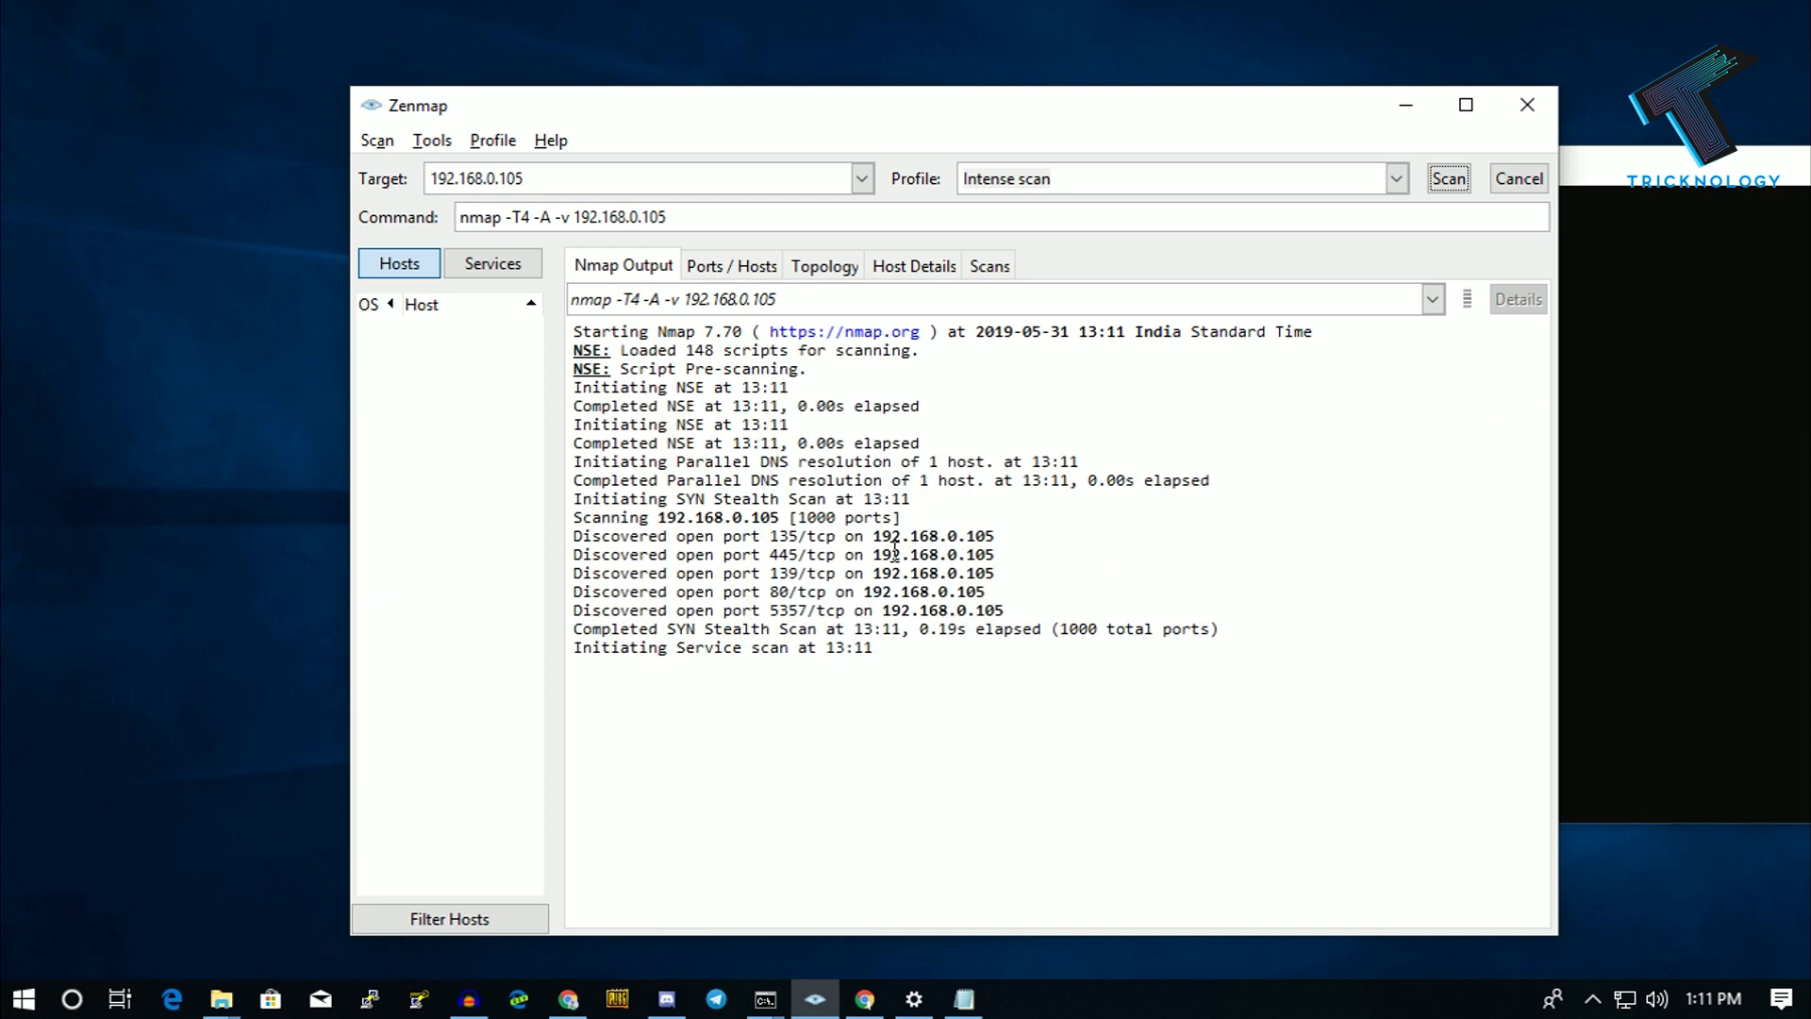
pyautogui.moveTo(945, 616)
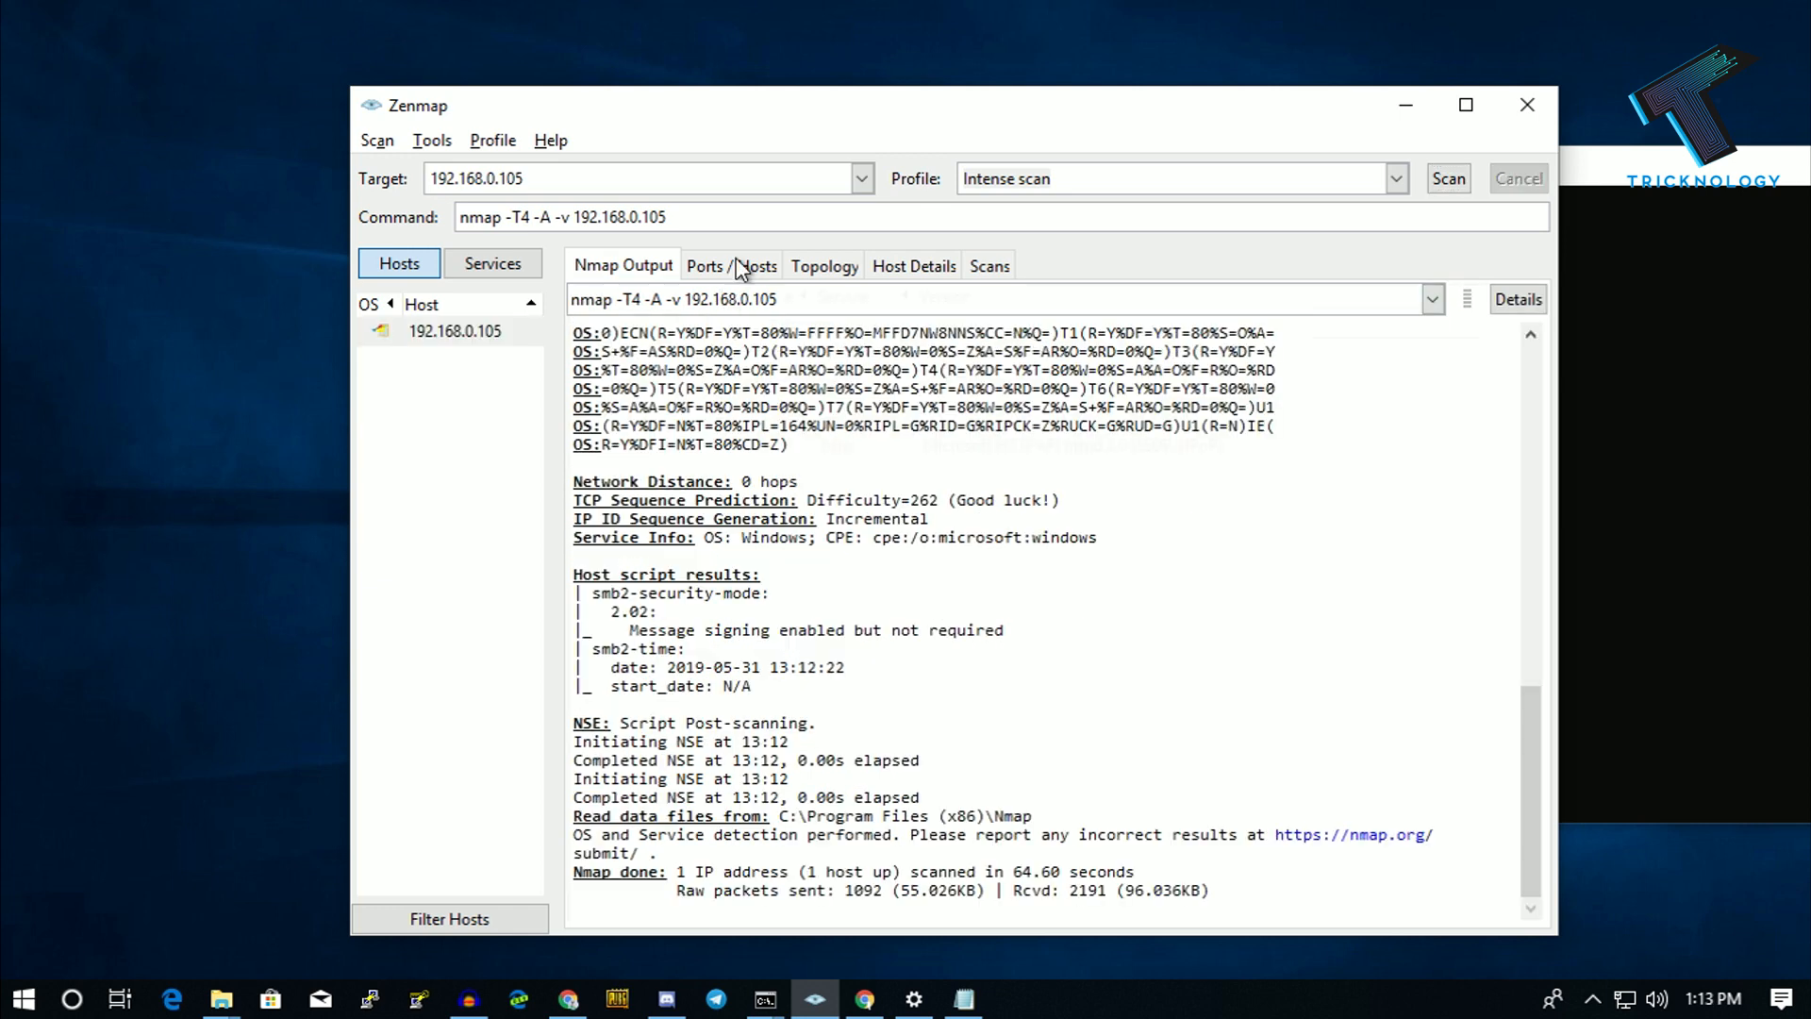
# Sort the Ports / Hosts list by State, glance at Topology and Host Details, then return
pyautogui.click(730, 264)
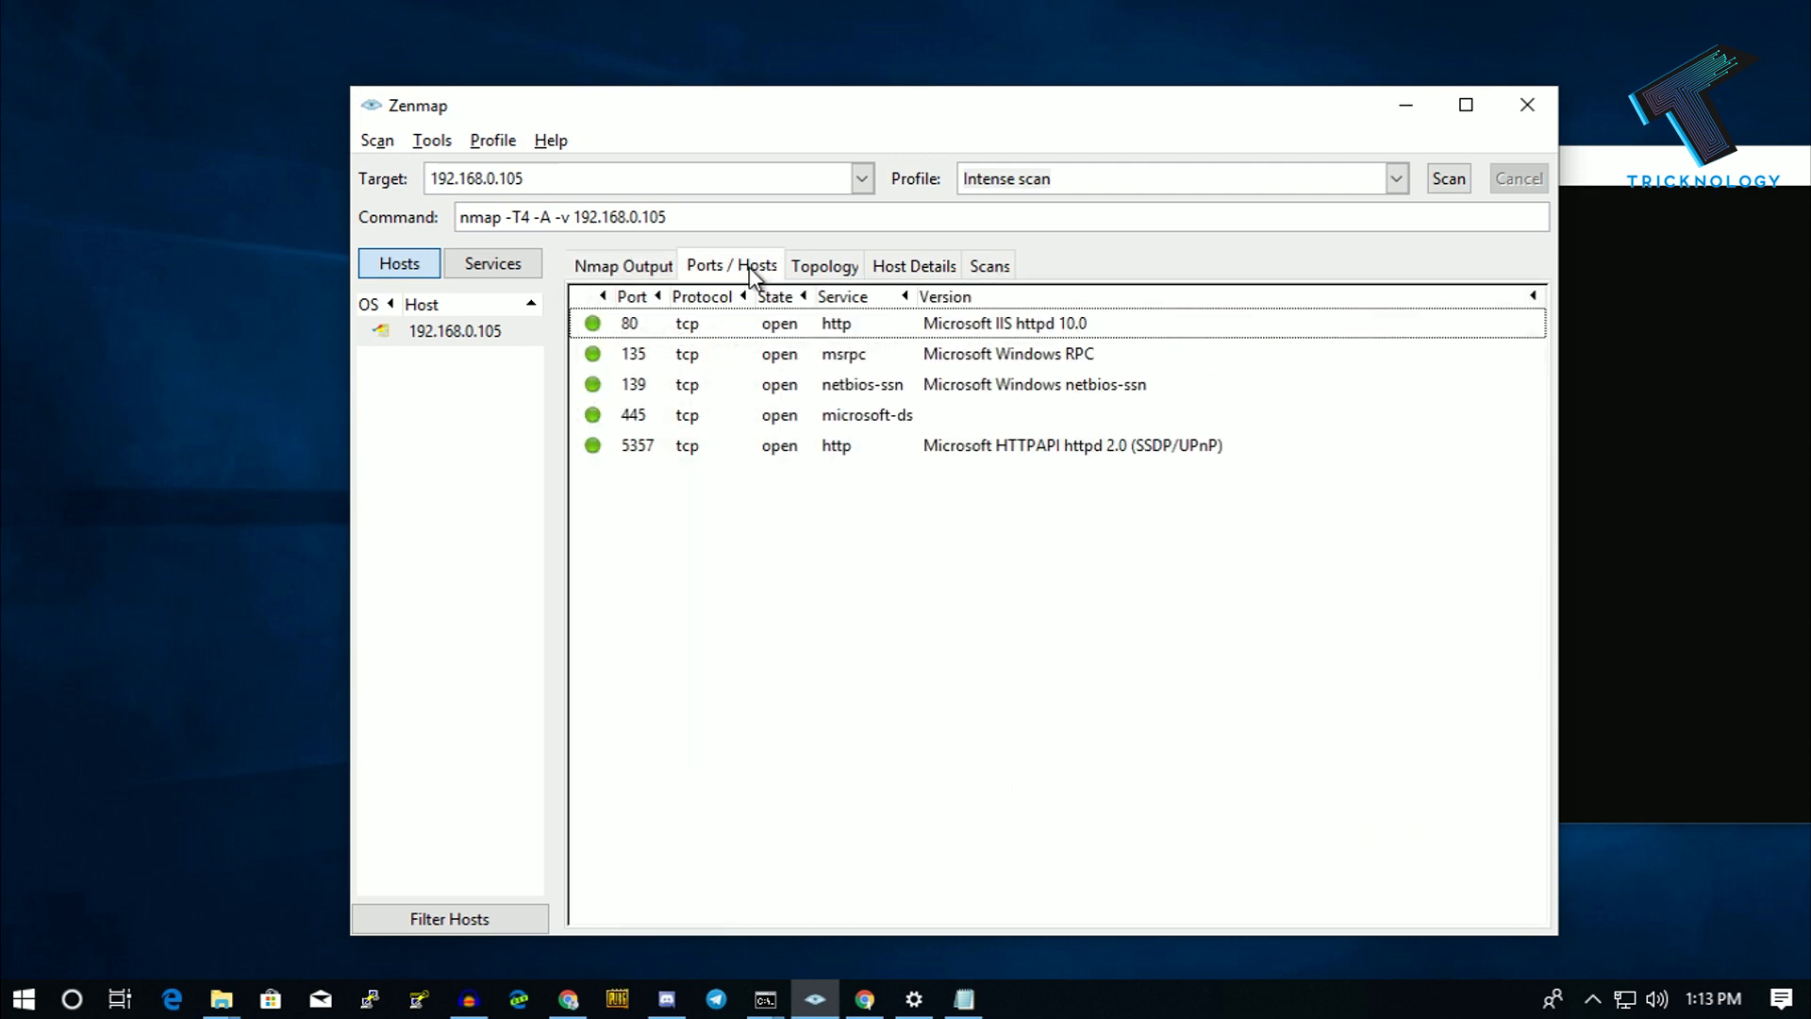
pyautogui.moveTo(730, 364)
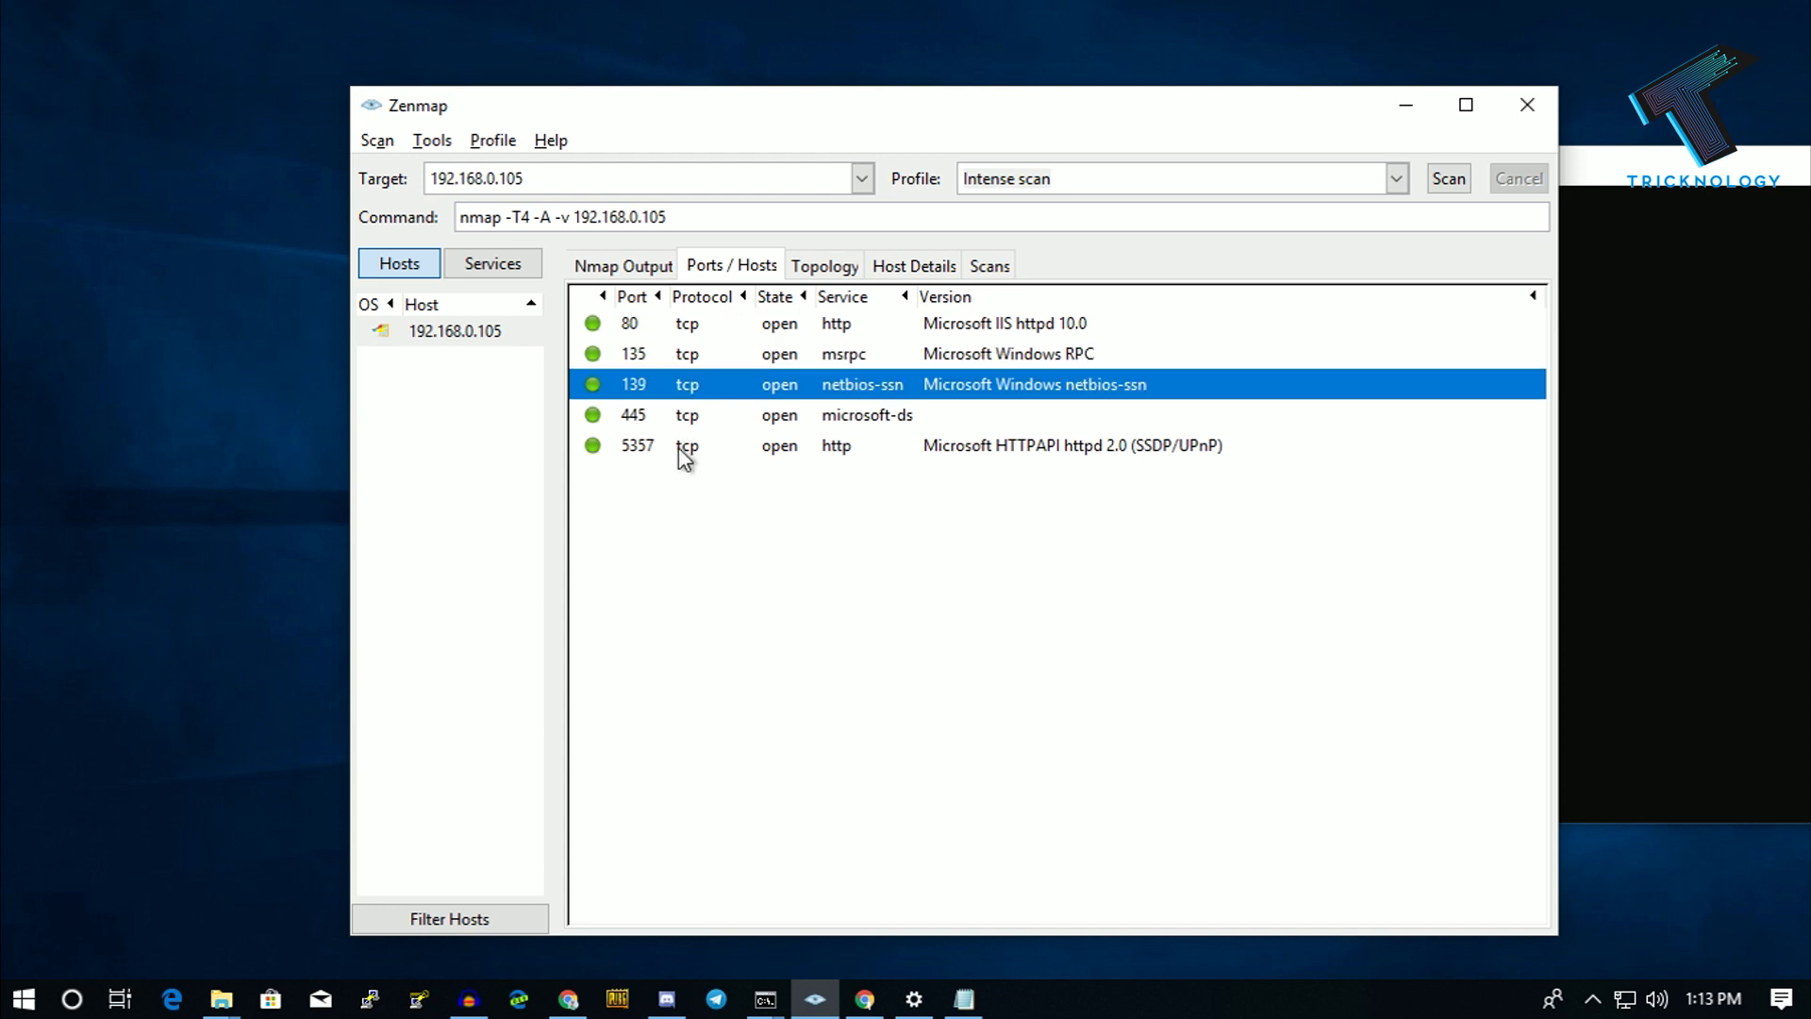
pyautogui.click(776, 297)
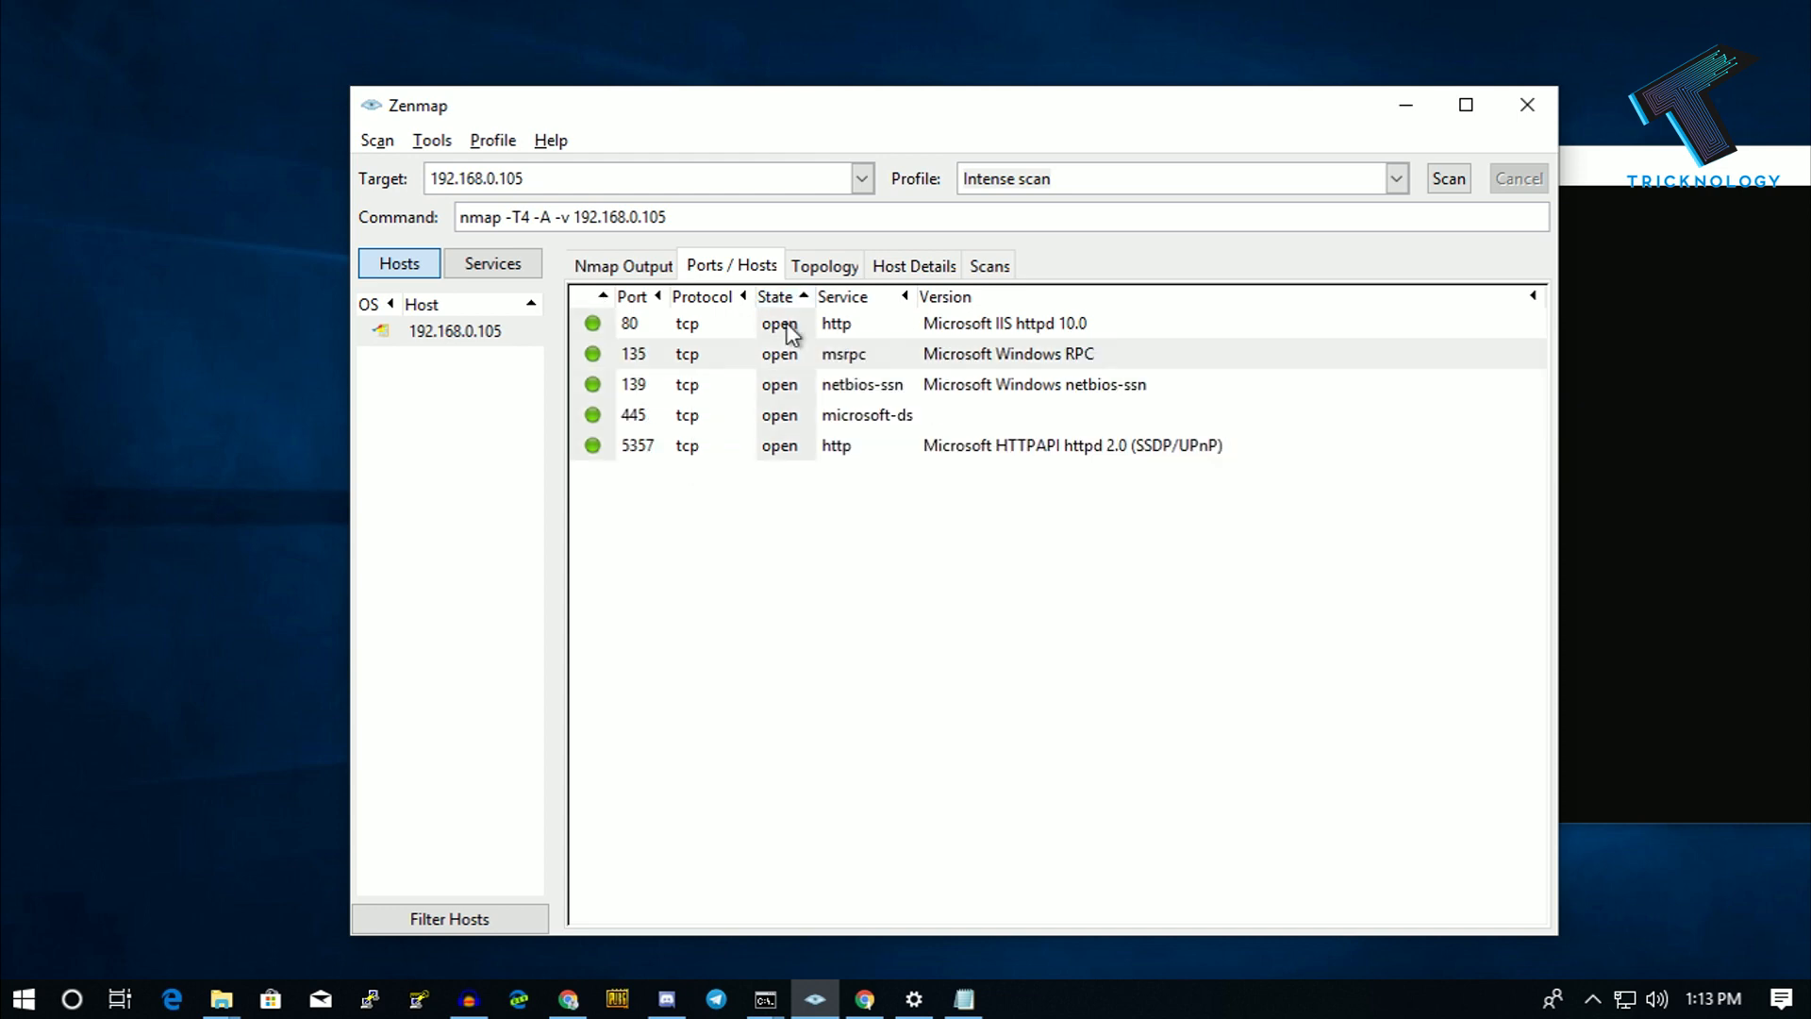
pyautogui.click(823, 264)
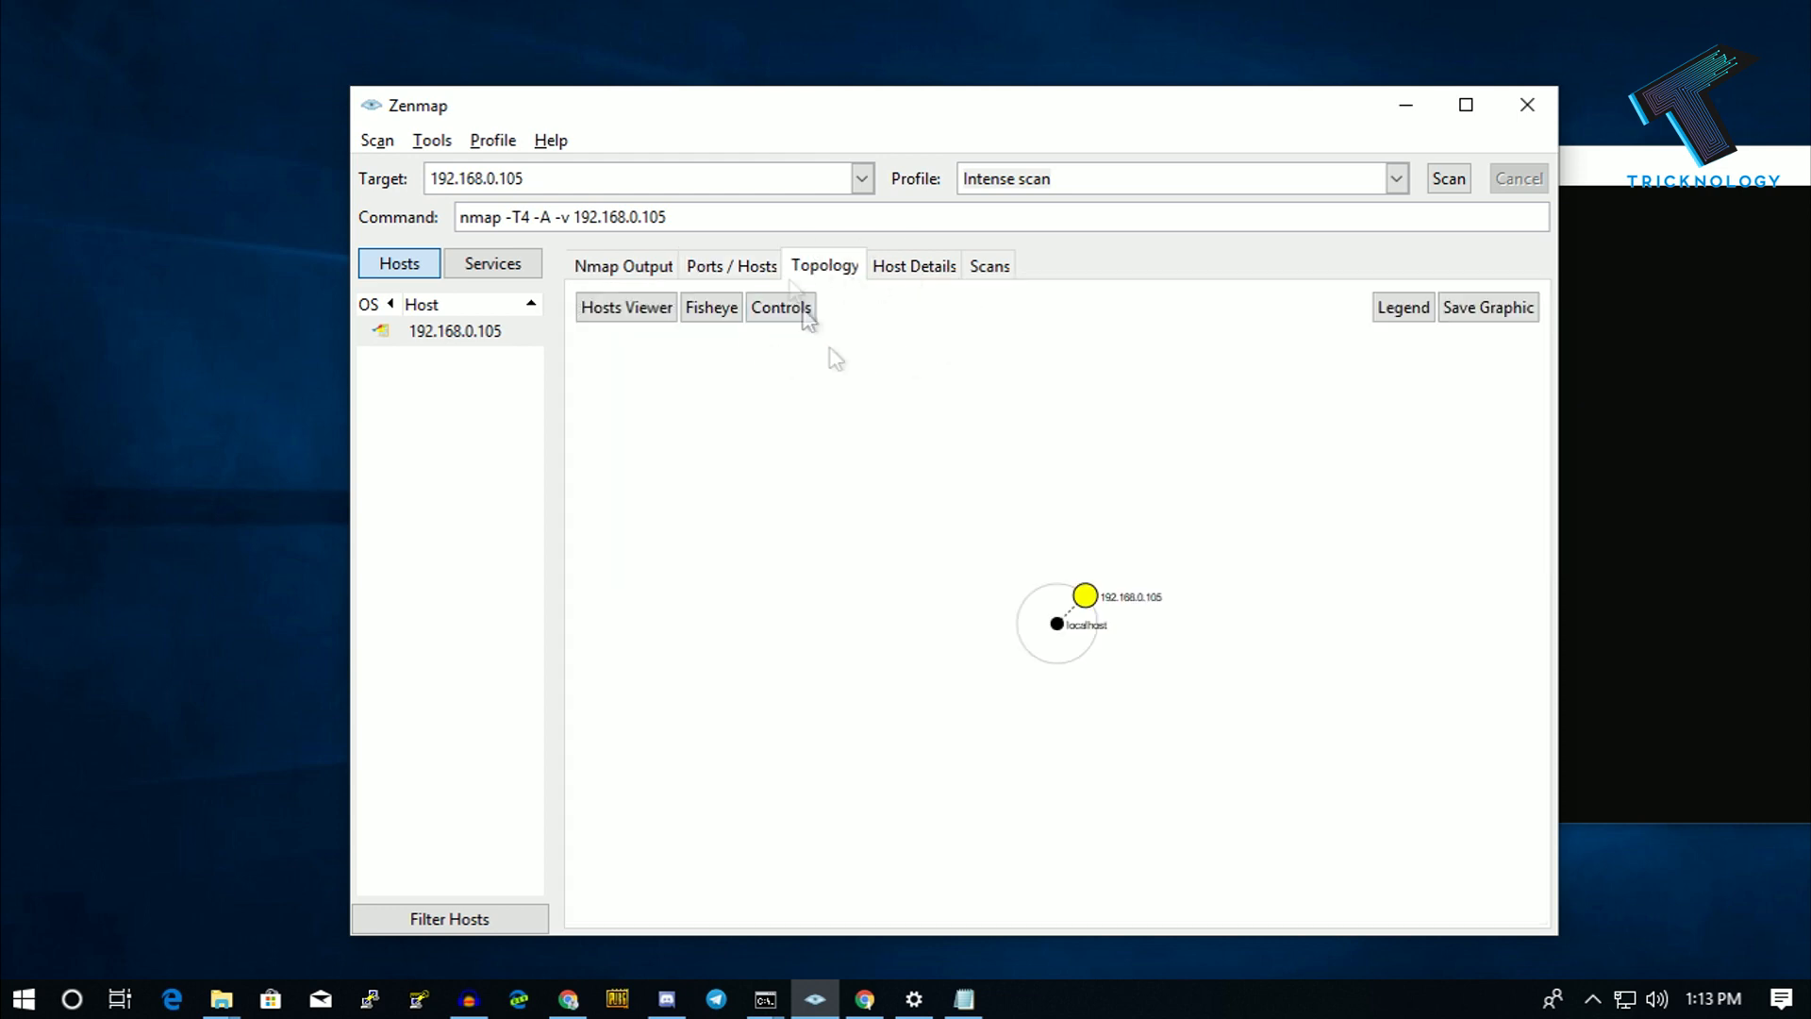
pyautogui.click(912, 266)
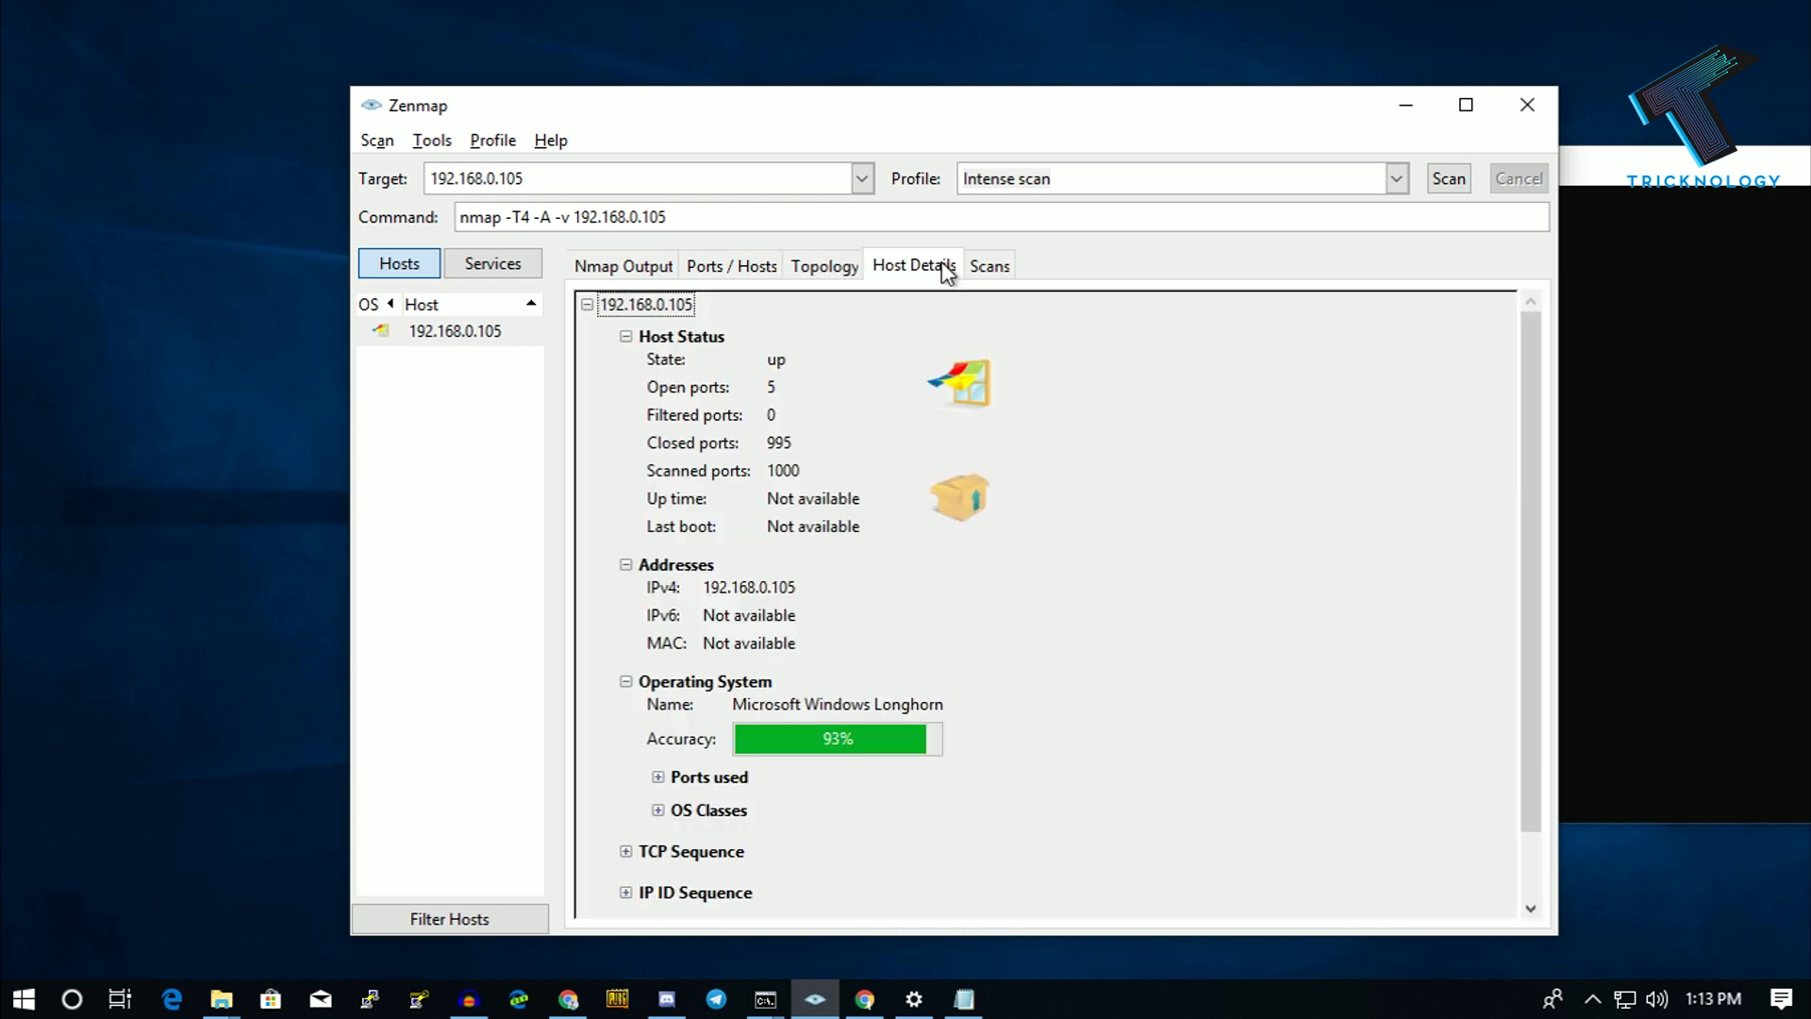
pyautogui.moveTo(909, 488)
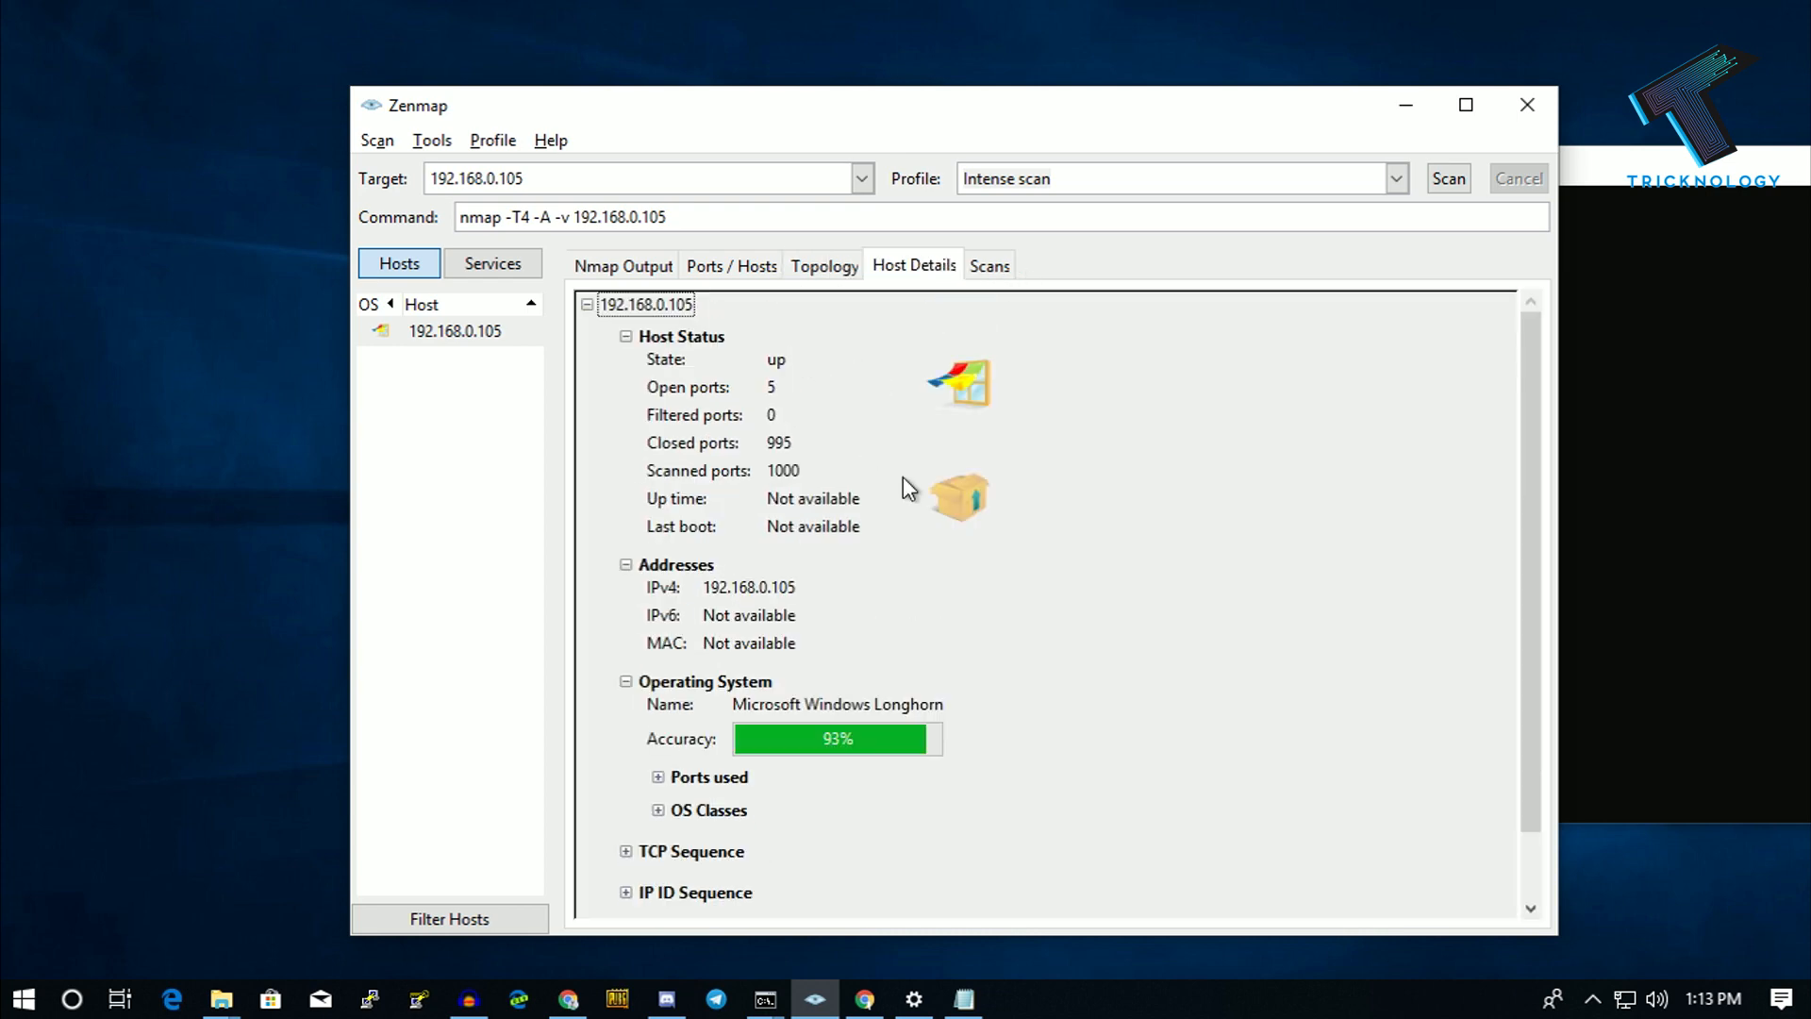
pyautogui.click(730, 264)
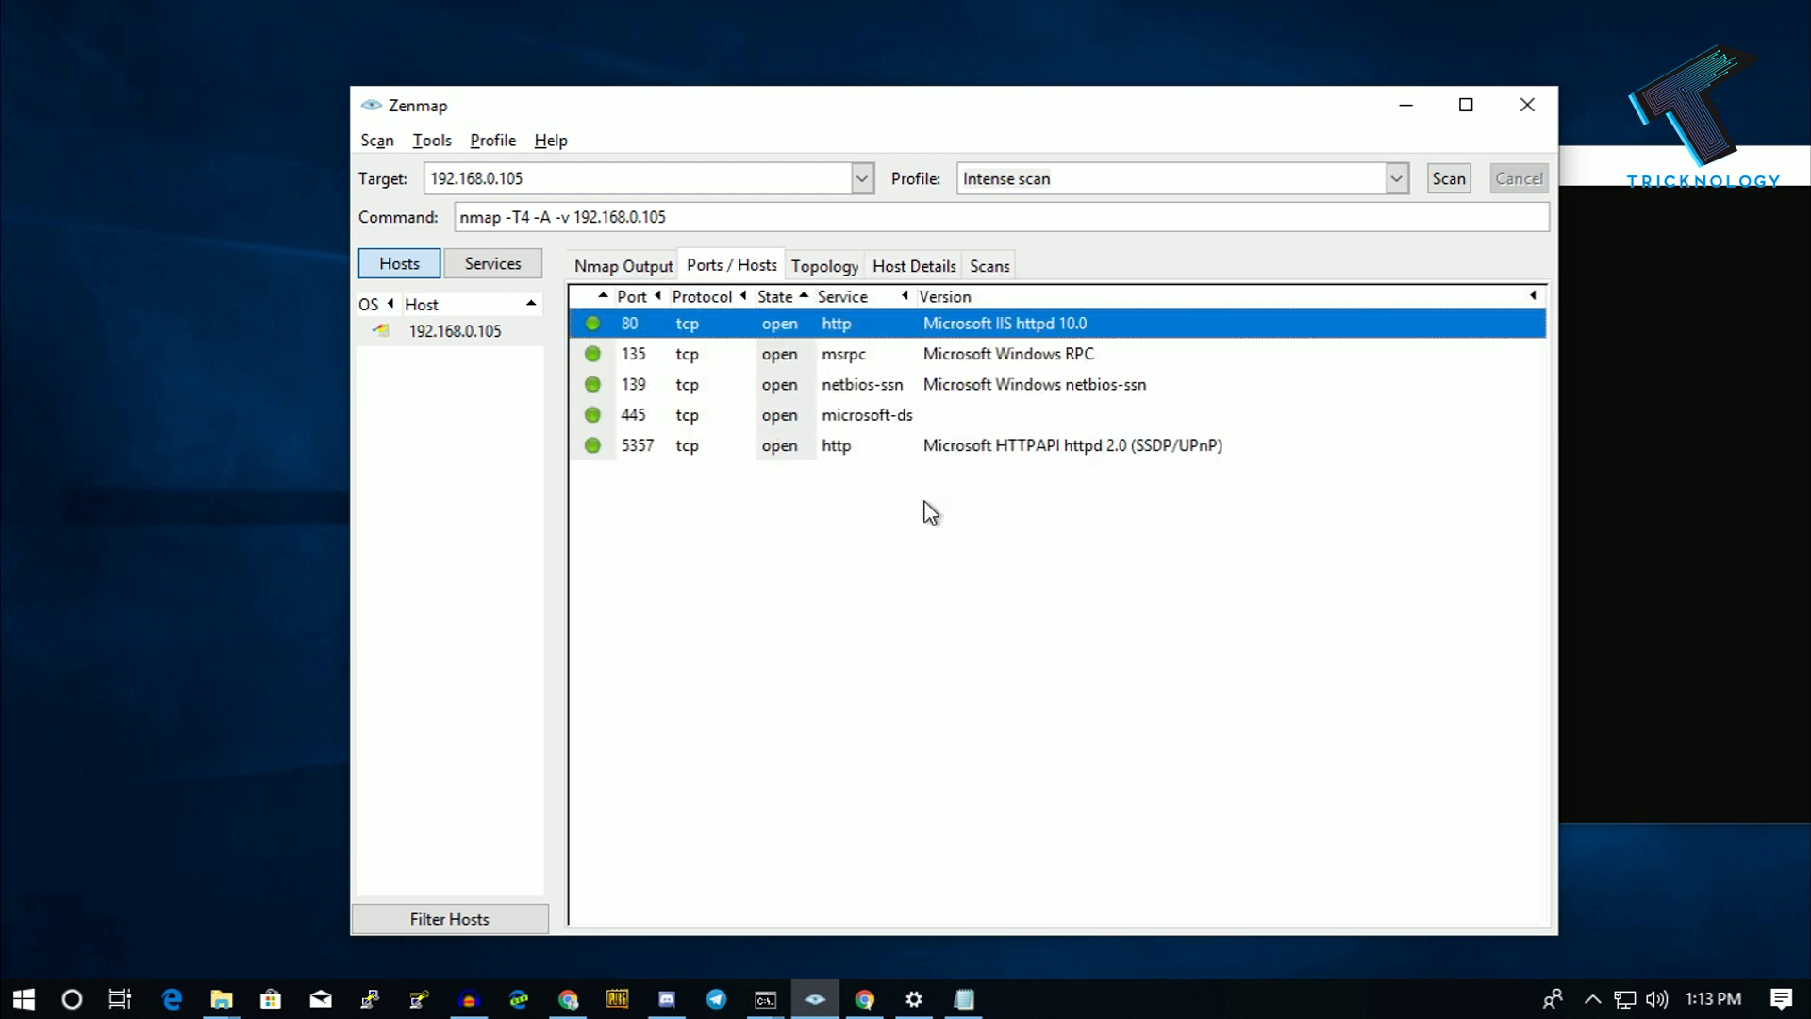